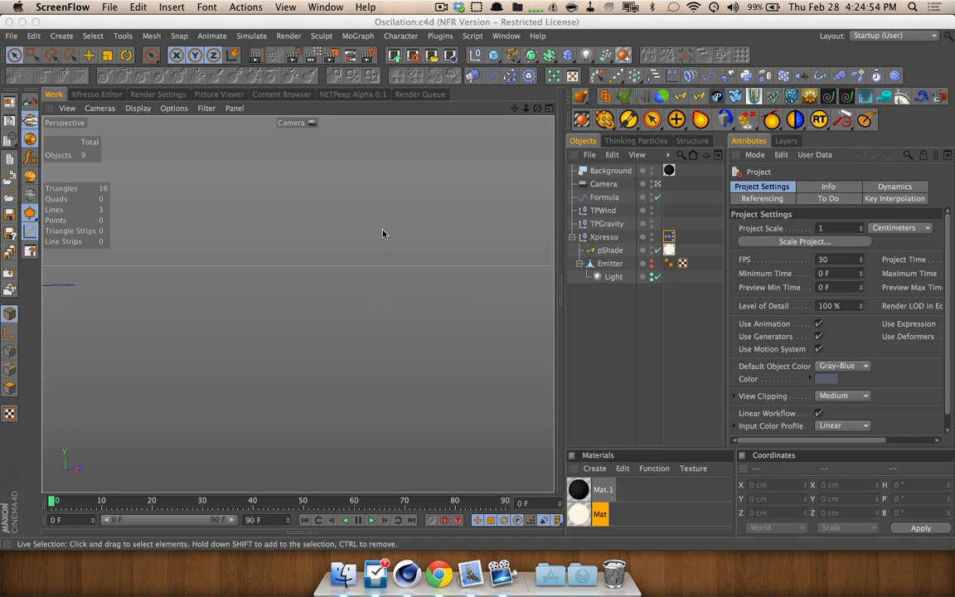
mouse_move(409, 207)
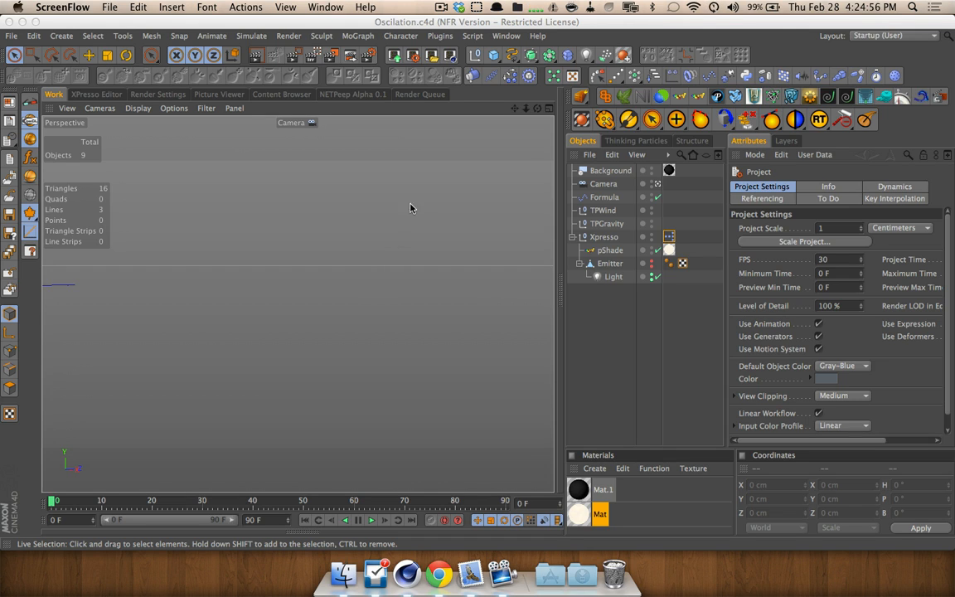
mouse_move(405, 247)
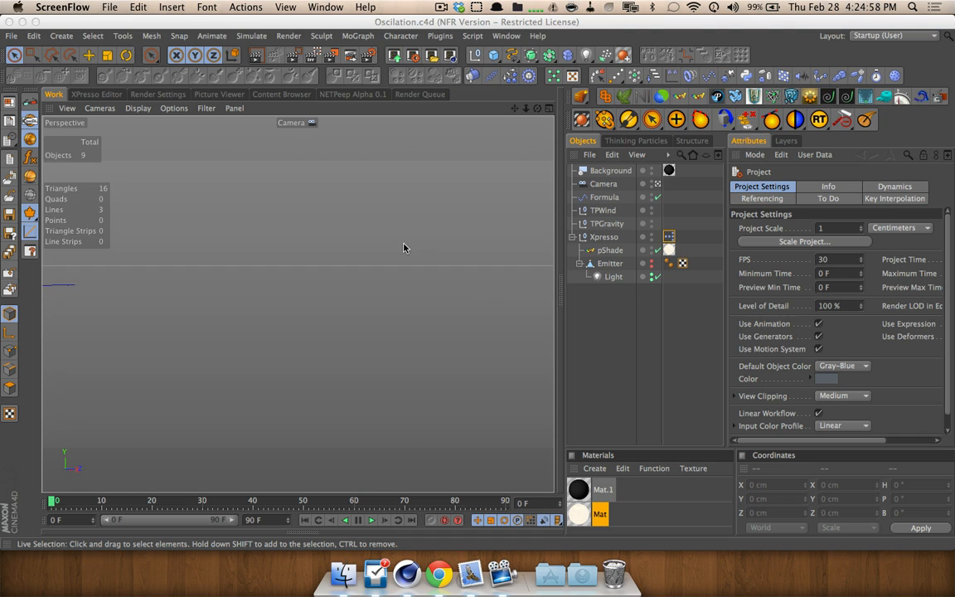
mouse_move(409, 251)
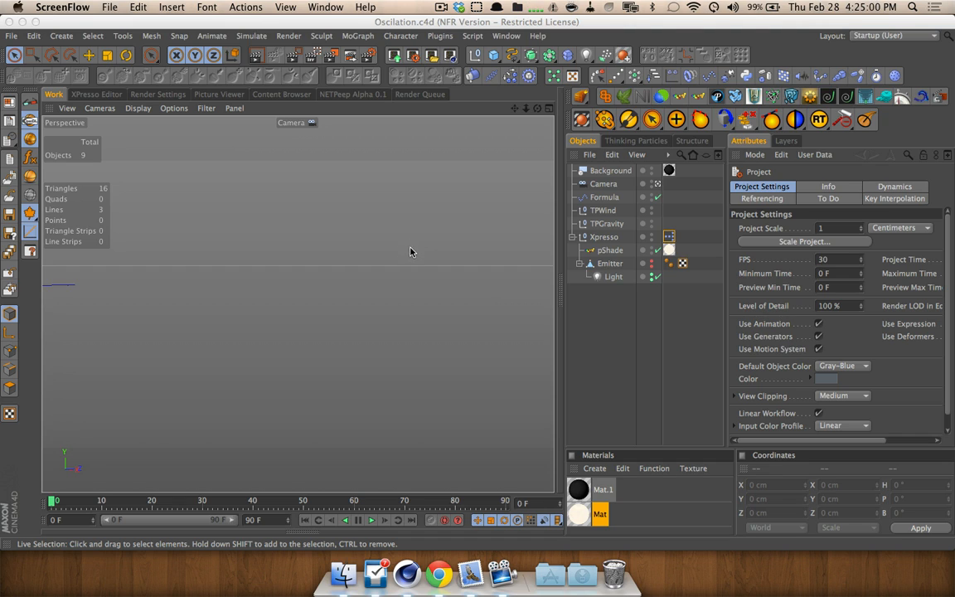
mouse_move(406, 247)
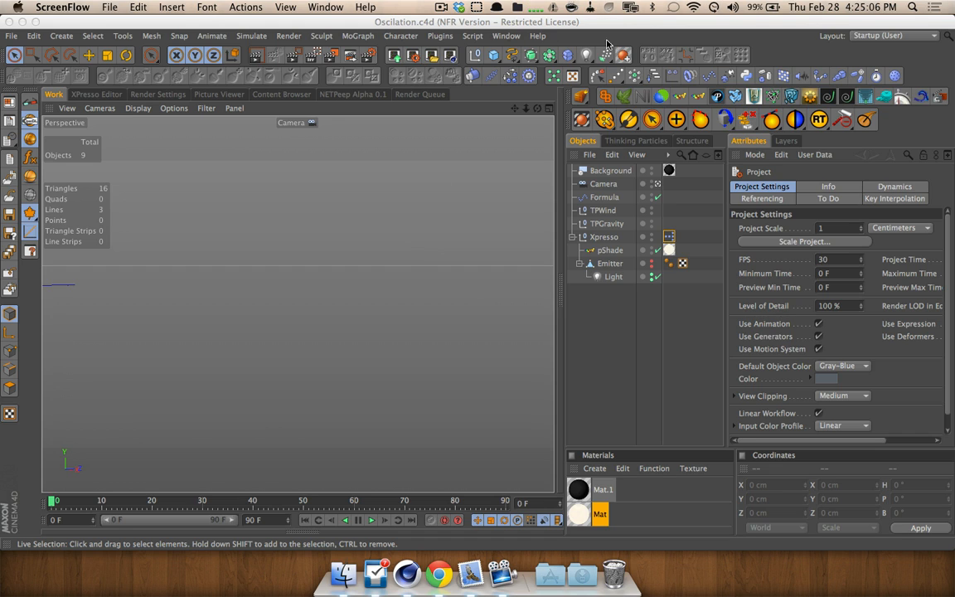
mouse_move(396, 29)
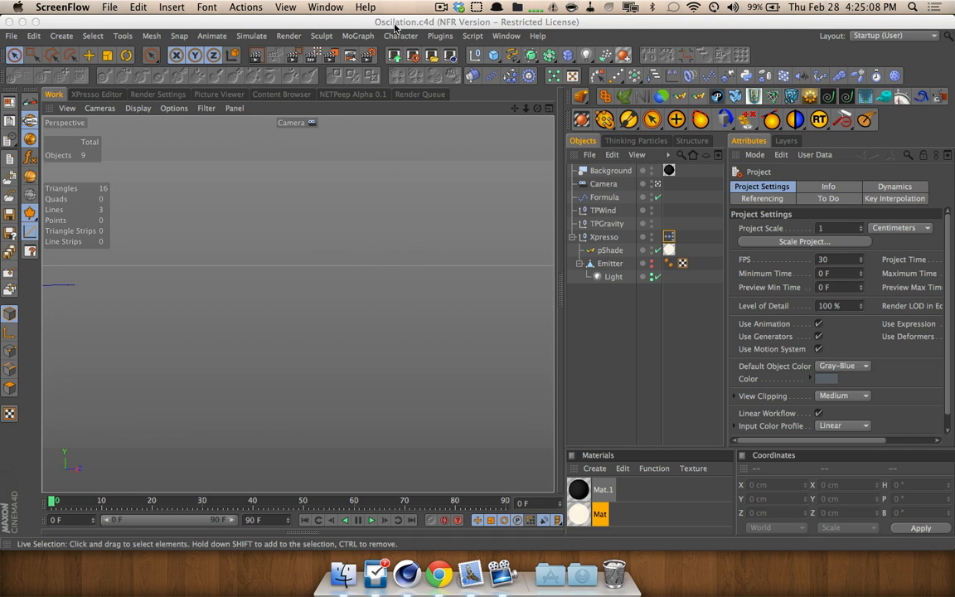
mouse_move(422, 358)
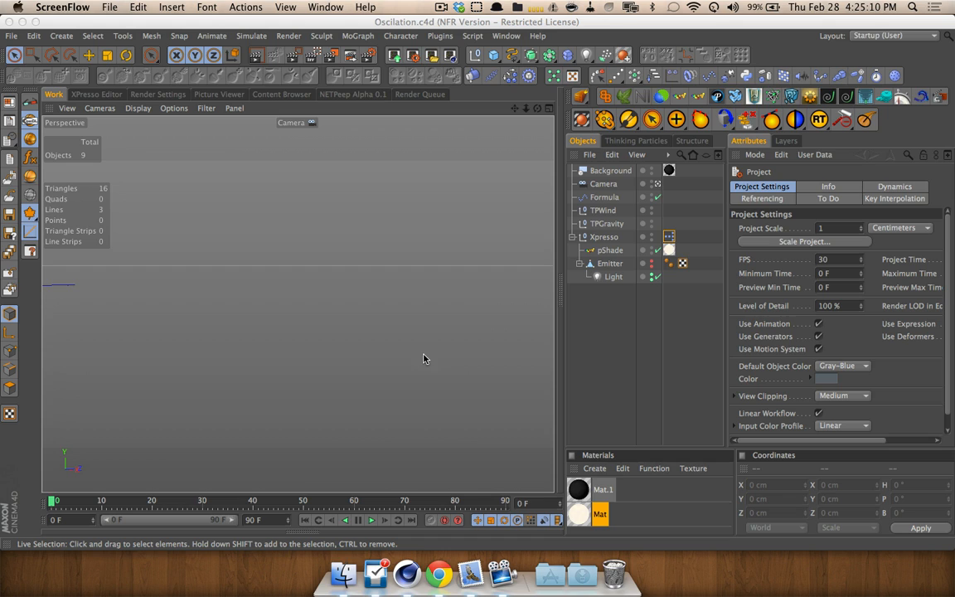
mouse_move(444, 344)
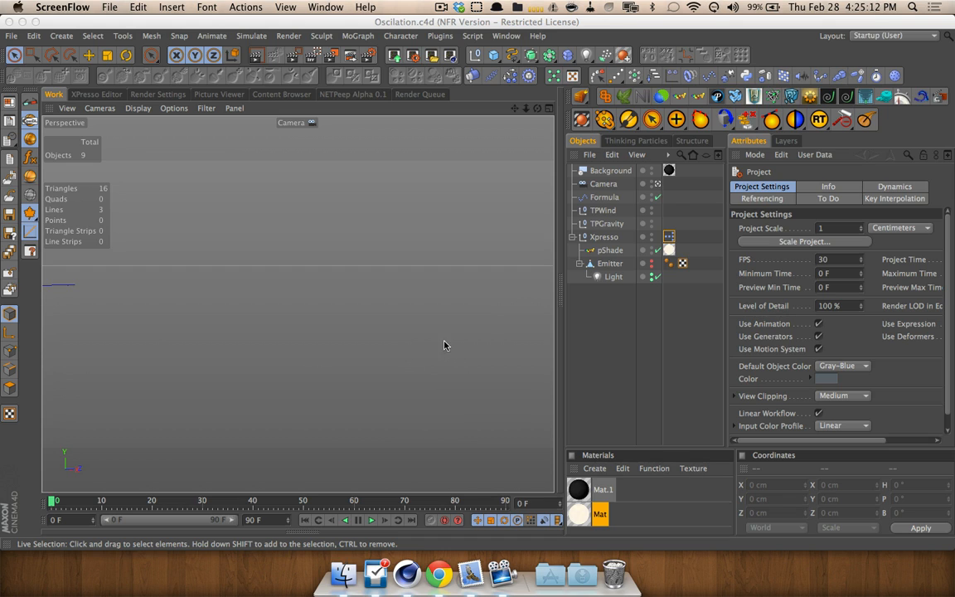
mouse_move(428, 310)
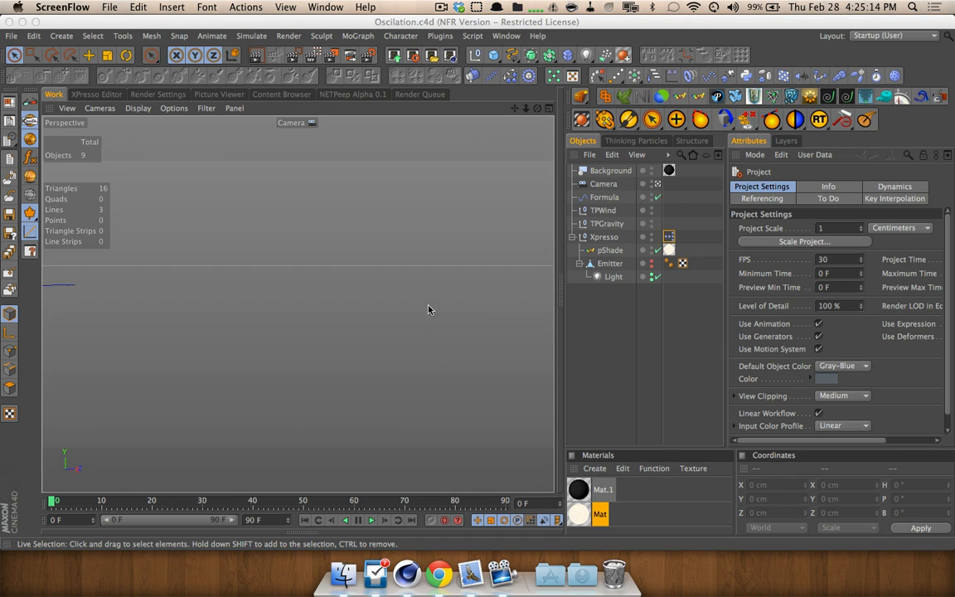
mouse_move(393, 270)
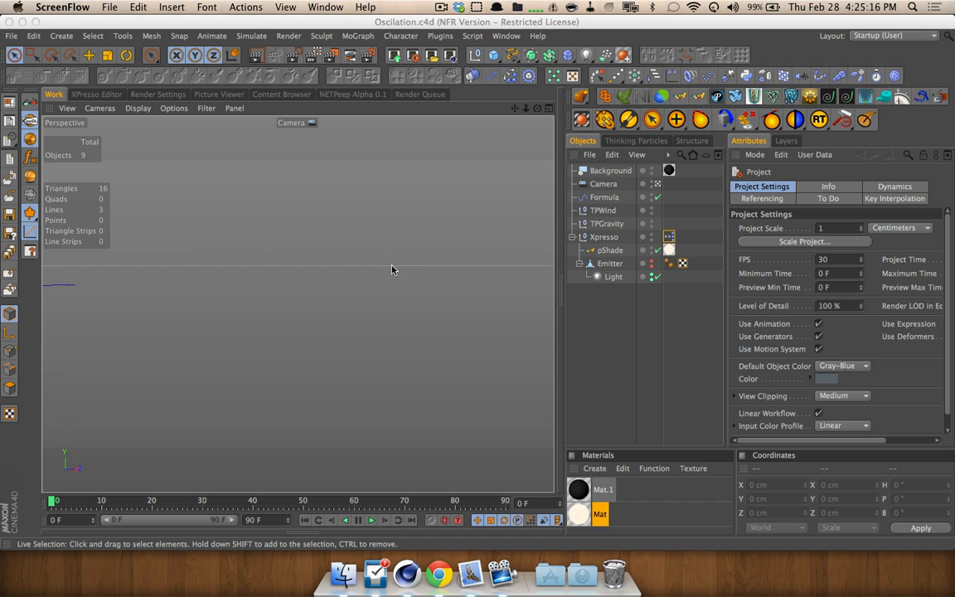
Sketch white wave strokes over the viewport with Doodle Paint, then undo them.
left_click(122, 35)
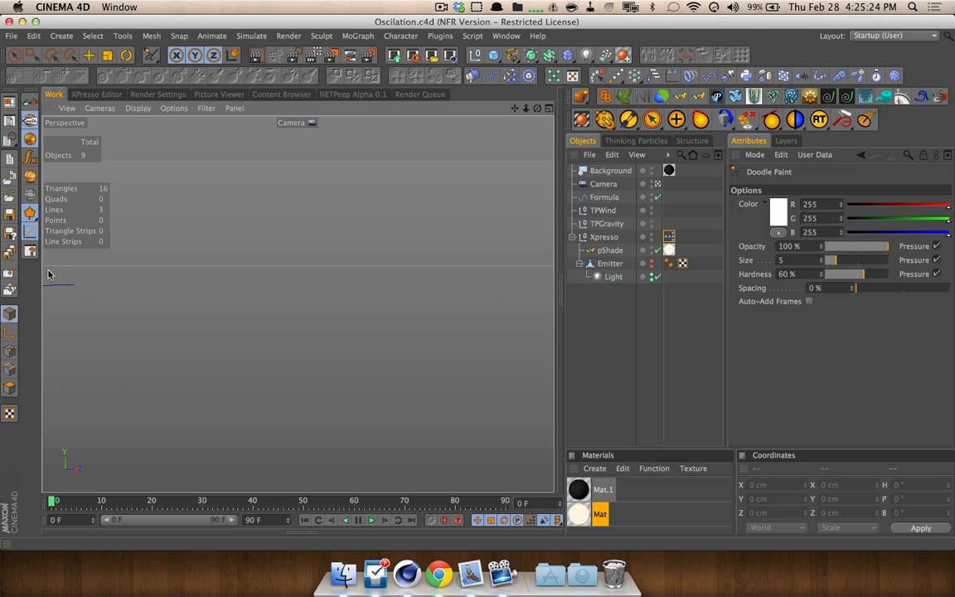
left_click_drag(50, 273, 146, 183)
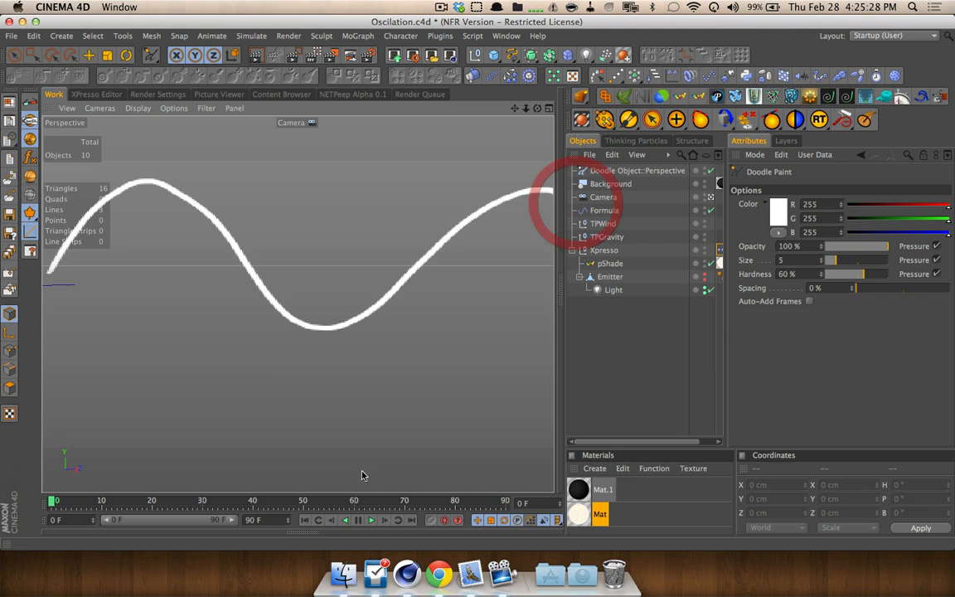
key("cmd+z")
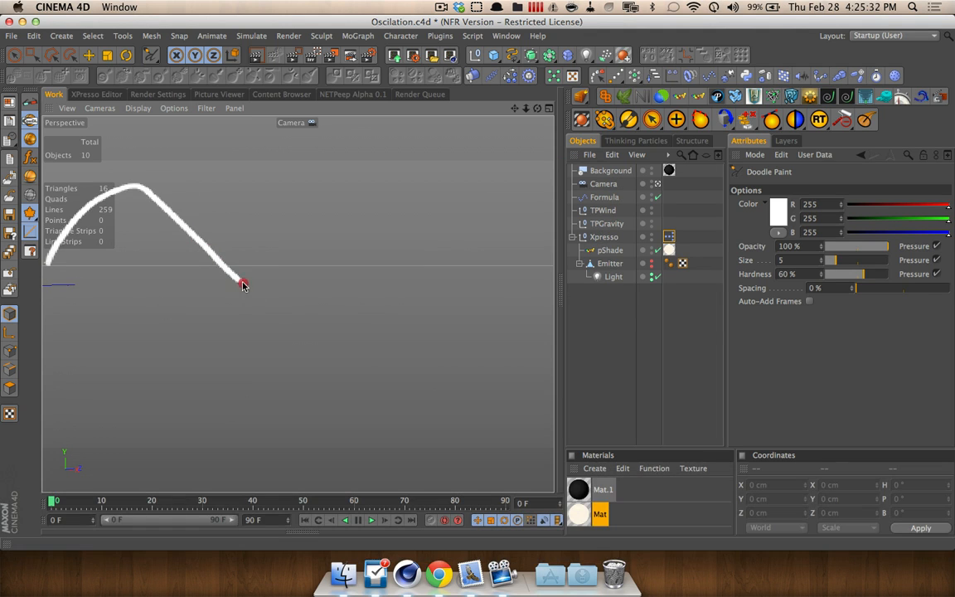
left_click_drag(243, 284, 530, 191)
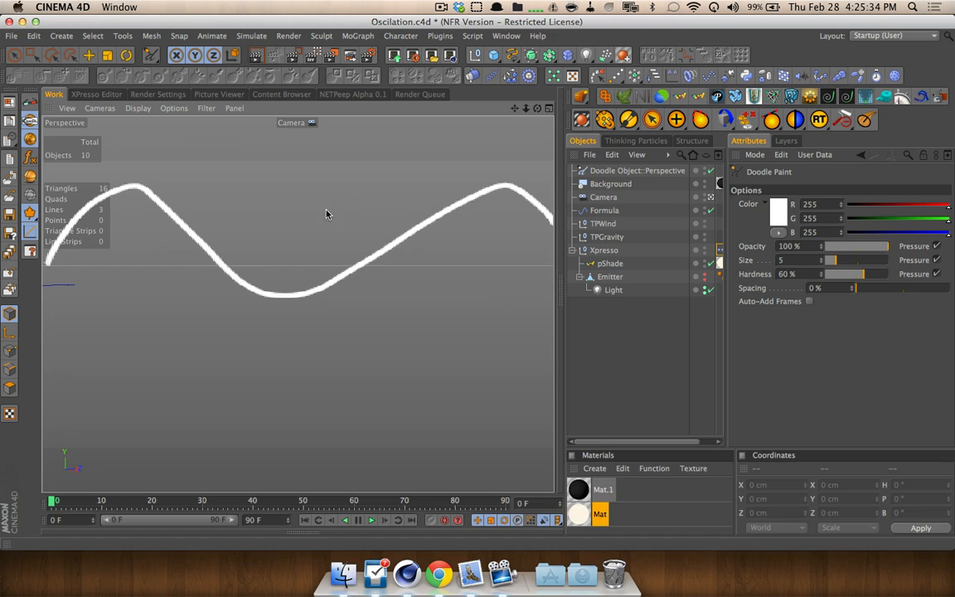
key("cmd+z")
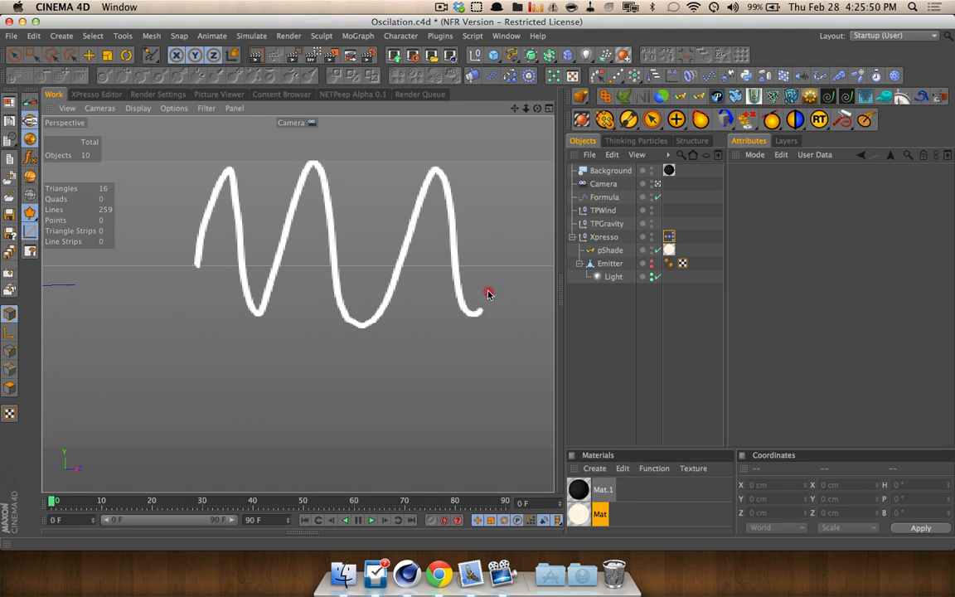
key("cmd+z")
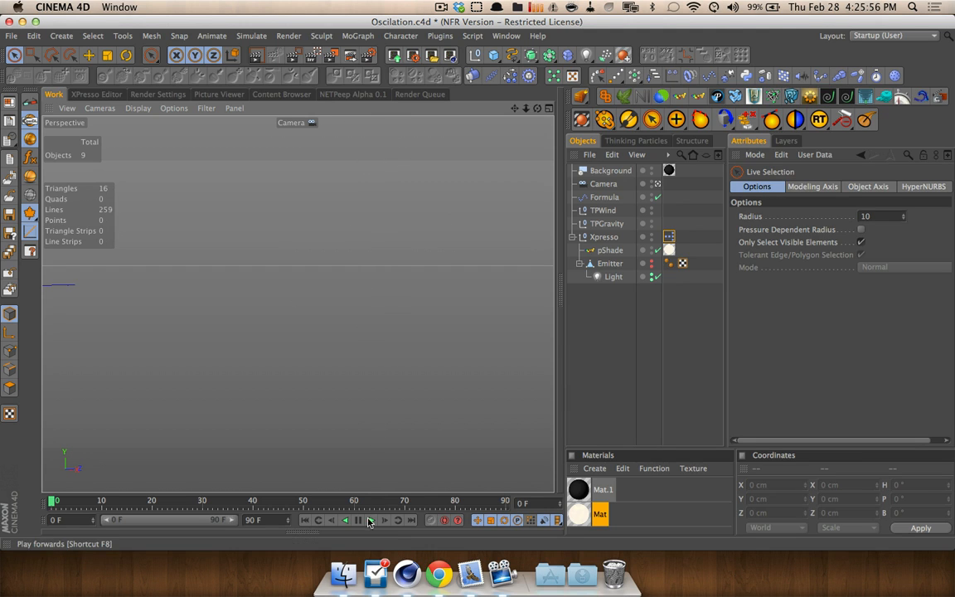
Play the particle animation and preview the rendered orange trail in the interactive render region.
left_click(370, 519)
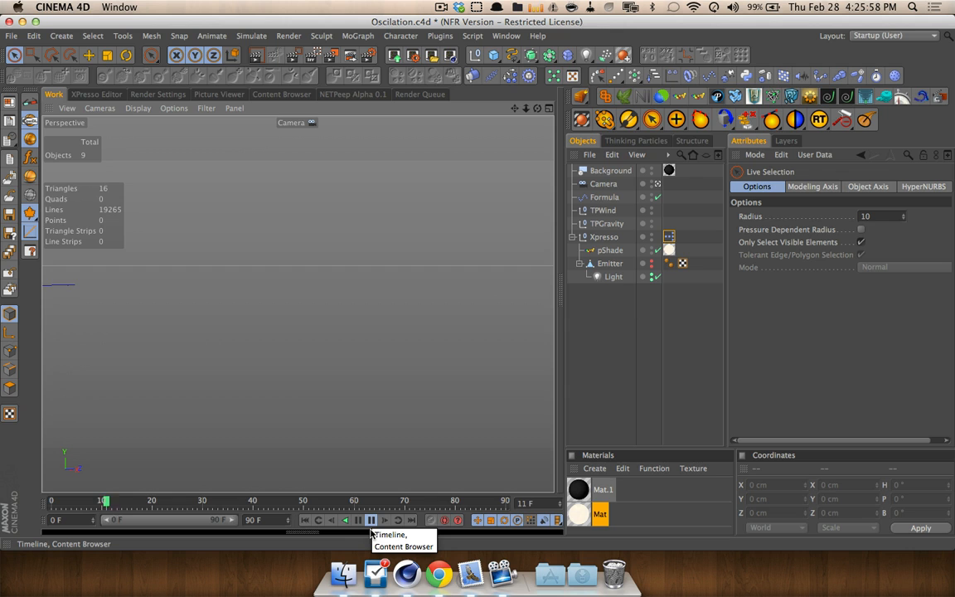
left_click(397, 519)
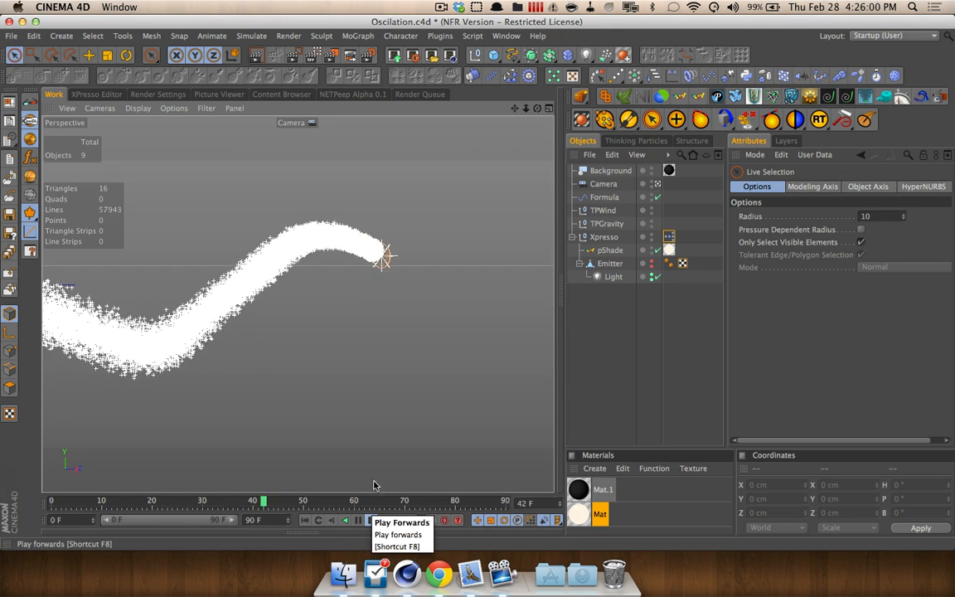
left_click(357, 520)
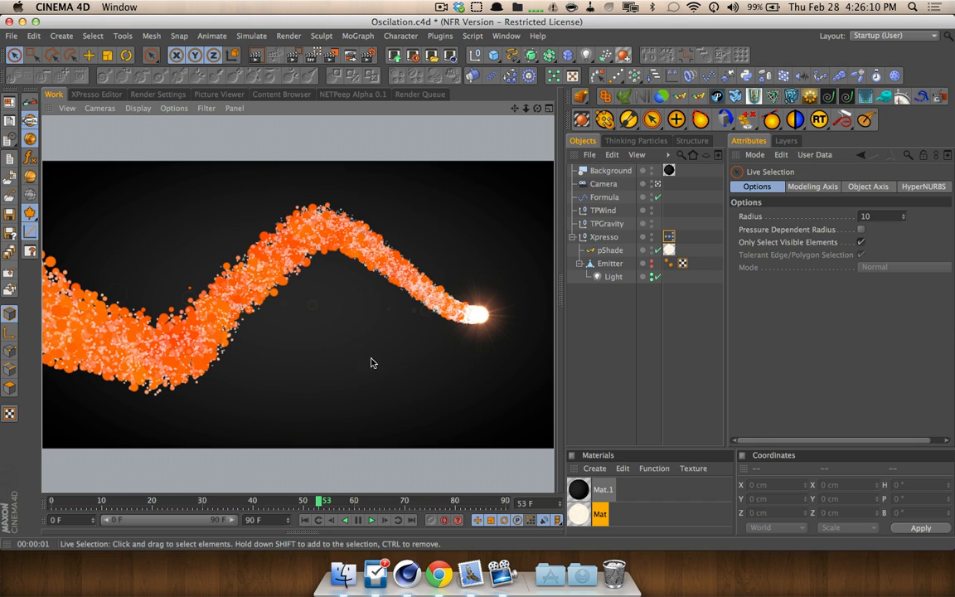
left_click(358, 519)
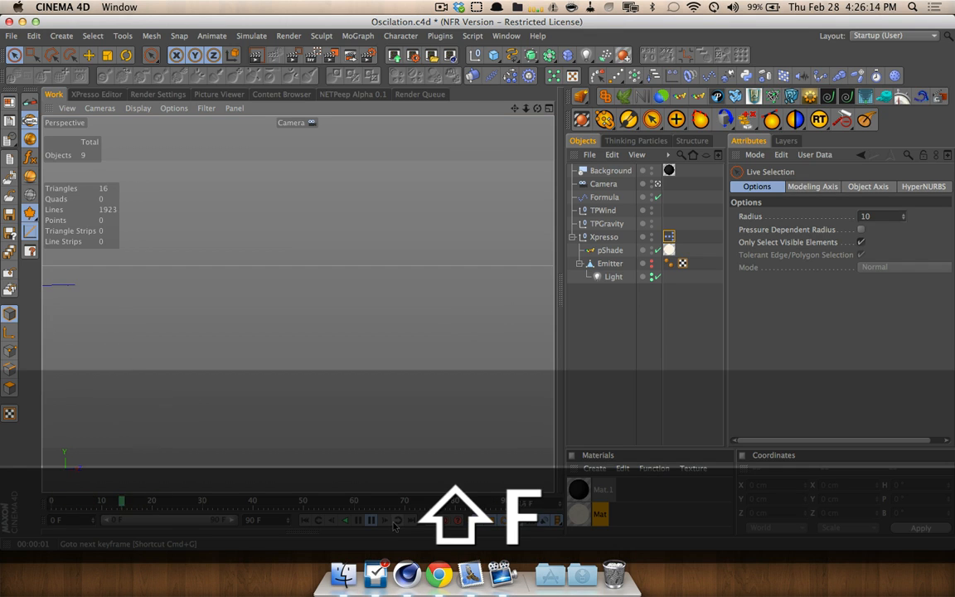
left_click(397, 519)
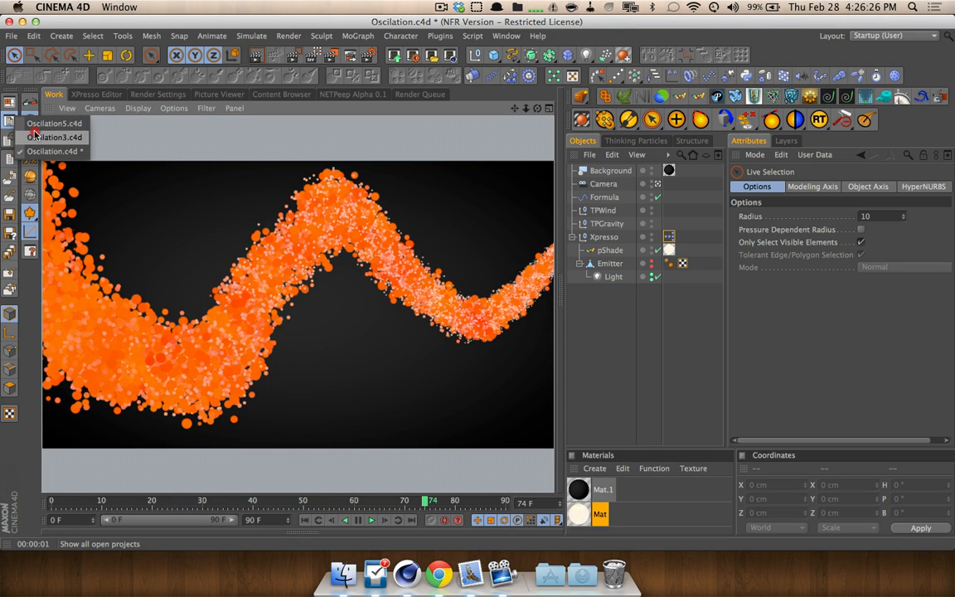
Switch to the Oscillation3 project and play the BOOM MoText letter animation.
left_click(52, 136)
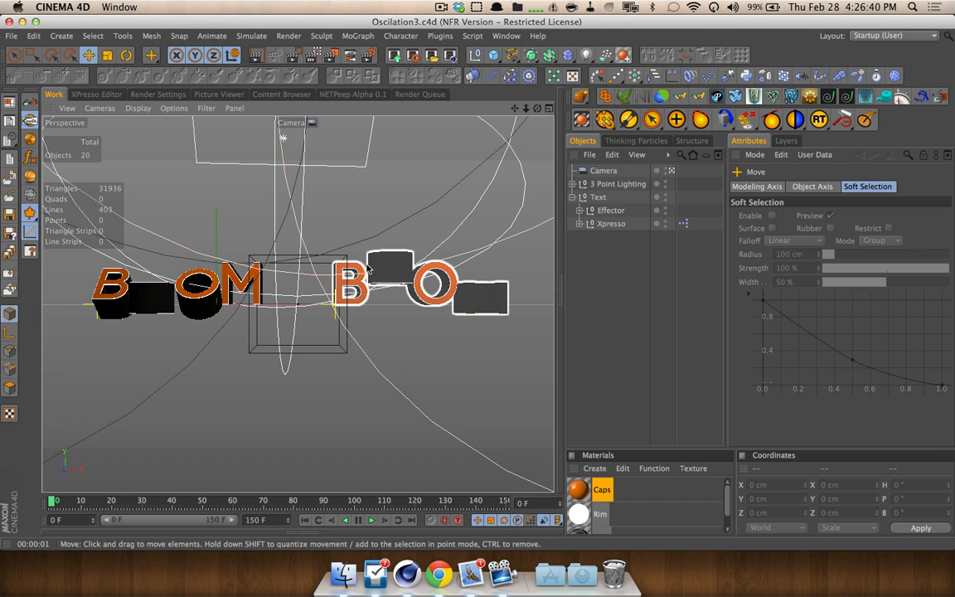
left_click(385, 519)
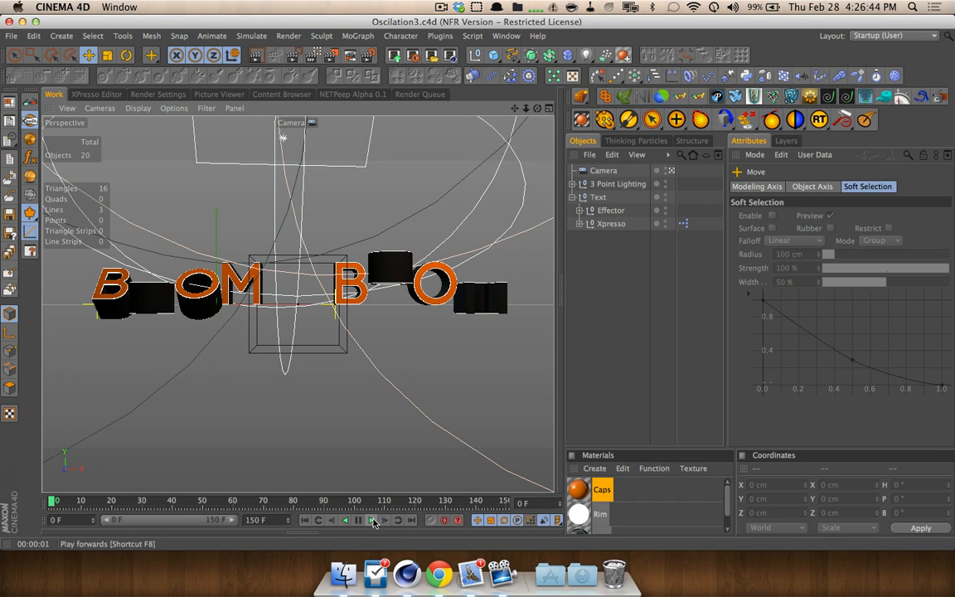
left_click(371, 519)
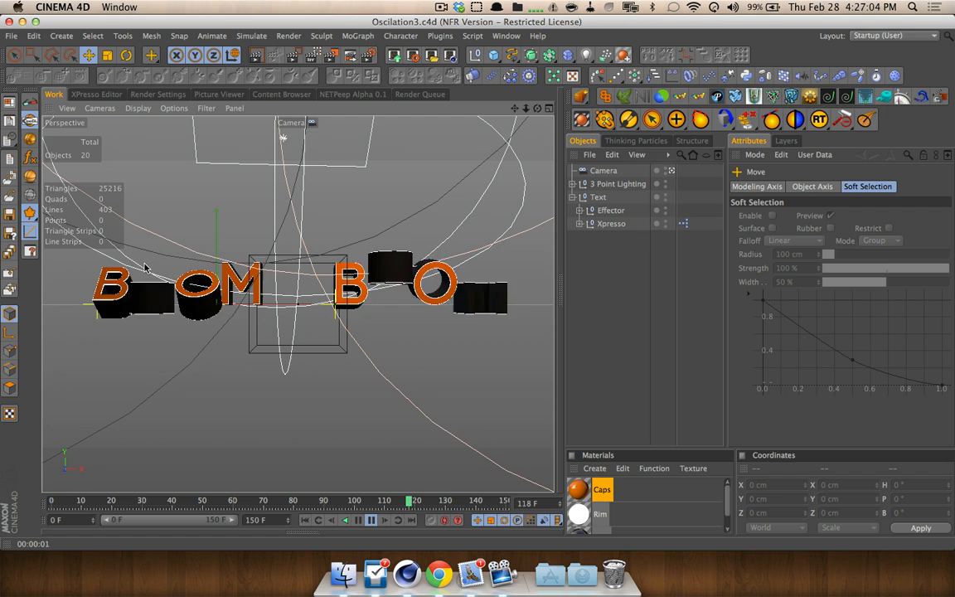
left_click(370, 519)
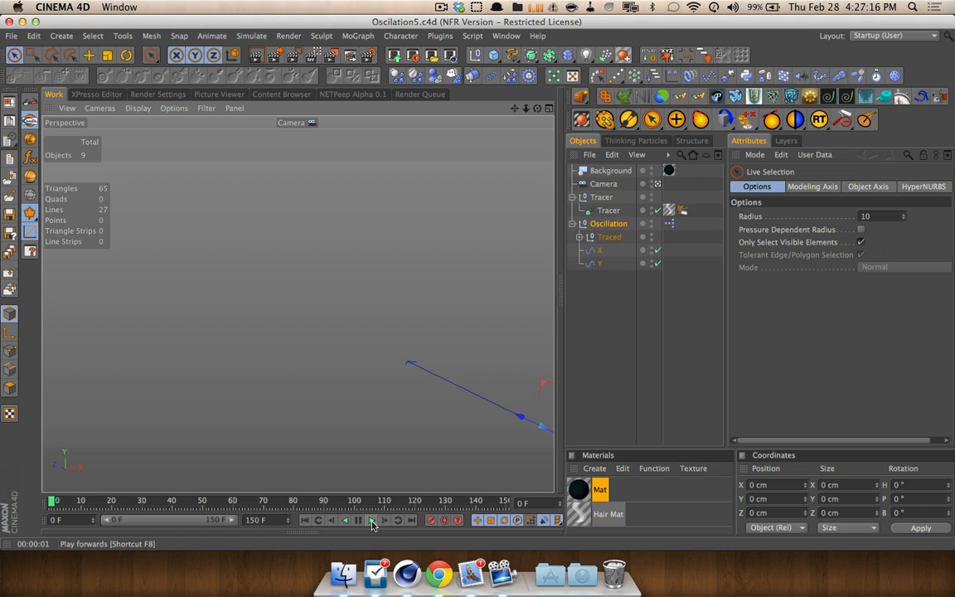
Play the spiral tracer animation, then inspect the X and Y Formula effectors.
left_click(371, 520)
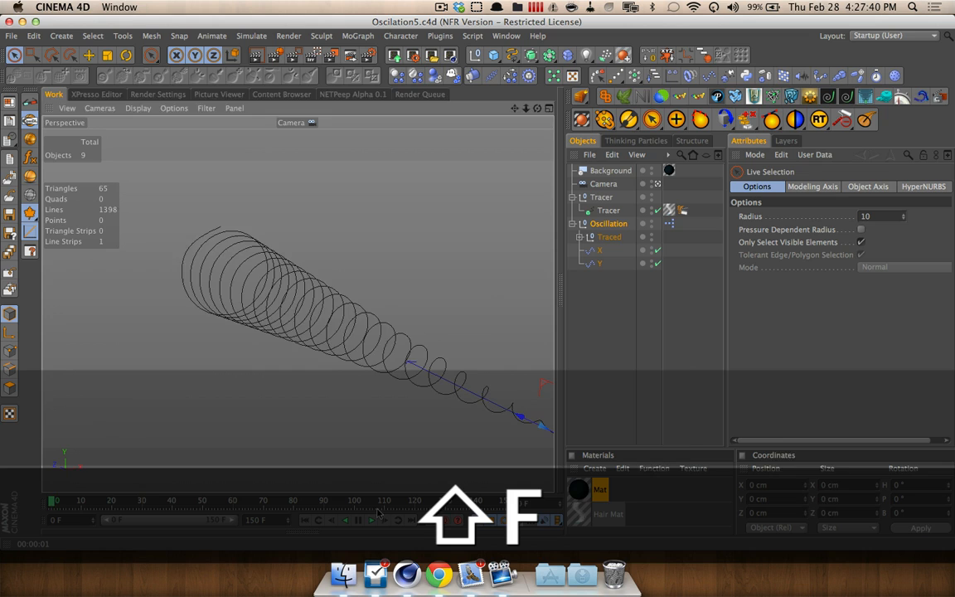
left_click(600, 263)
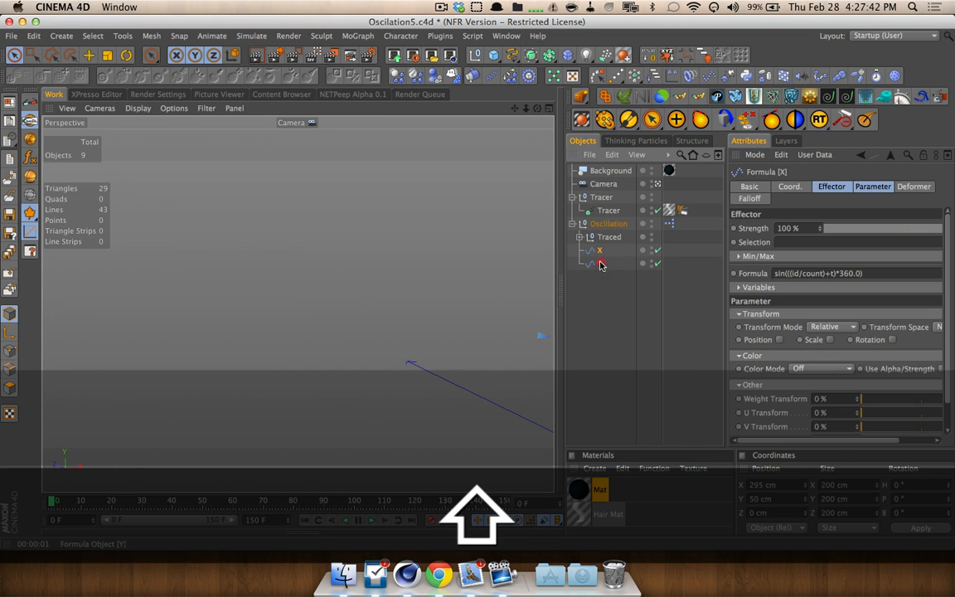
left_click(600, 261)
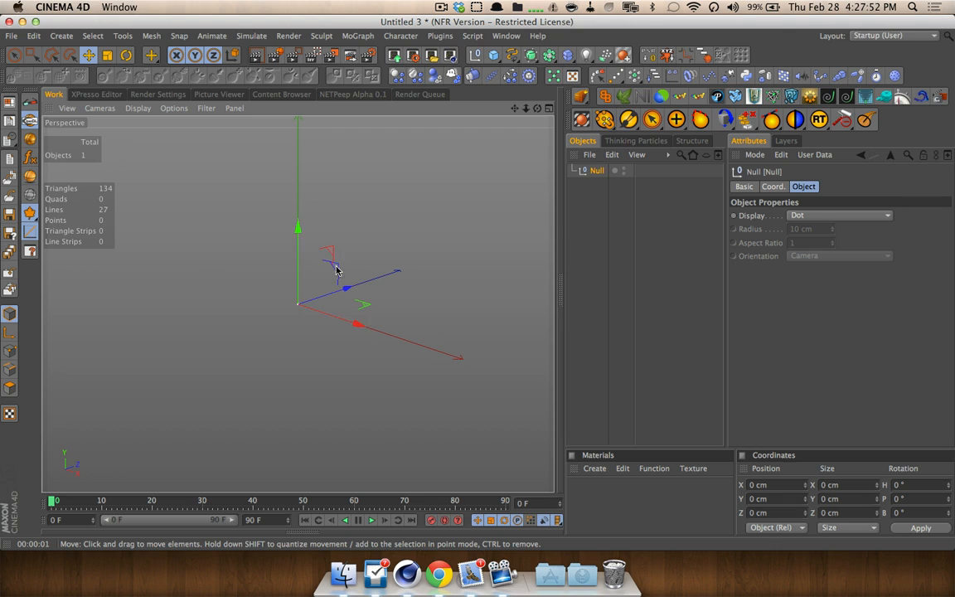
Give the Xpresso null an XPresso tag.
left_click(473, 55)
type("Xpress")
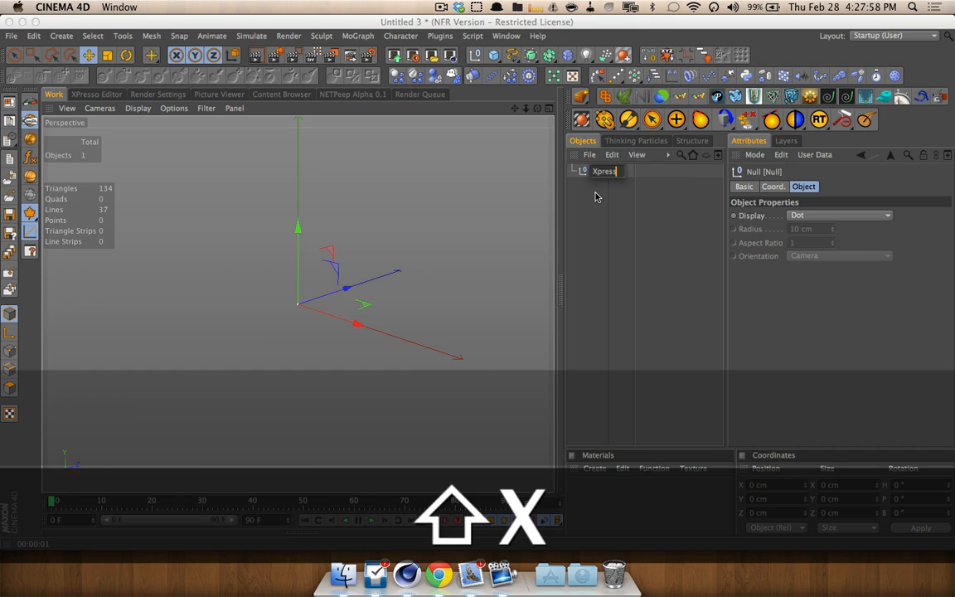
right_click(602, 170)
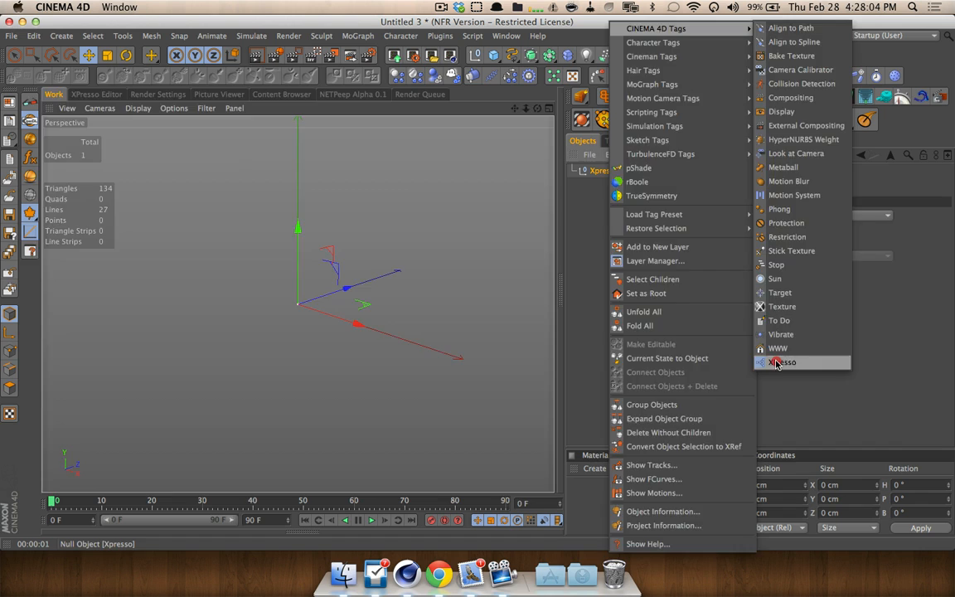
left_click(783, 362)
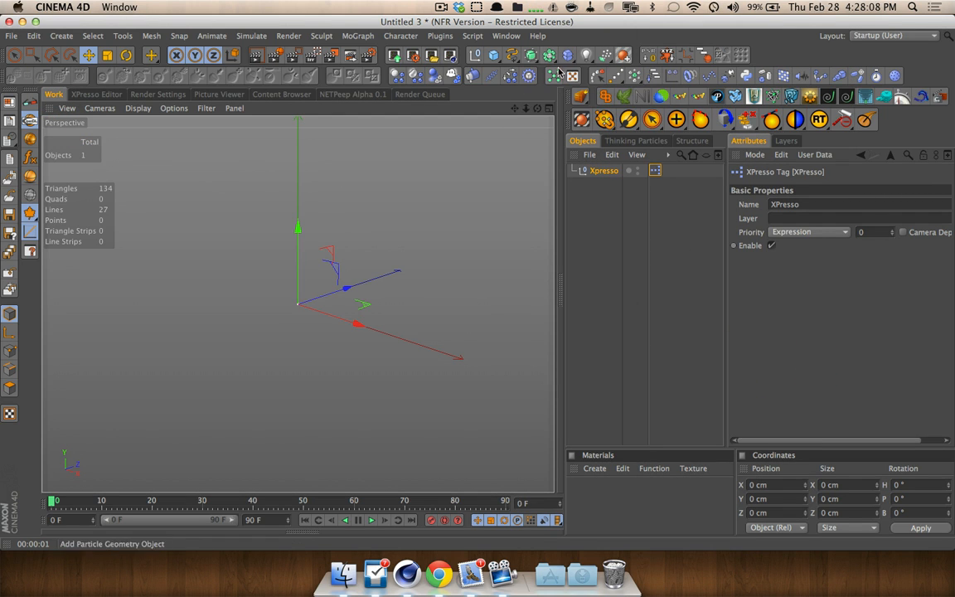
Add a null named TracePoint and a MoGraph Tracer to follow it.
left_click(476, 56)
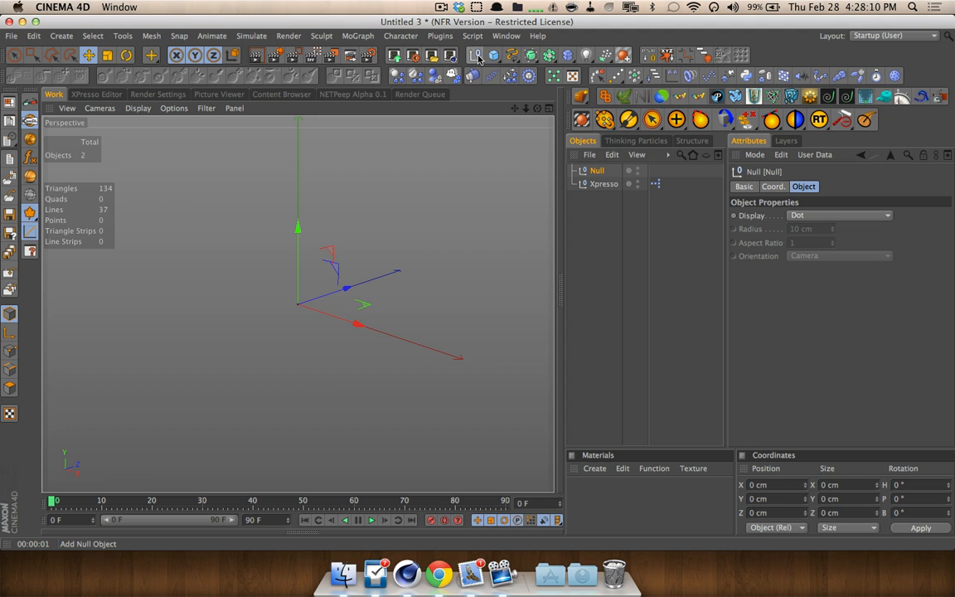
double_click(597, 170)
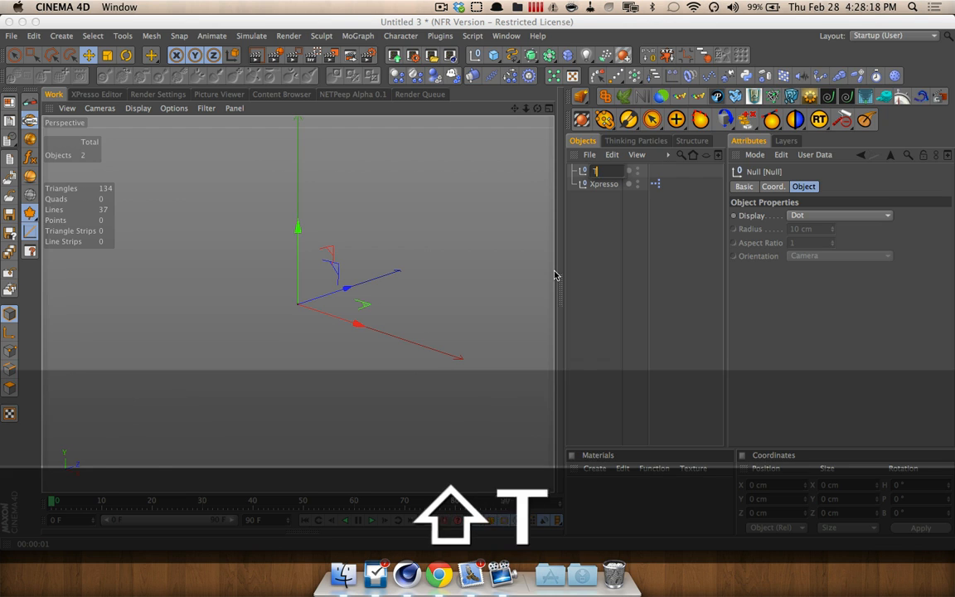
type("TracePoint")
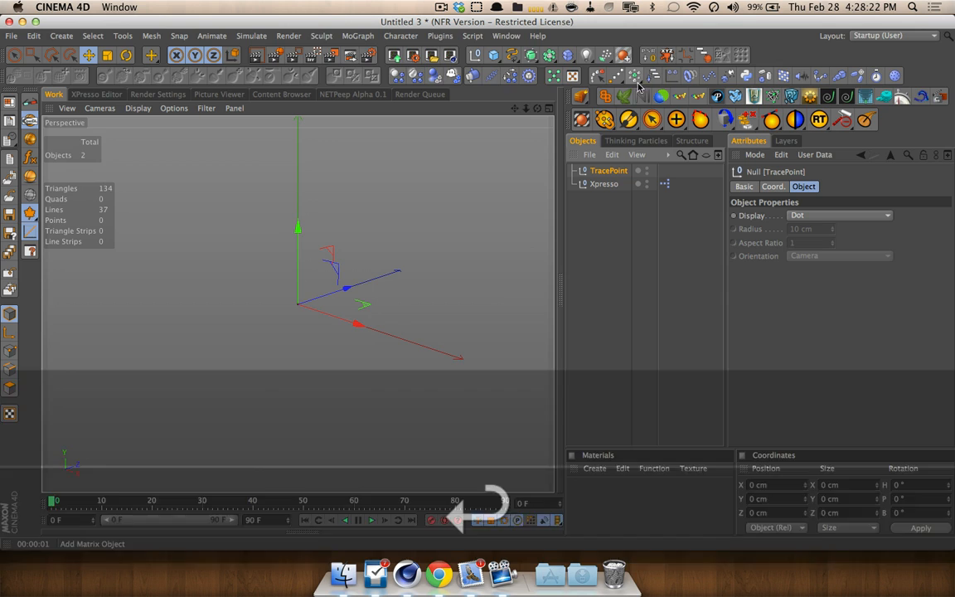
left_click(357, 35)
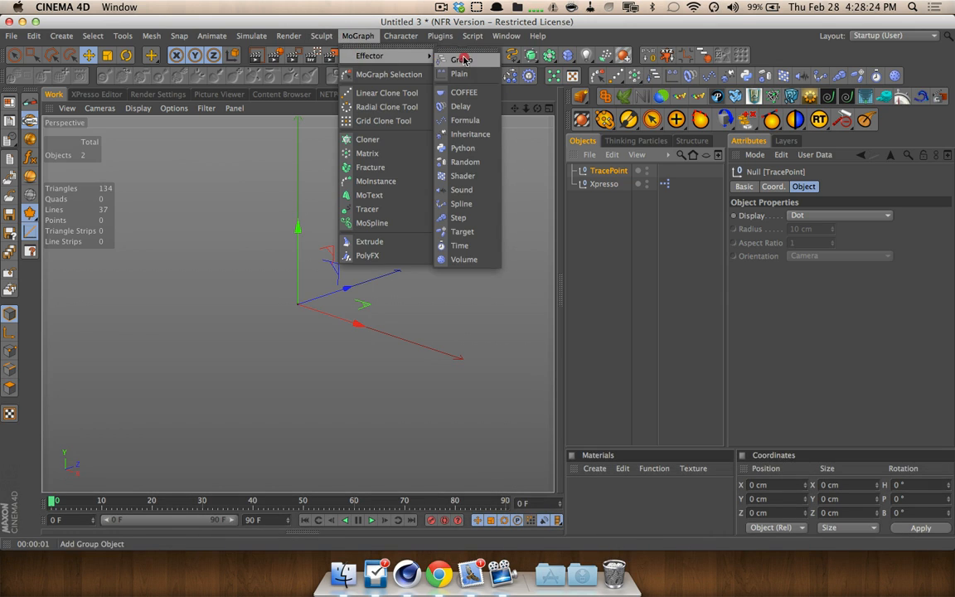
left_click(367, 209)
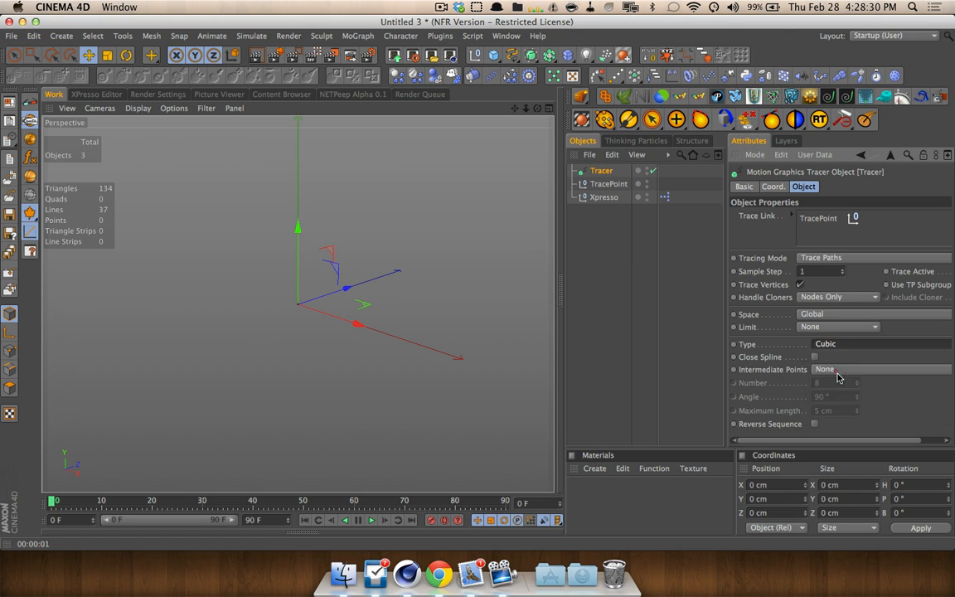
Set the Tracer's Intermediate Points to Uniform with Number 6.
left_click(837, 369)
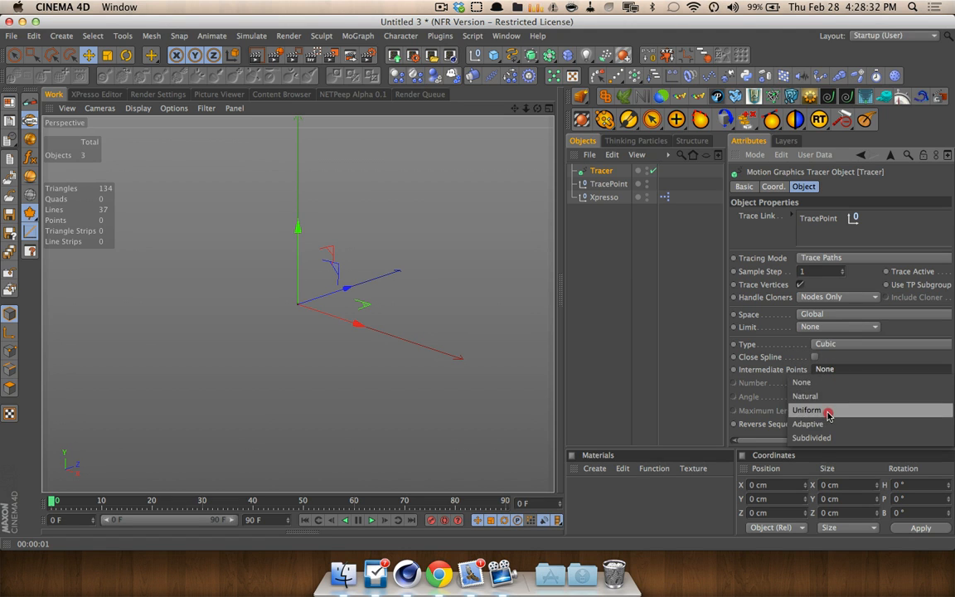
left_click(806, 409)
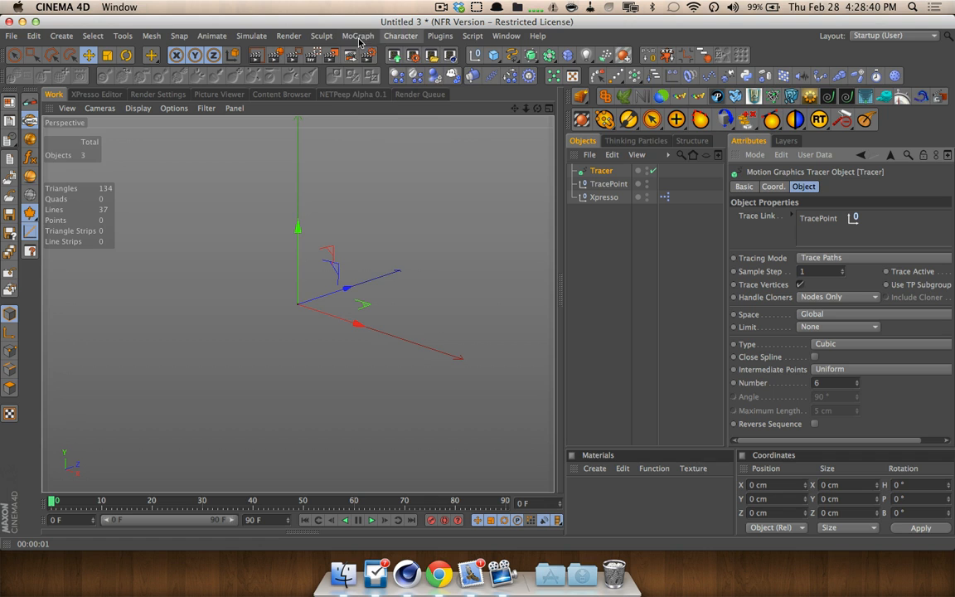
Add Formula_Y (cosine) and Formula_X (sine) effectors and select both to set t to 0.25.
left_click(358, 36)
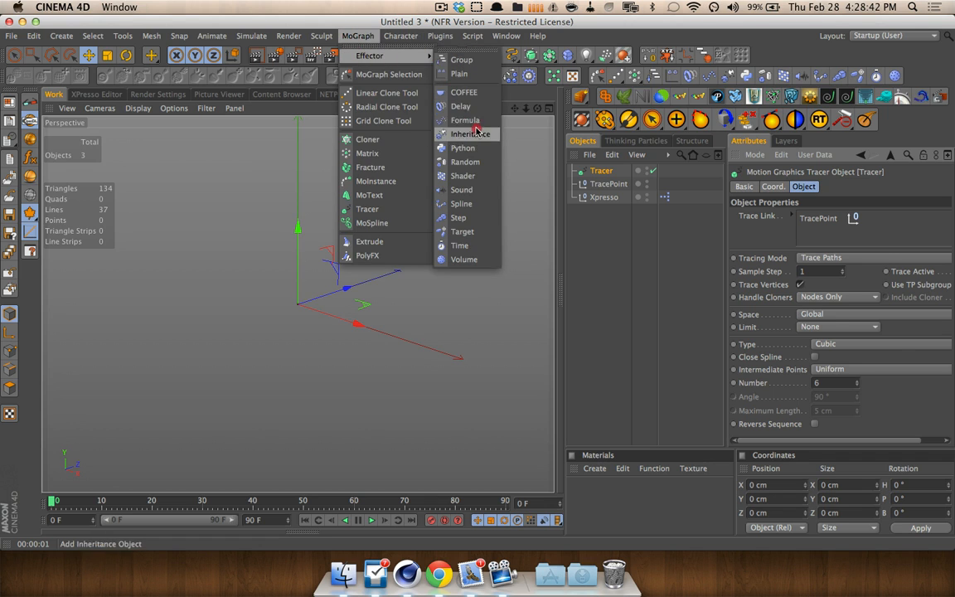
left_click(464, 120)
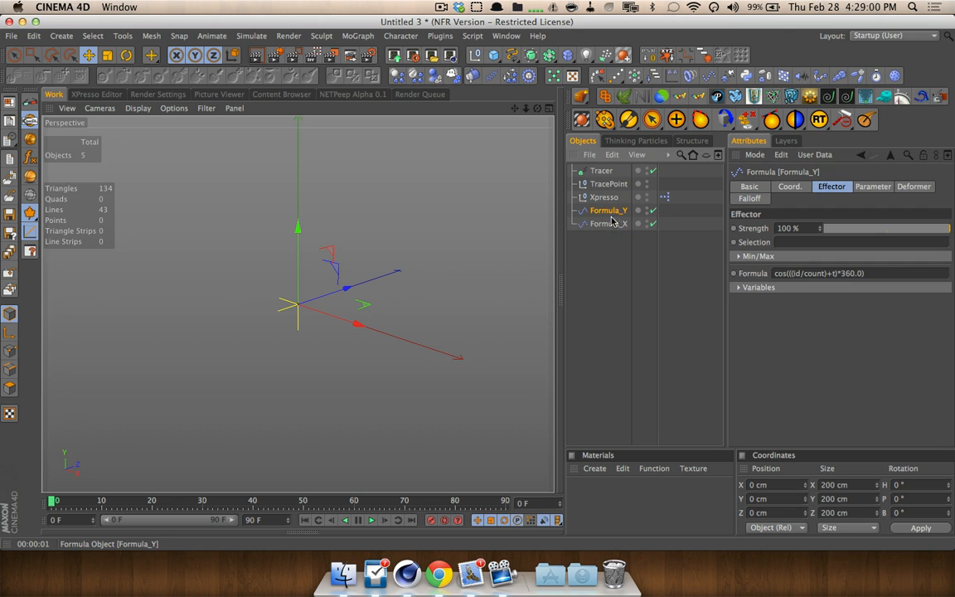
left_click(610, 223)
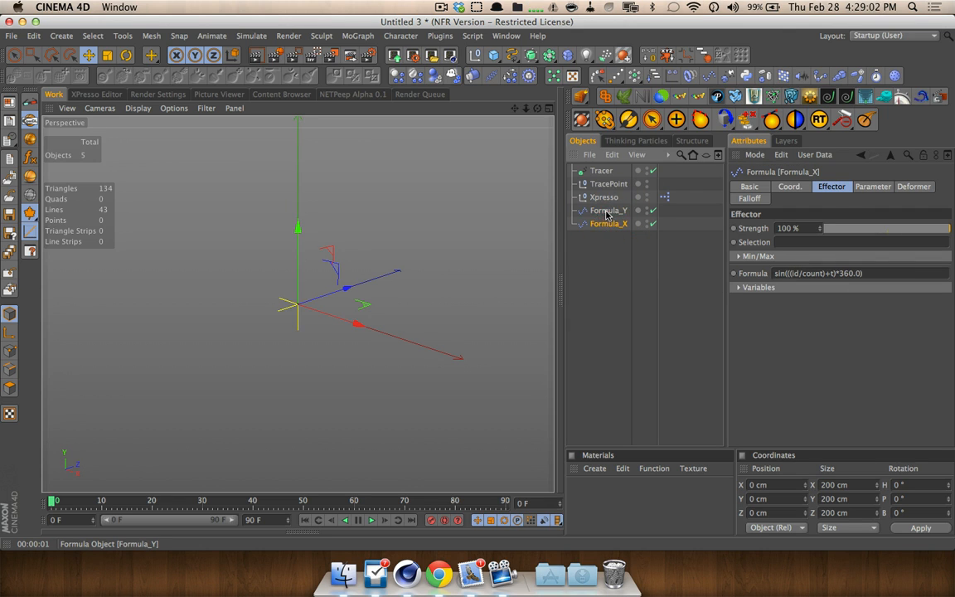
left_click(608, 209)
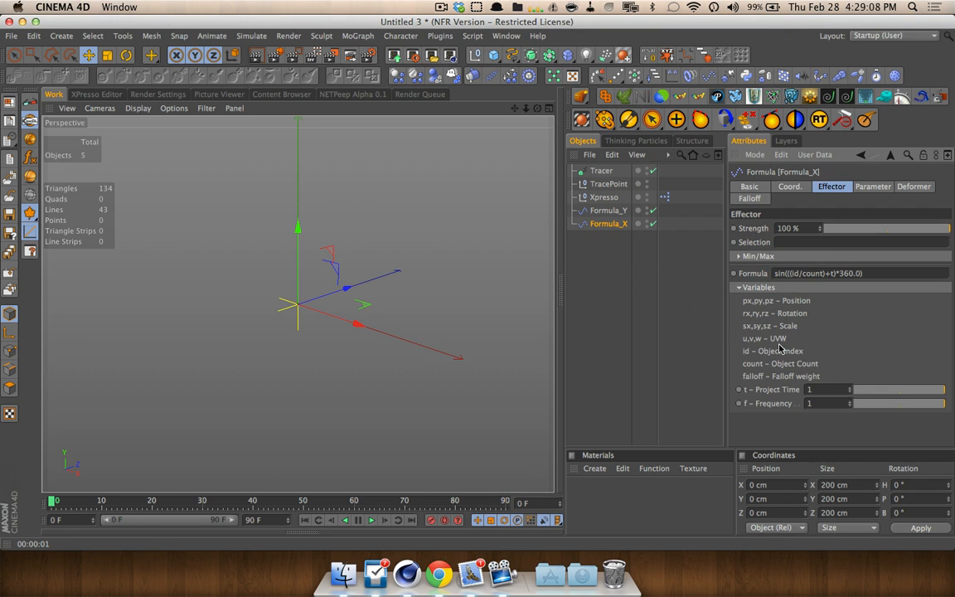
mouse_move(793, 312)
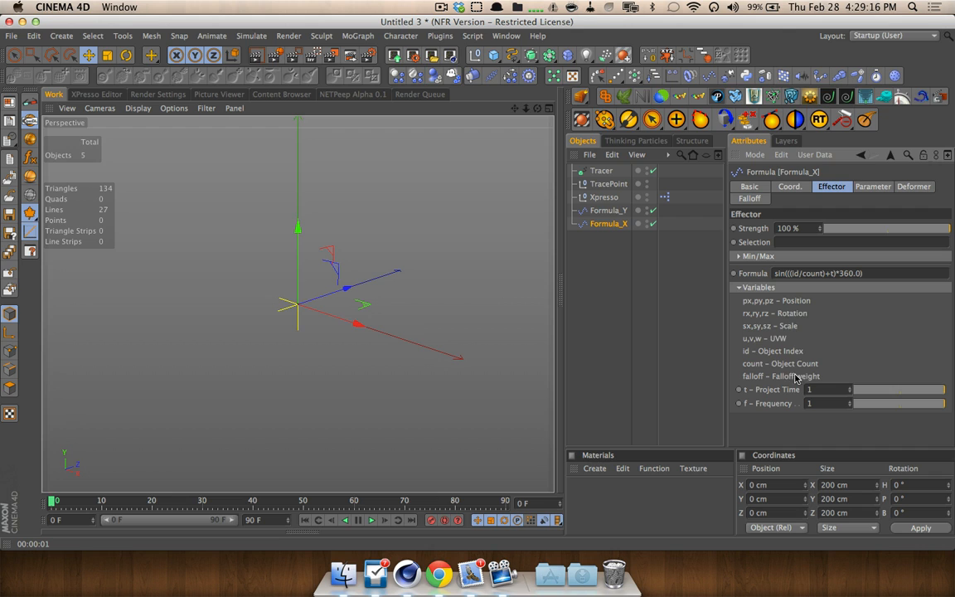
mouse_move(781, 421)
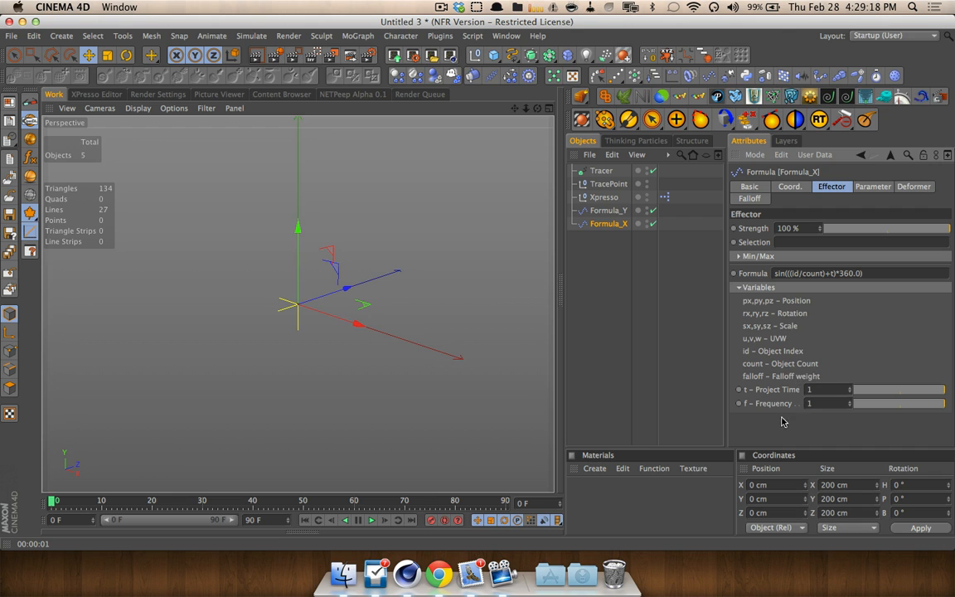
left_click(816, 390)
type("0.25")
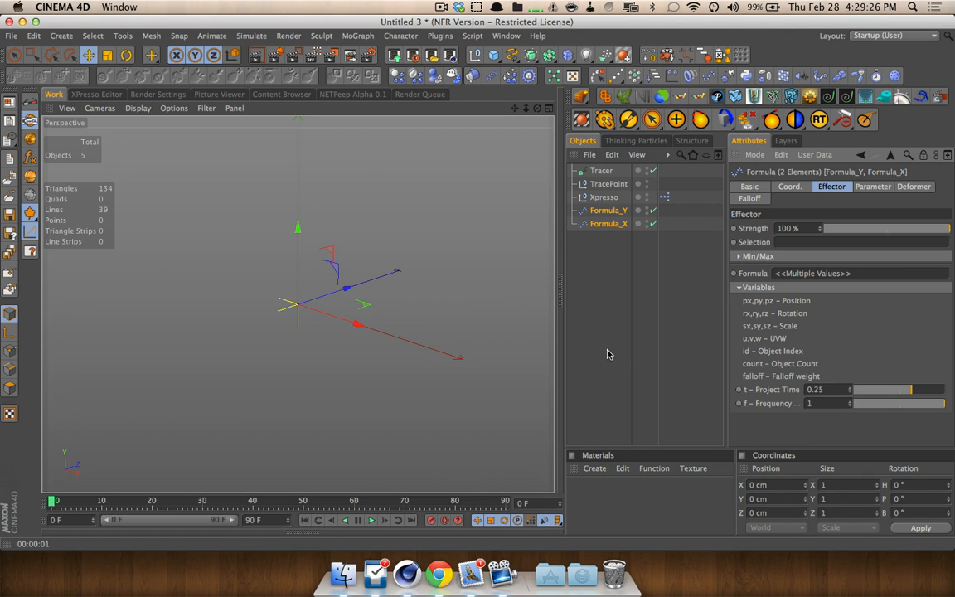
Paint a white wavy doodle stroke across the lower Perspective view.
left_click(151, 36)
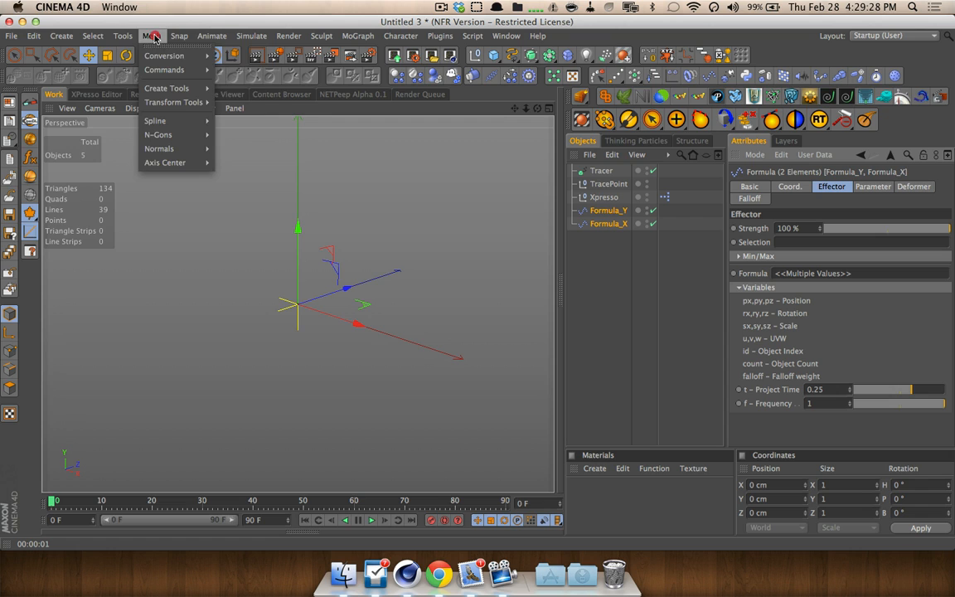
left_click(123, 36)
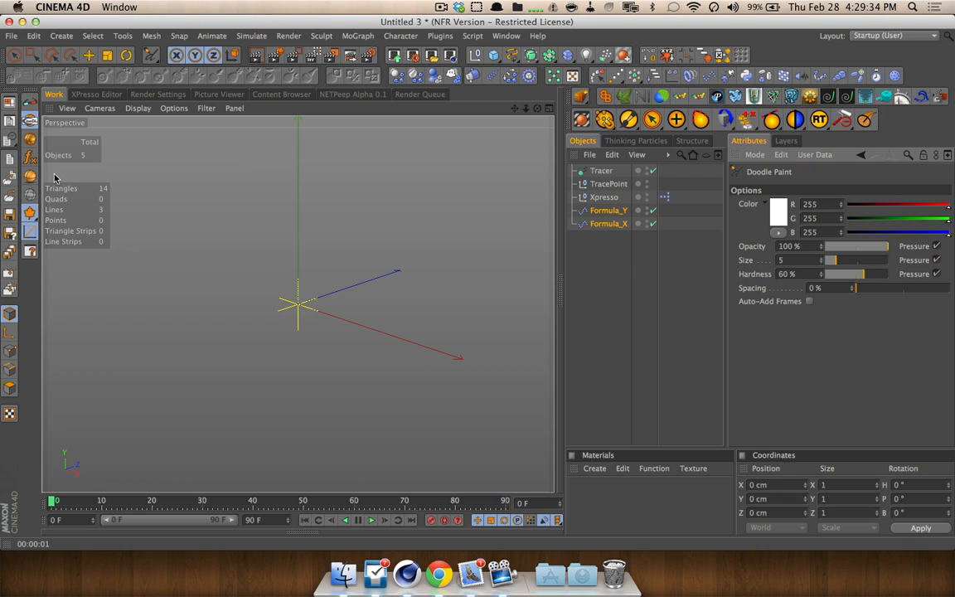
mouse_move(66, 454)
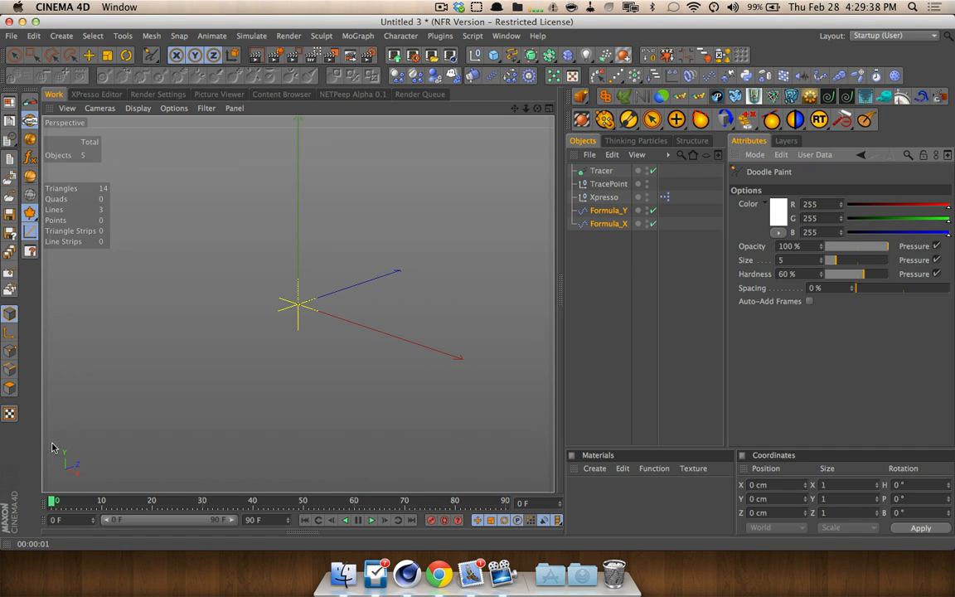
mouse_move(58, 437)
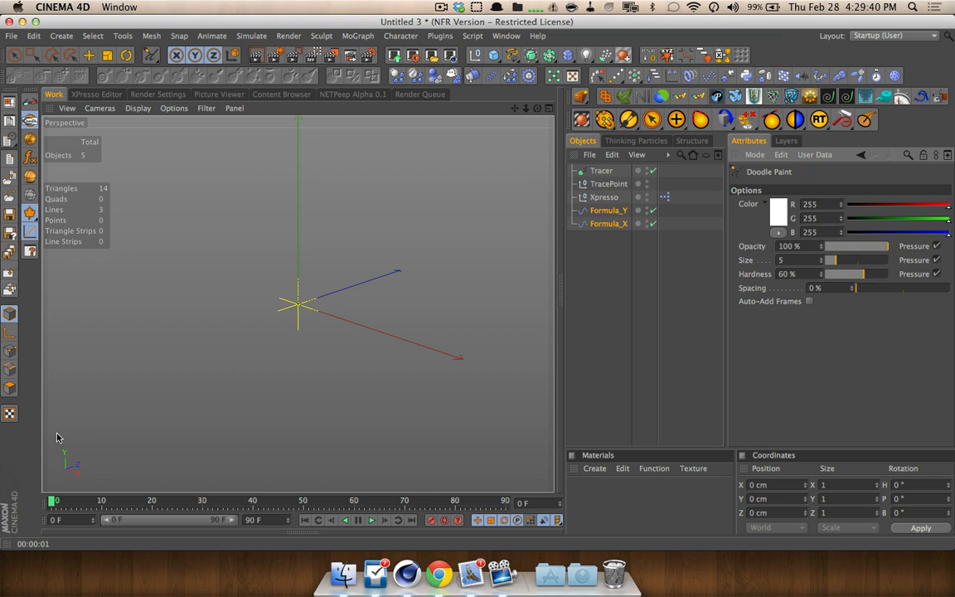
mouse_move(57, 423)
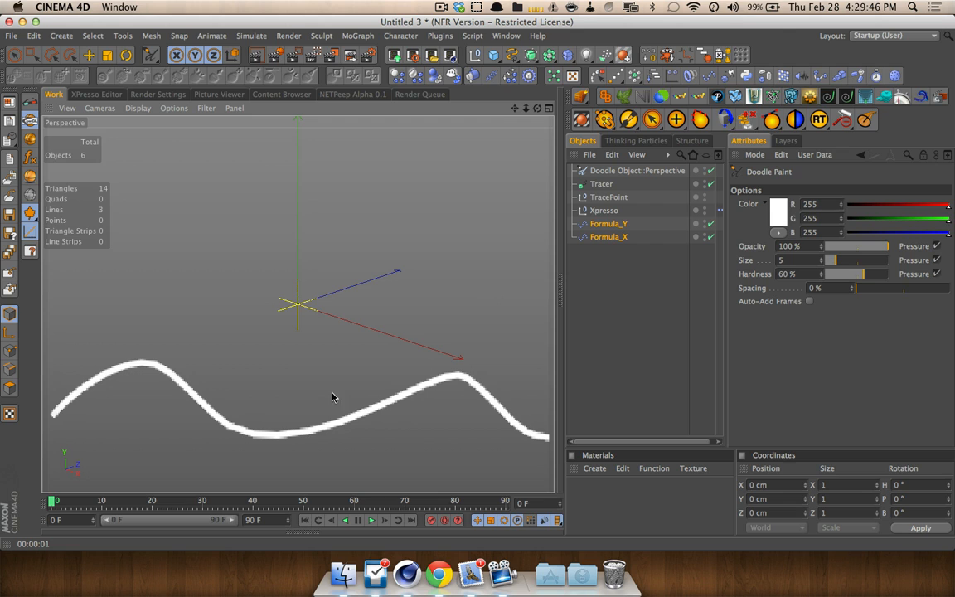
left_click_drag(52, 290, 79, 264)
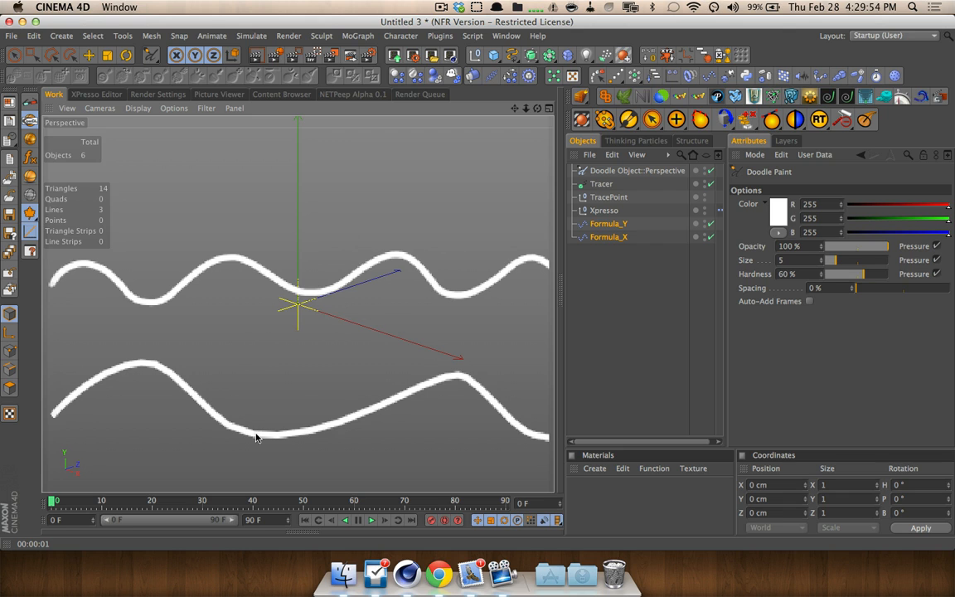
left_click(637, 170)
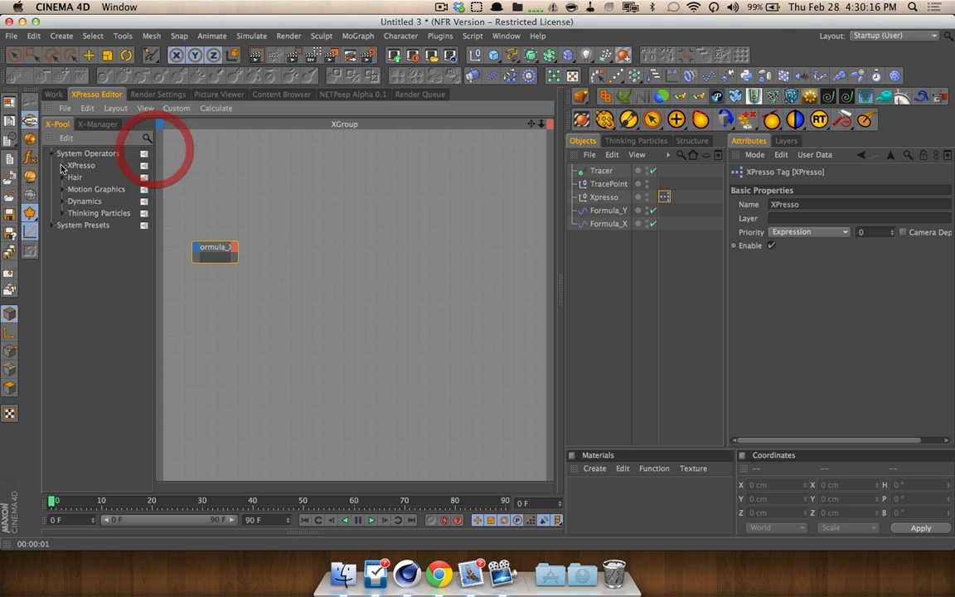
Add a MoGraph Sample node fed by Formula_X and give it a Strength output.
left_click(175, 108)
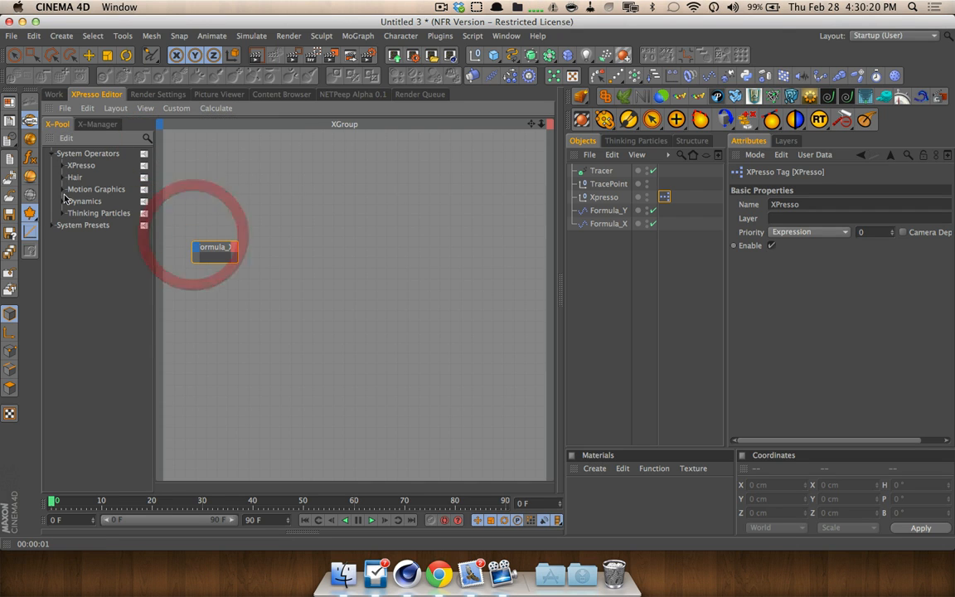
left_click(53, 189)
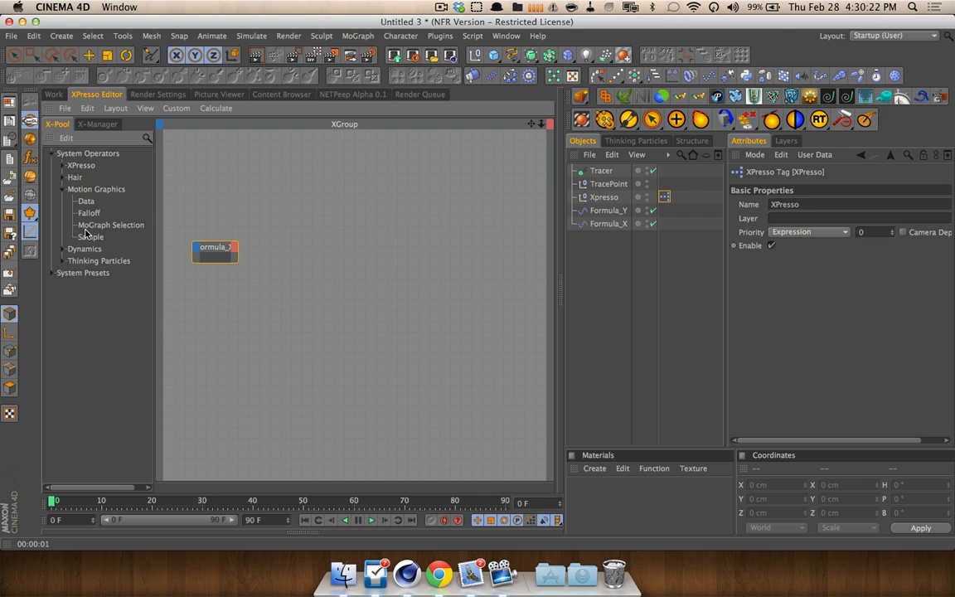
left_click_drag(89, 236, 369, 249)
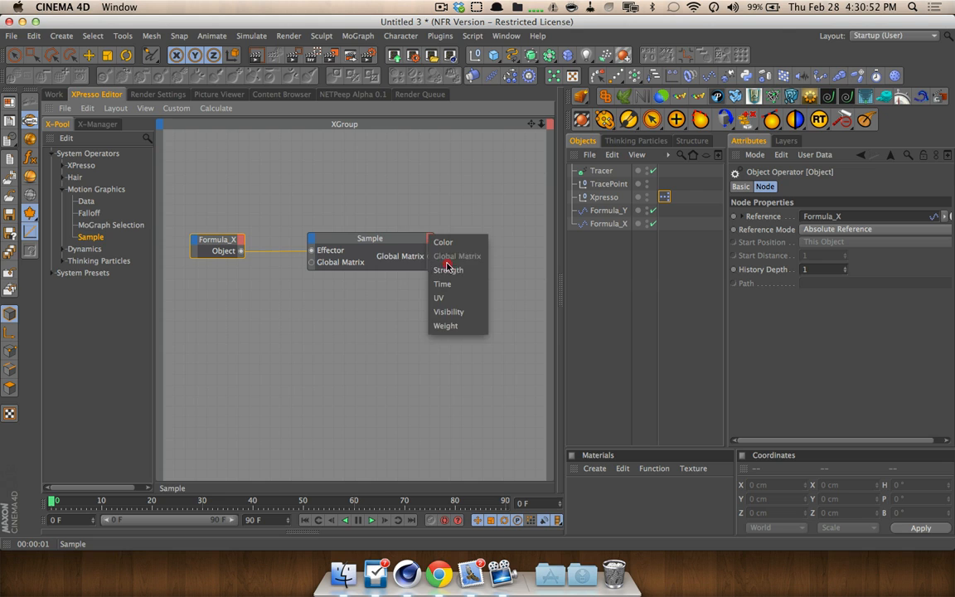
left_click(448, 269)
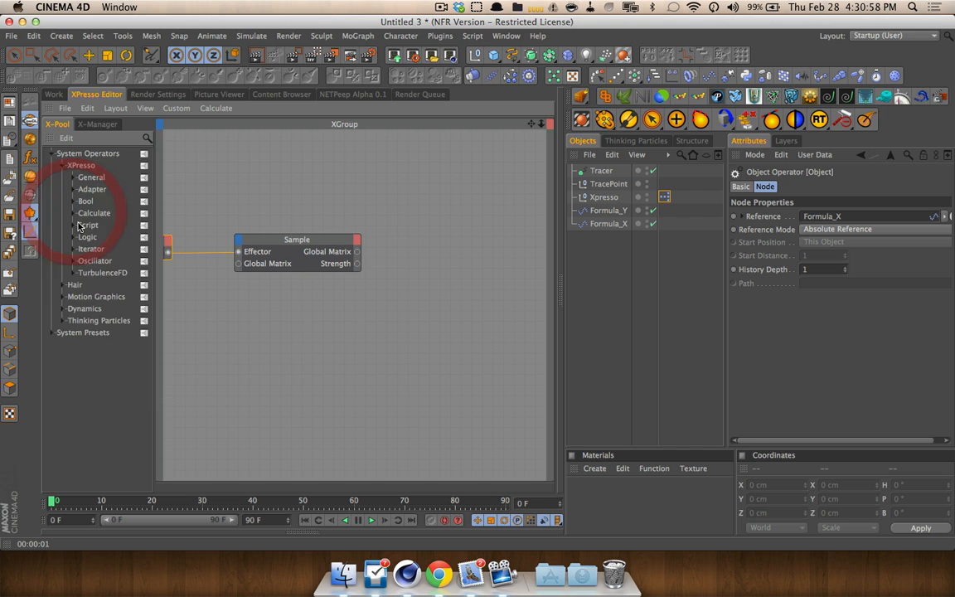
Set the Range Mapper's Output Upper value to 100.
left_click(94, 213)
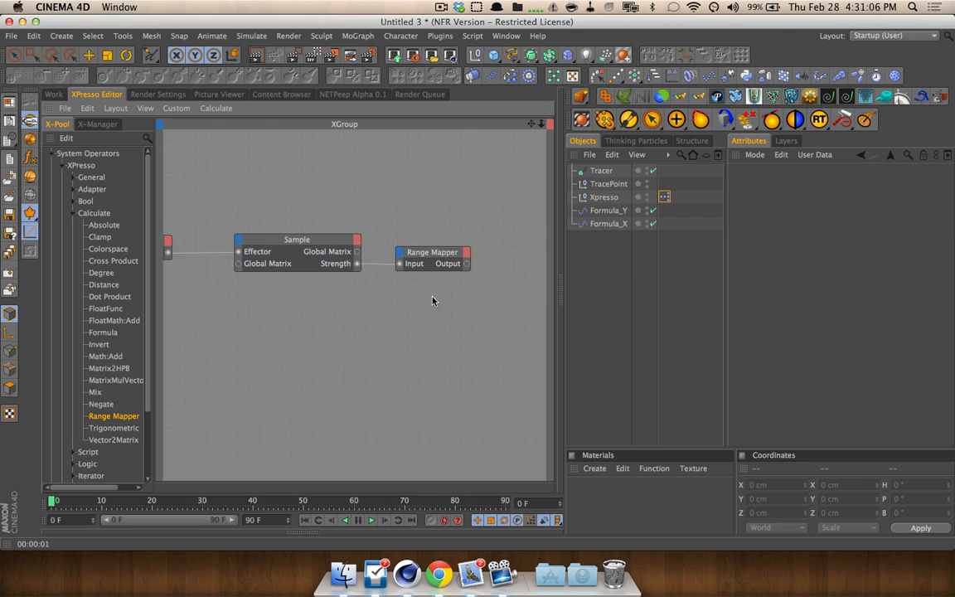
left_click(430, 251)
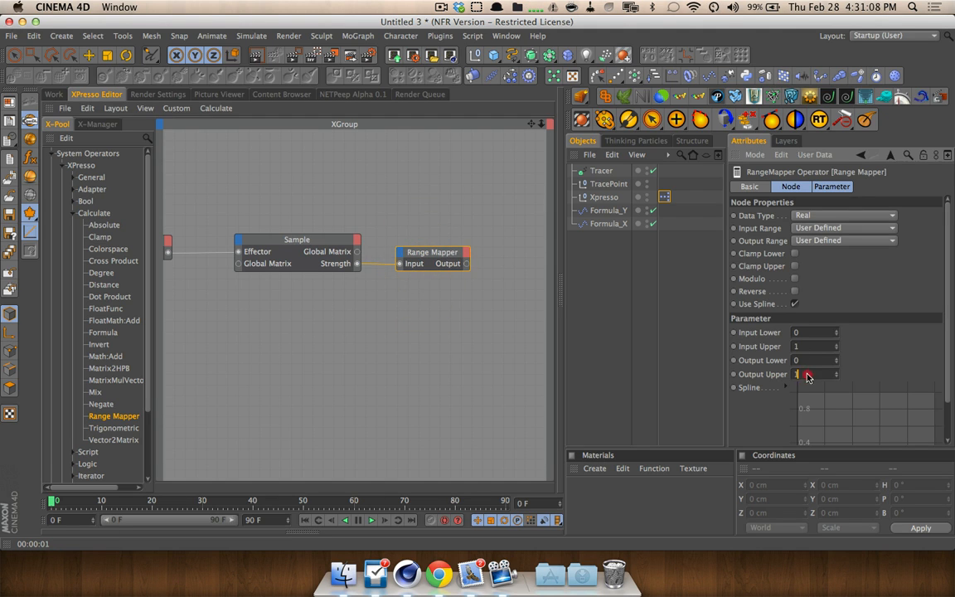
type("100")
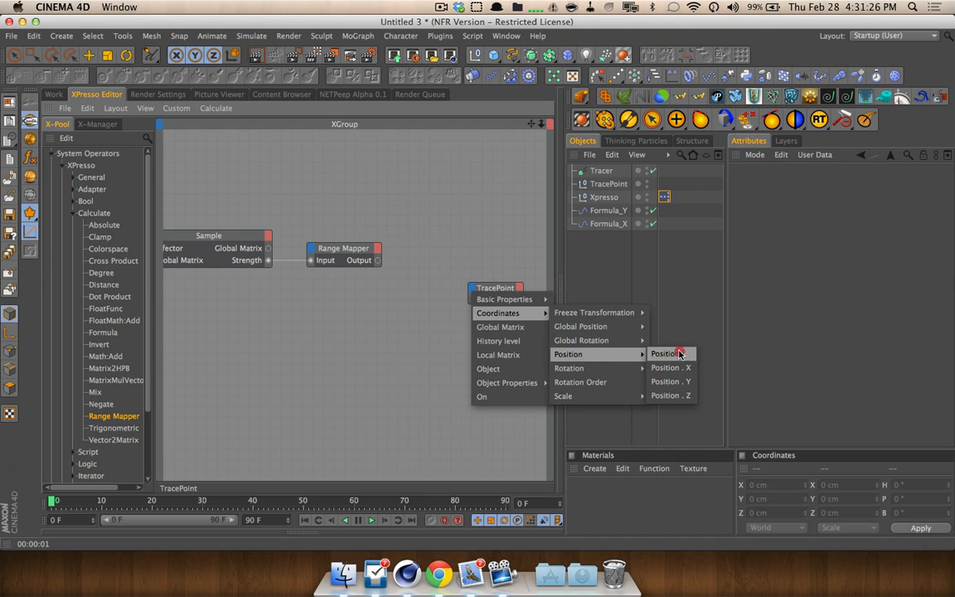
Add Position.X and Position.Y ports to TracePoint and wire the Range Mapper into Position.X.
left_click(666, 354)
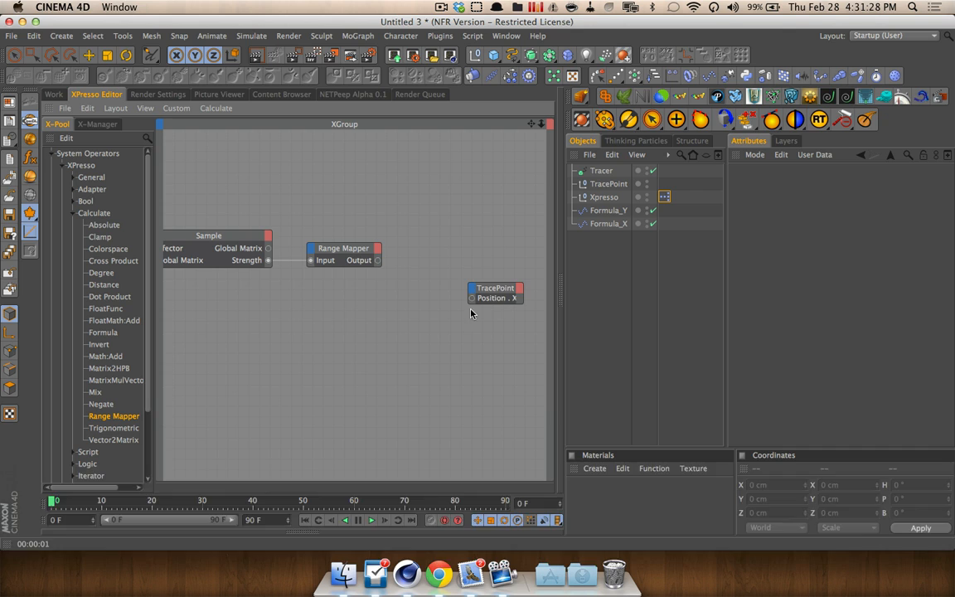
left_click(495, 291)
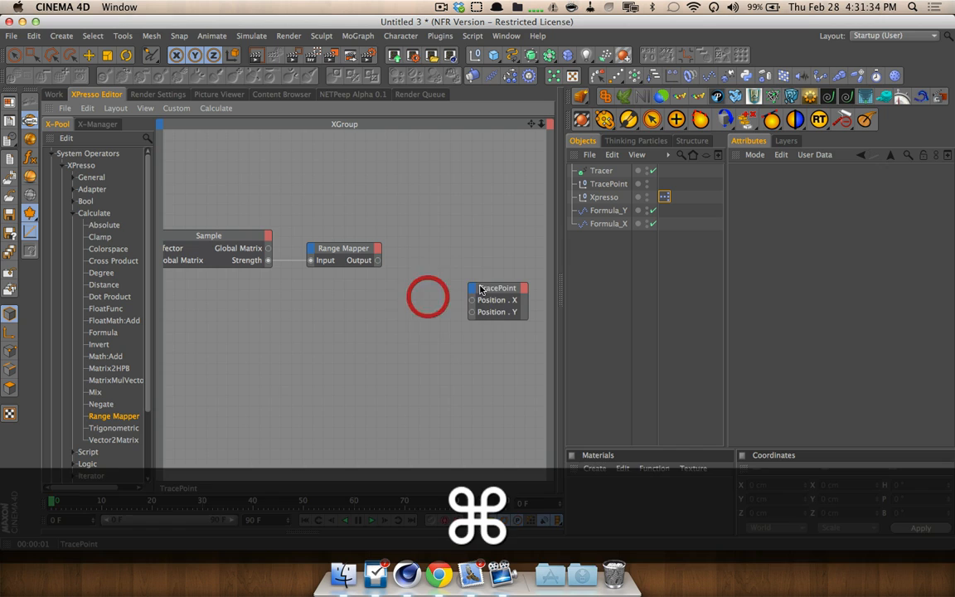
left_click(497, 288)
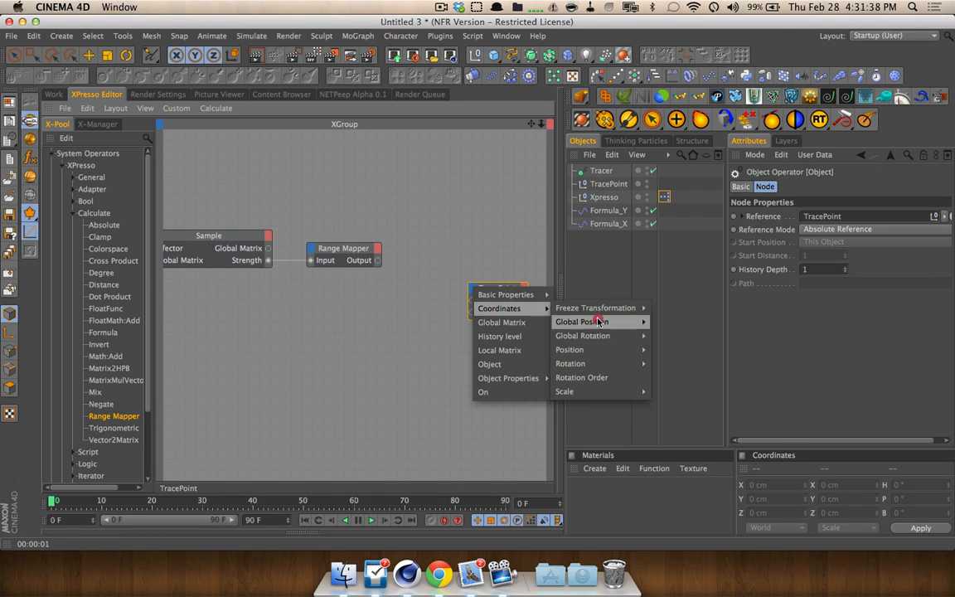
mouse_move(570, 349)
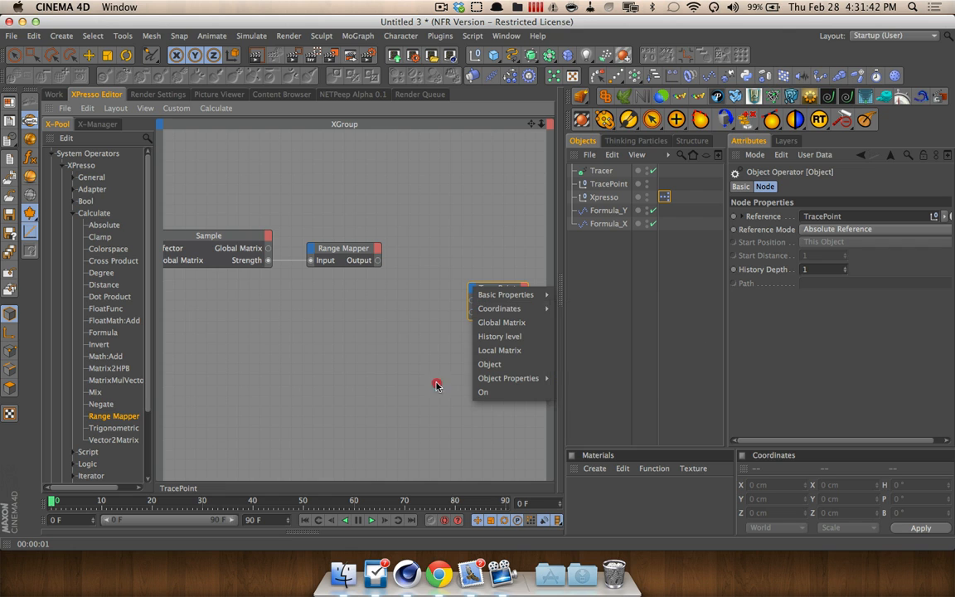
left_click(498, 307)
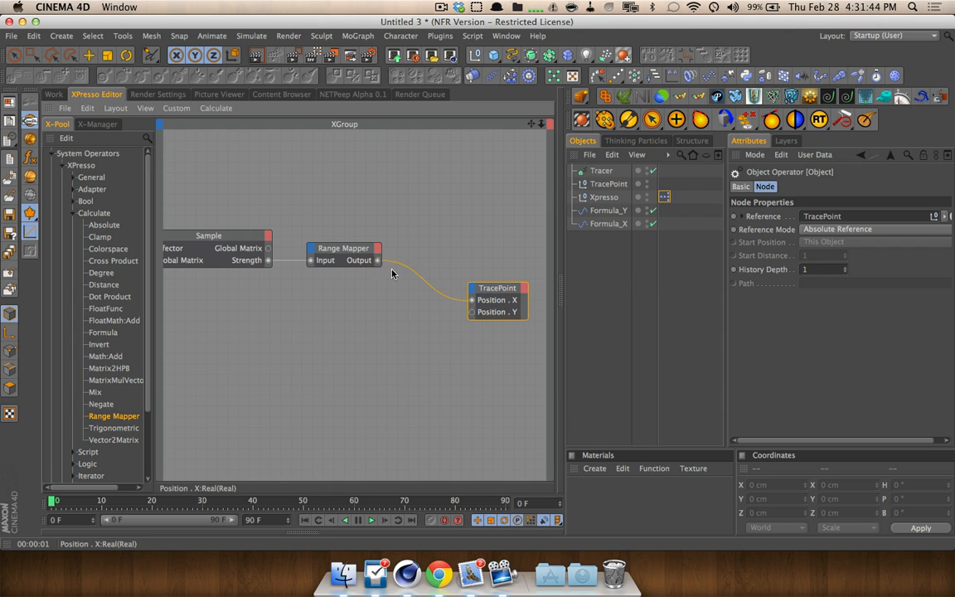
left_click(424, 238)
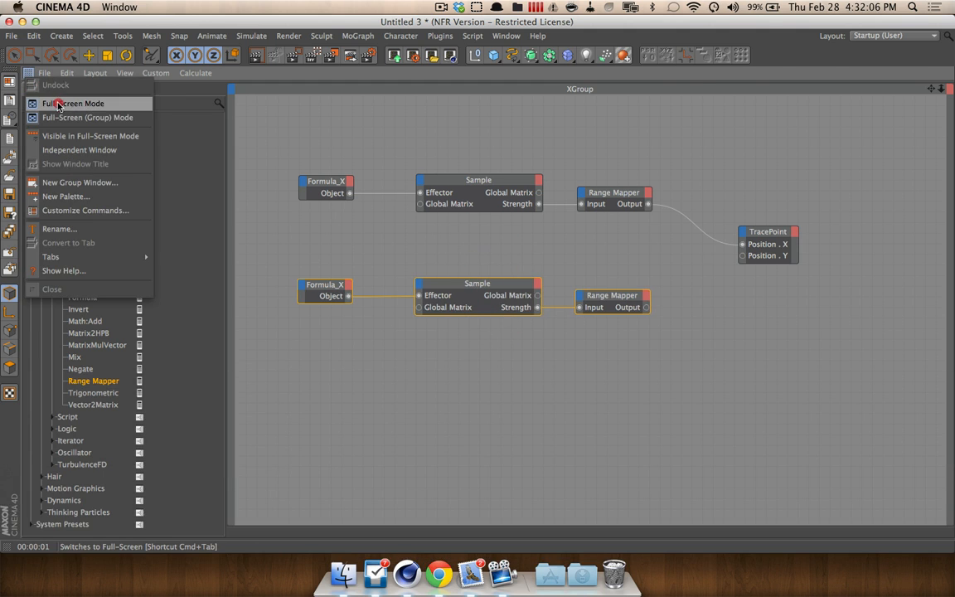
Toggle the XPresso editor into full-screen view, then restore the docked panel layout.
left_click(74, 103)
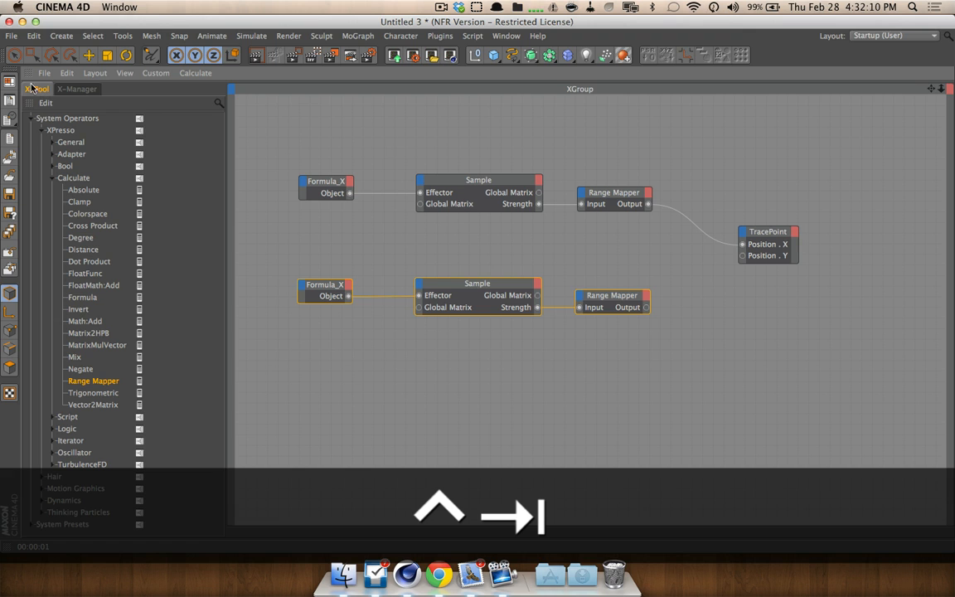
left_click(53, 94)
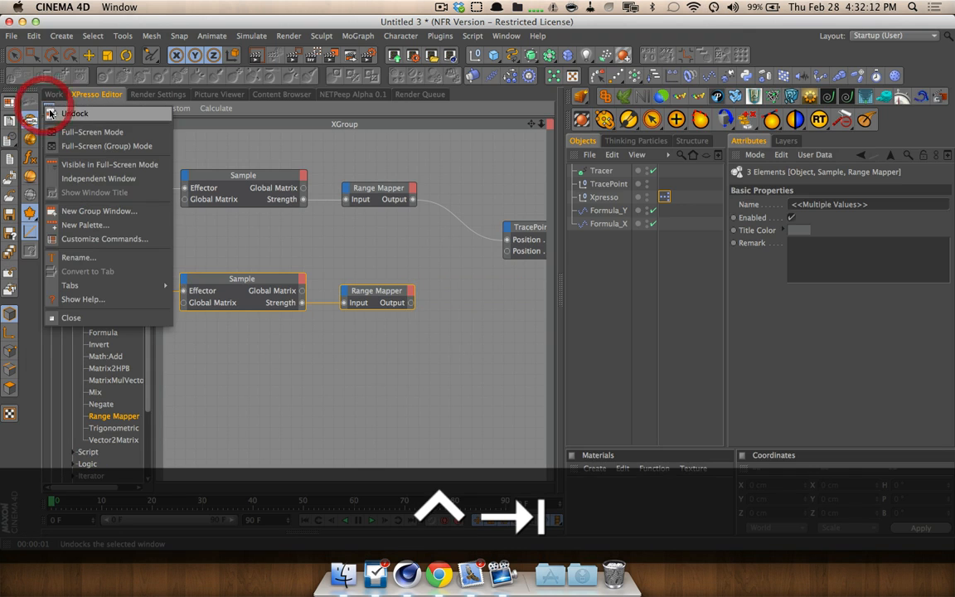
left_click(75, 114)
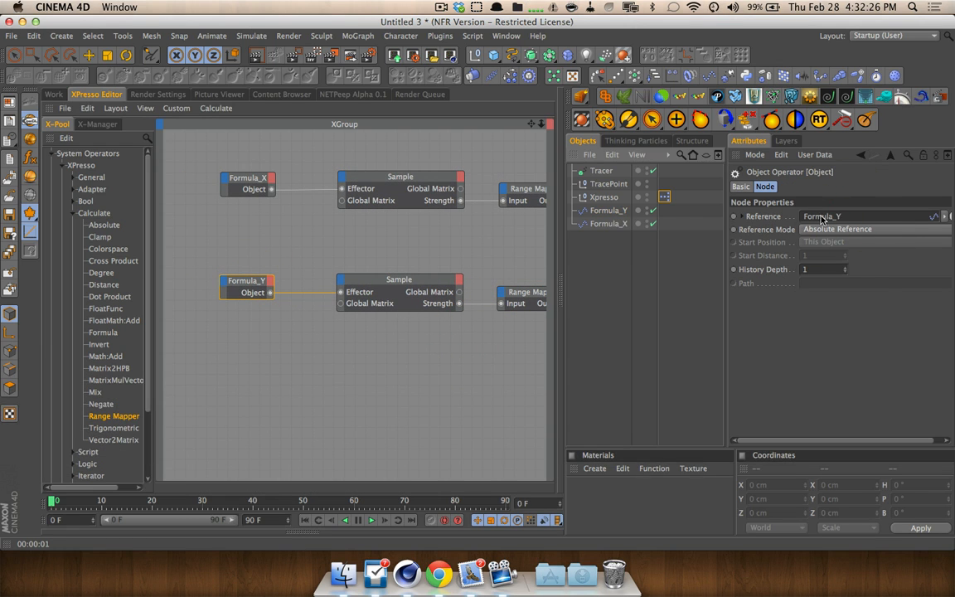
Point the copied object node at Formula_Y and wire its chain into TracePoint's Position.Y.
left_click(246, 281)
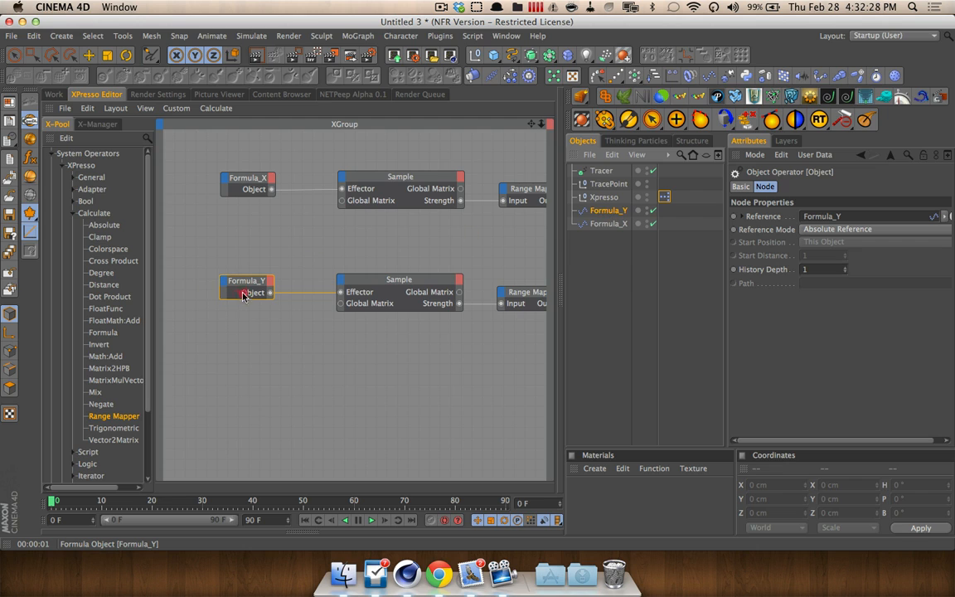
left_click(256, 293)
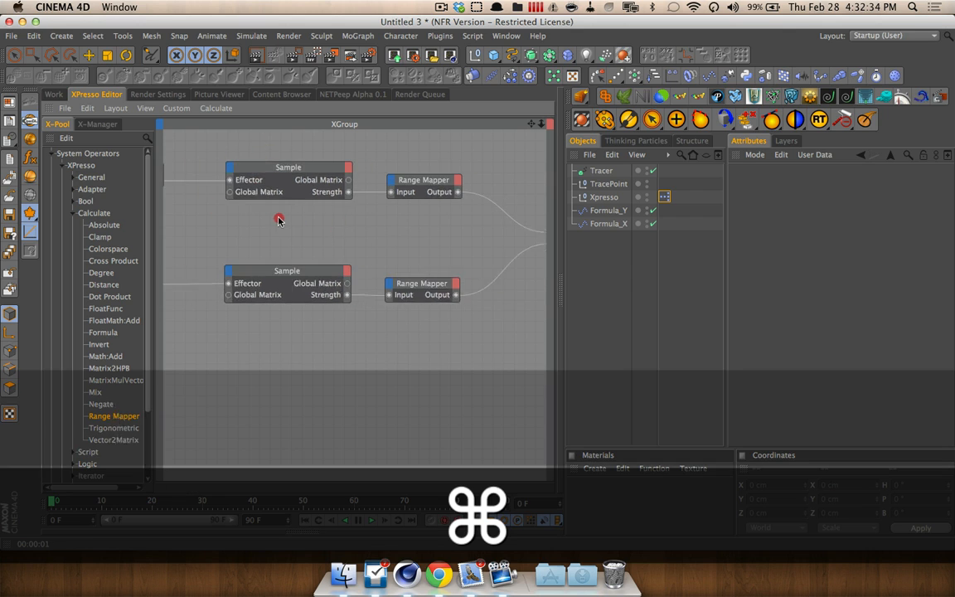
left_click(53, 94)
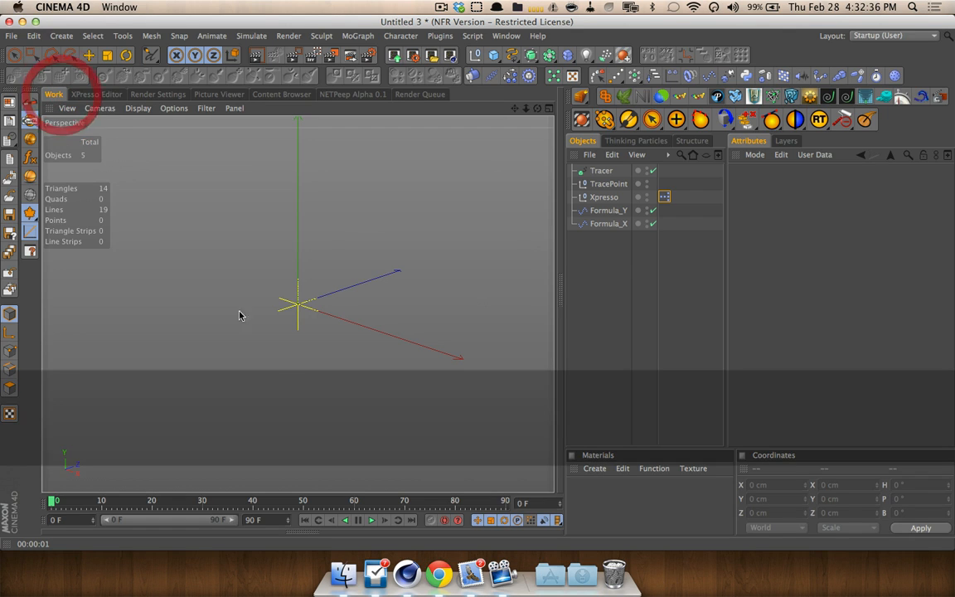
Switch to Live Selection and play the animation from the timeline.
left_click(14, 55)
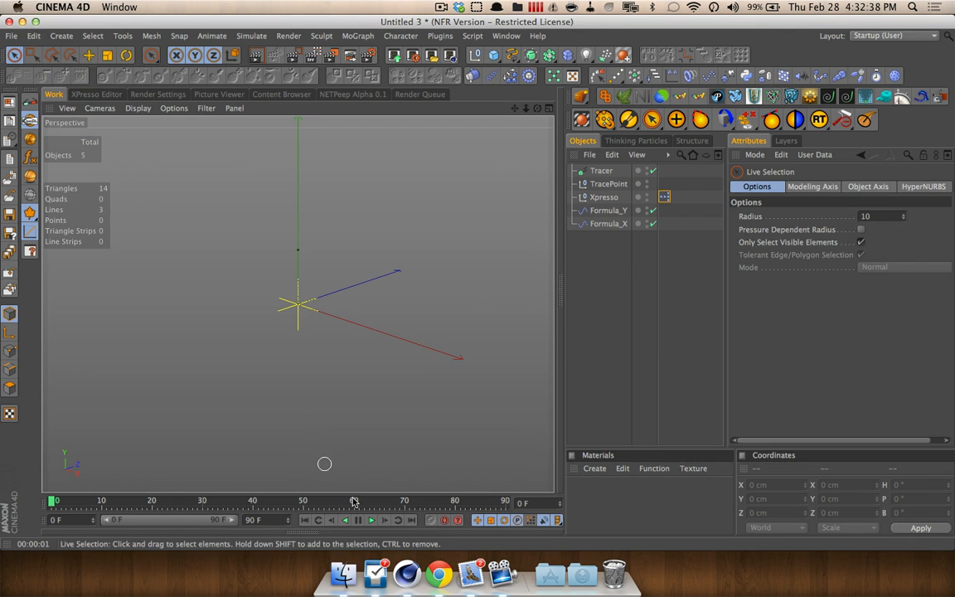
left_click(370, 520)
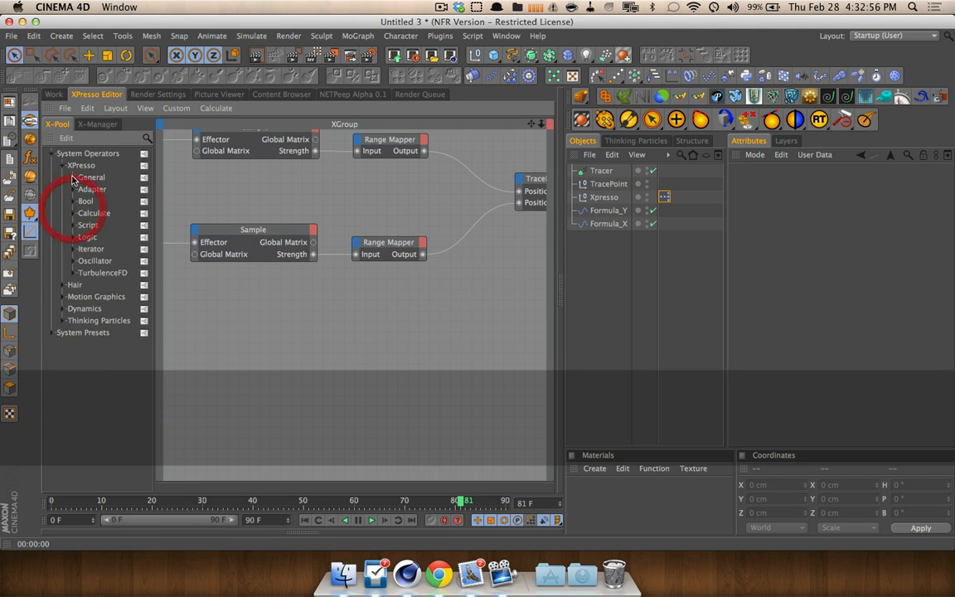
Add a General Time node driving a third Range Mapper (Output Upper 100) into TracePoint Position.Z.
left_click(91, 176)
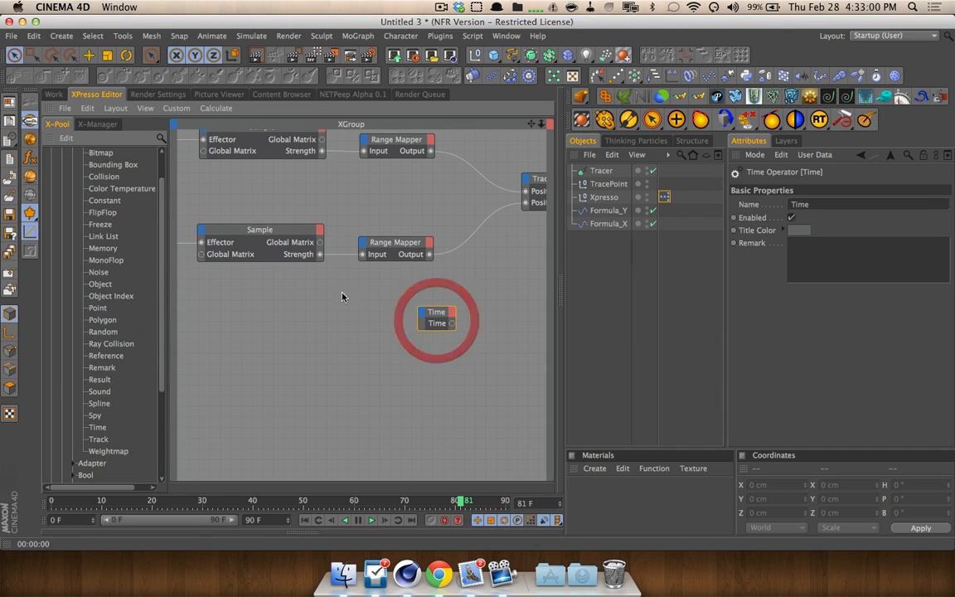
left_click(54, 94)
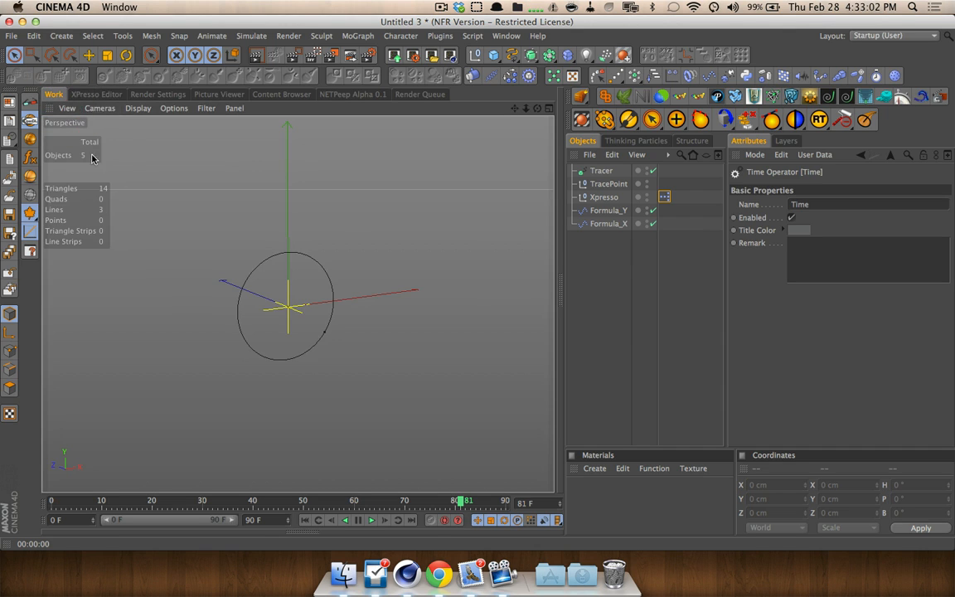
left_click(96, 93)
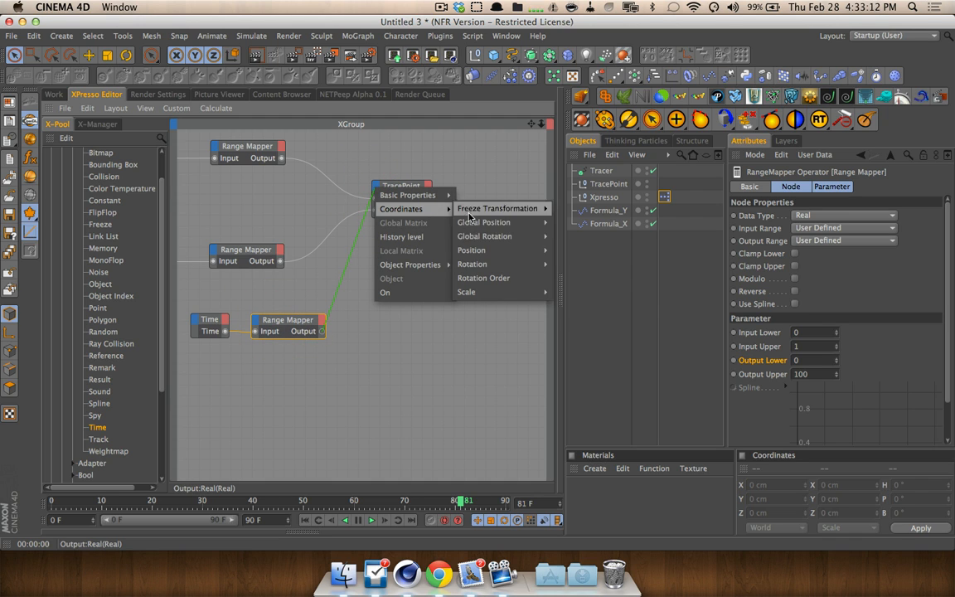
mouse_move(484, 236)
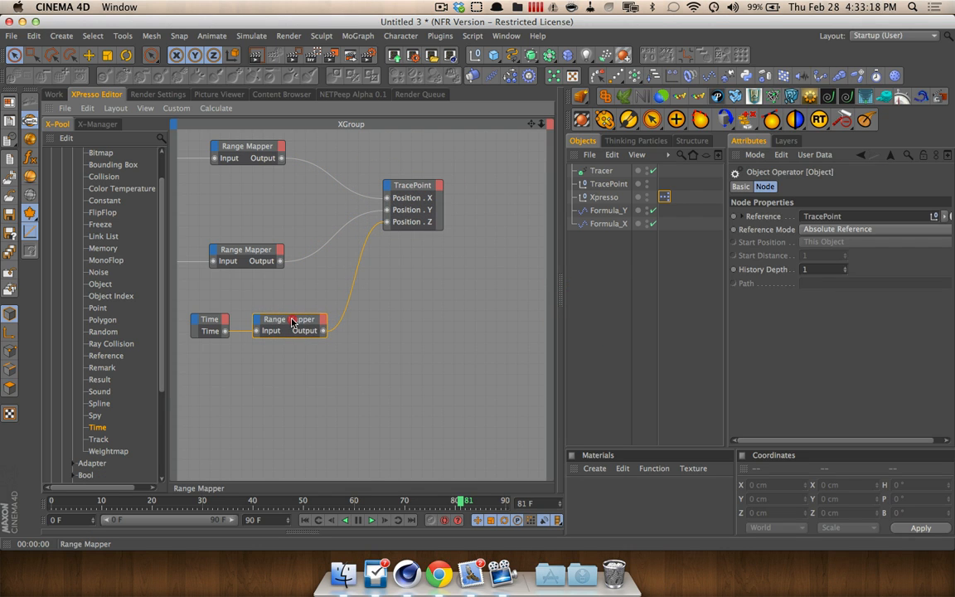
left_click(289, 319)
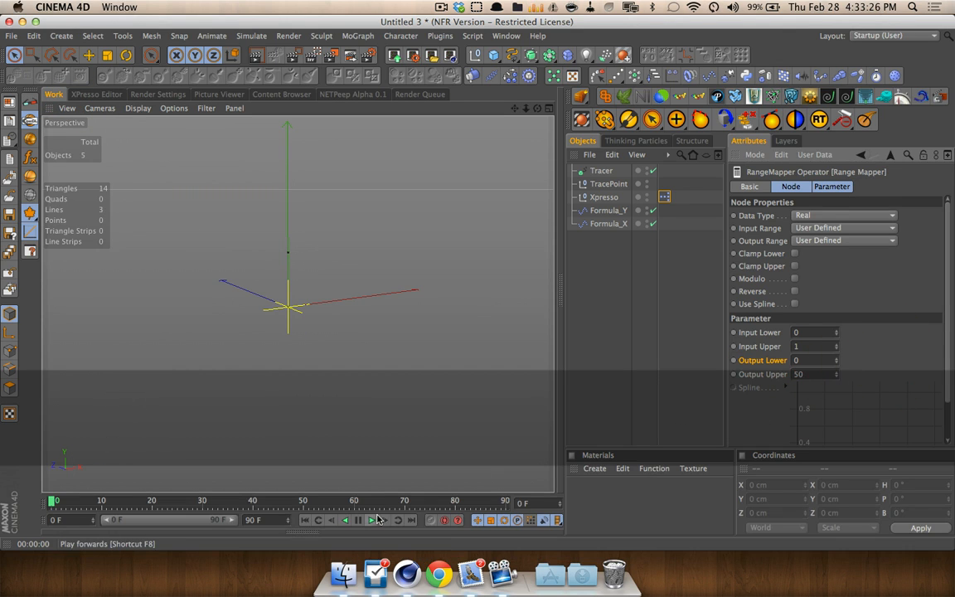
Set the time mapper's Output Upper to 50 and play back the coiling spiral trace.
left_click(370, 519)
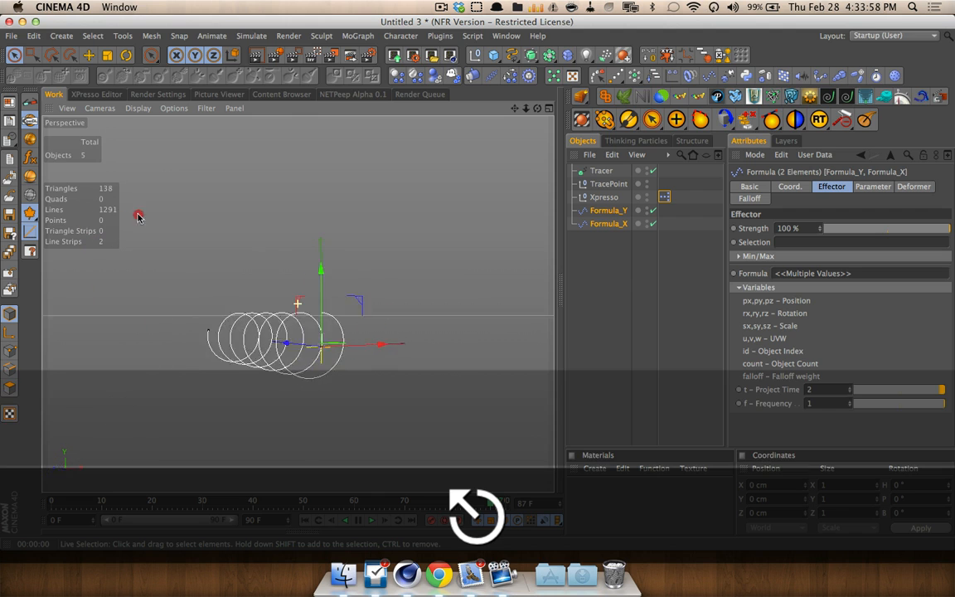
left_click(96, 94)
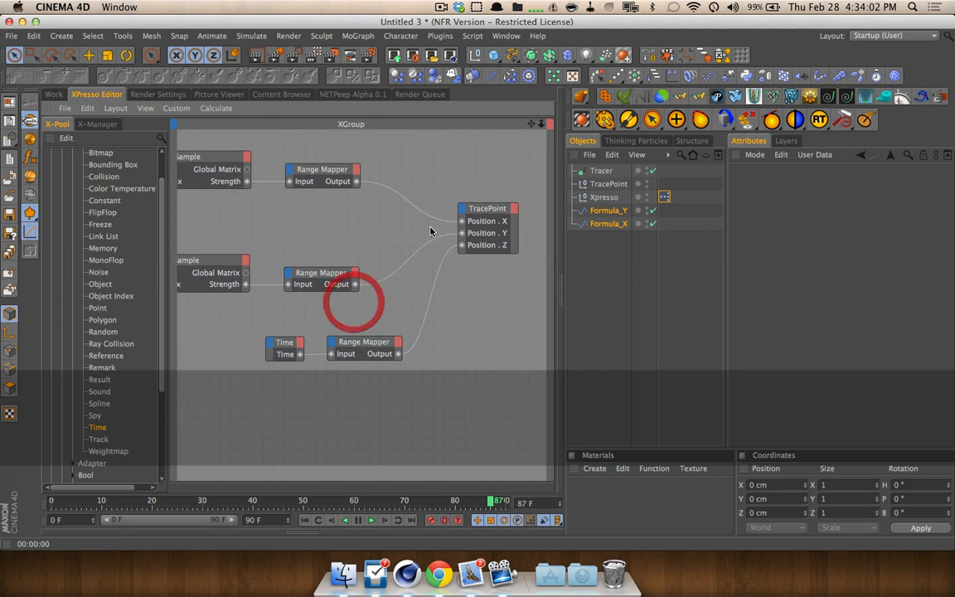
Add Math nodes set to Multiply, combining each formula mapper with the time mapper.
left_click(363, 342)
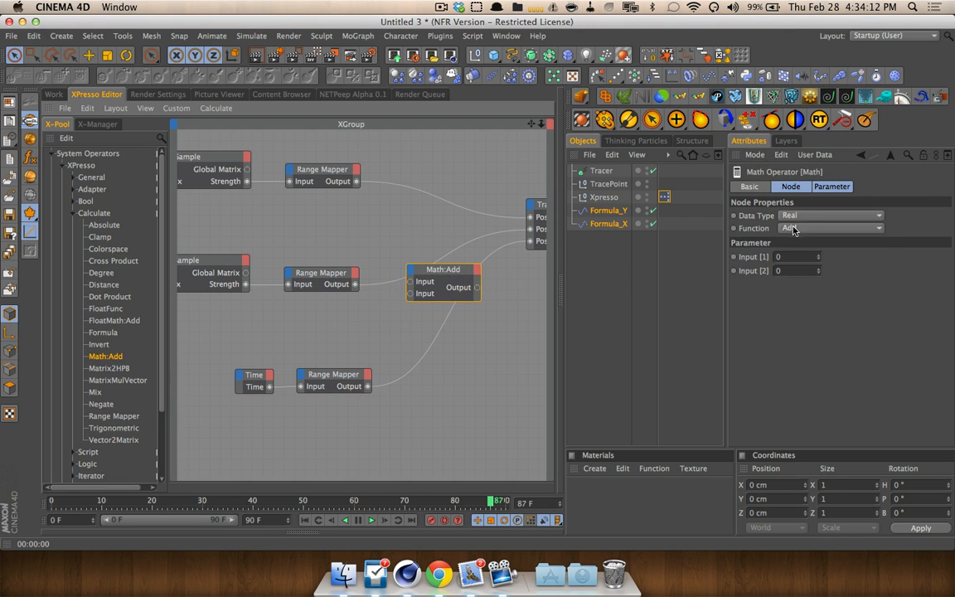
left_click(828, 228)
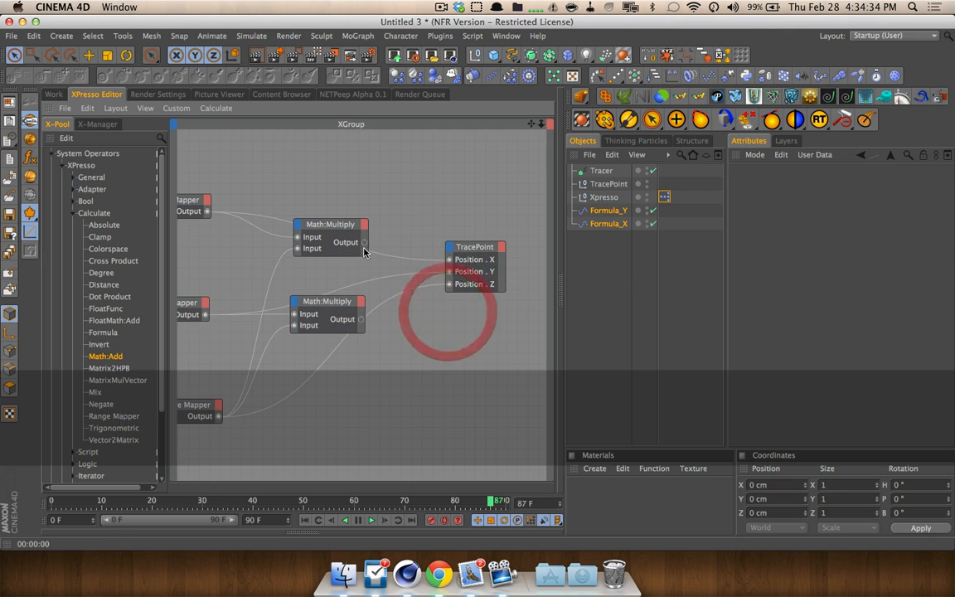
Wire Multiply outputs to TracePoint Position X/Y, add a Hair Render tag, and set 900 frames.
left_click_drag(362, 319, 475, 271)
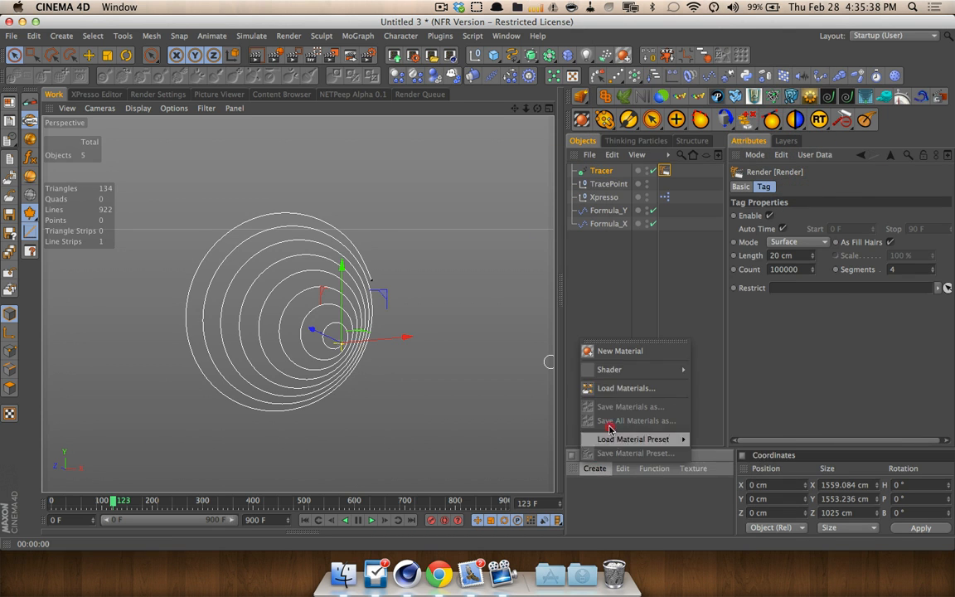
Create a Hair Mat, set its Color to white, and close the Material Editor.
left_click(620, 351)
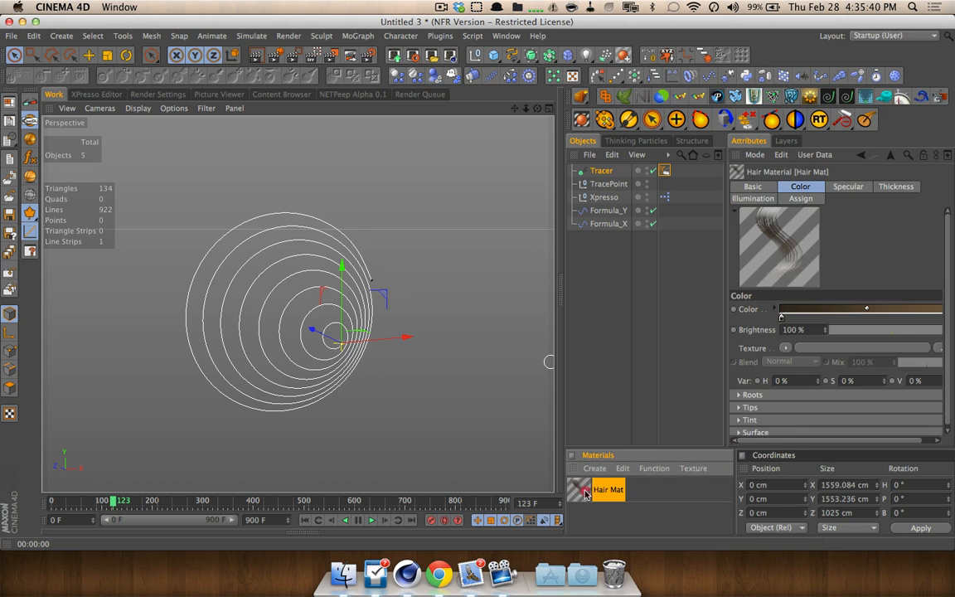
double_click(584, 488)
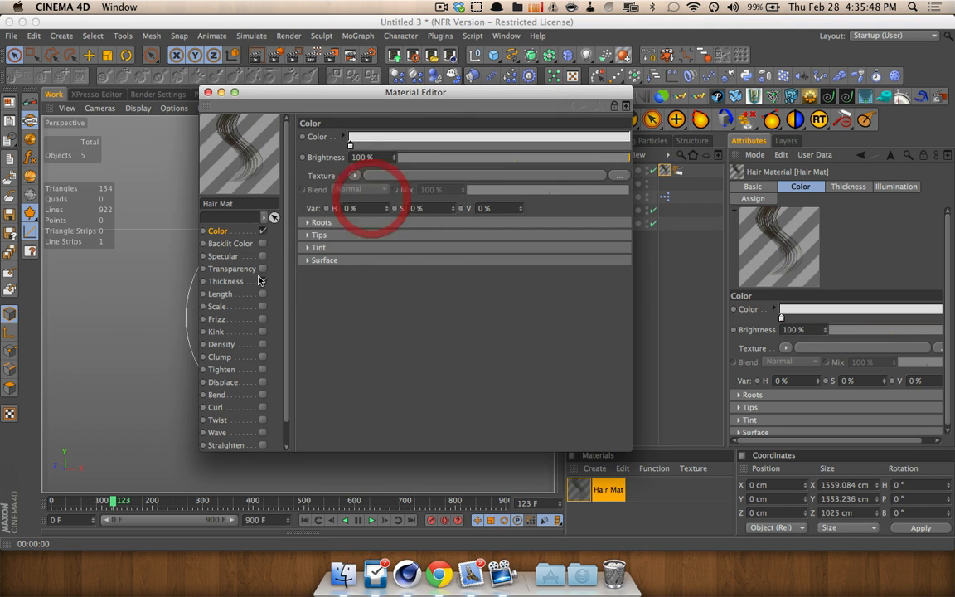
left_click(225, 281)
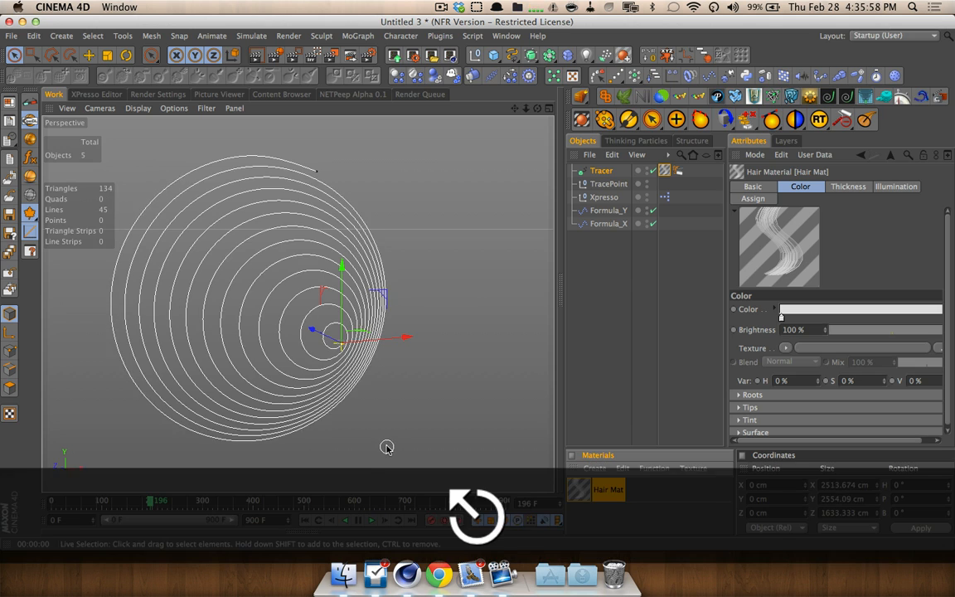
Set Tracer intermediate points to Subdivided (Angle 5°, Maximum Length 3 cm), then rewind and replay.
left_click(601, 171)
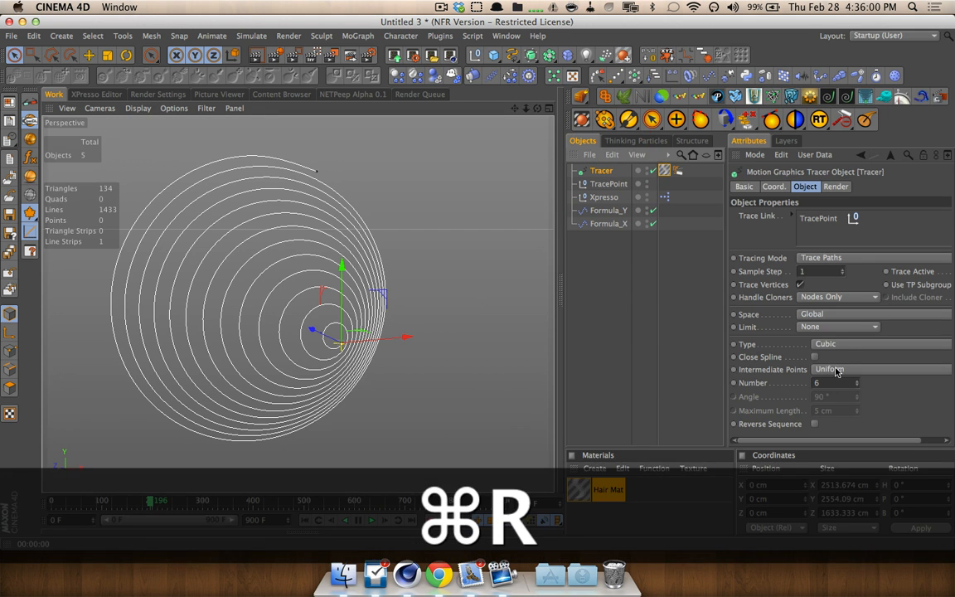
left_click(829, 369)
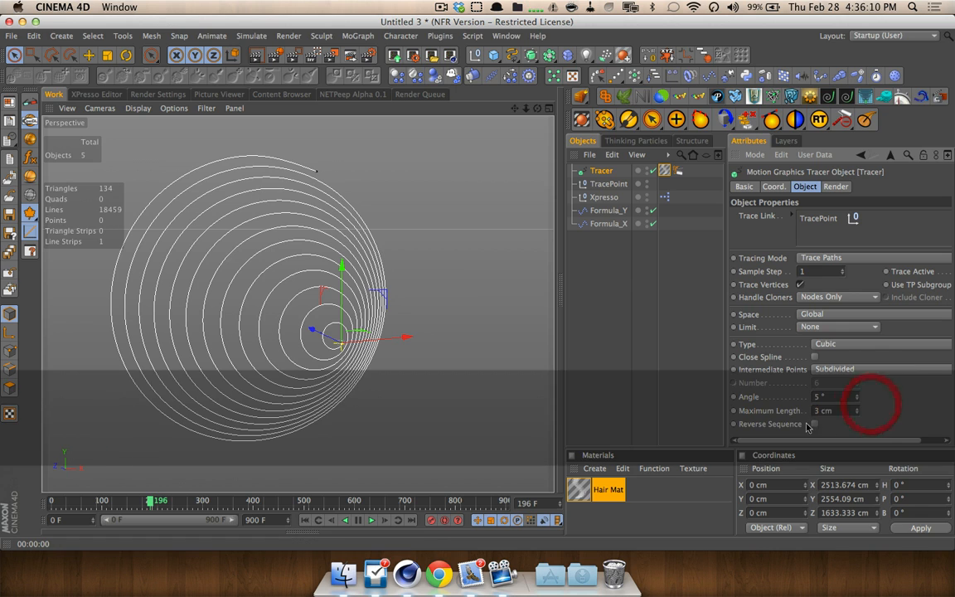
left_click(371, 519)
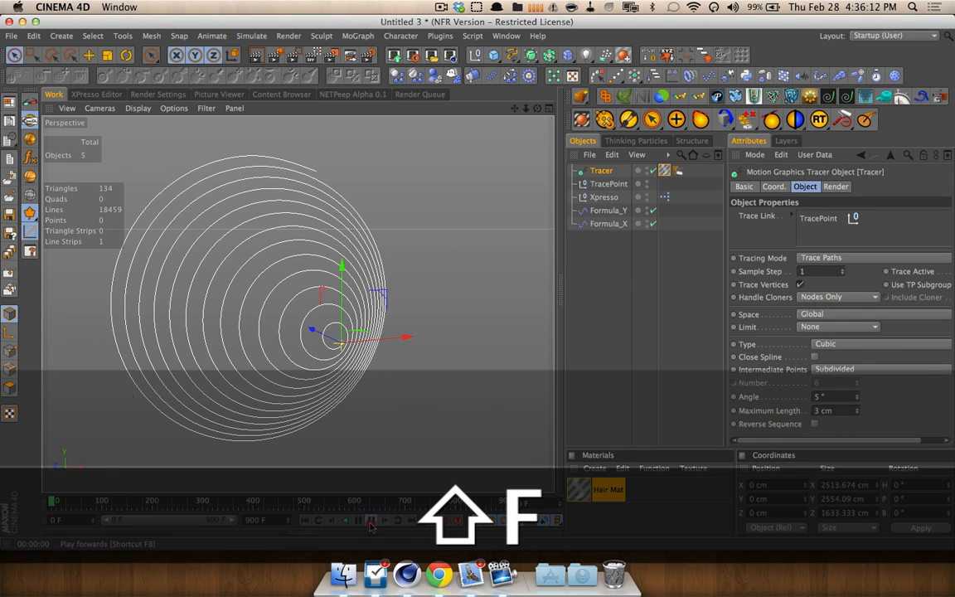
left_click(358, 520)
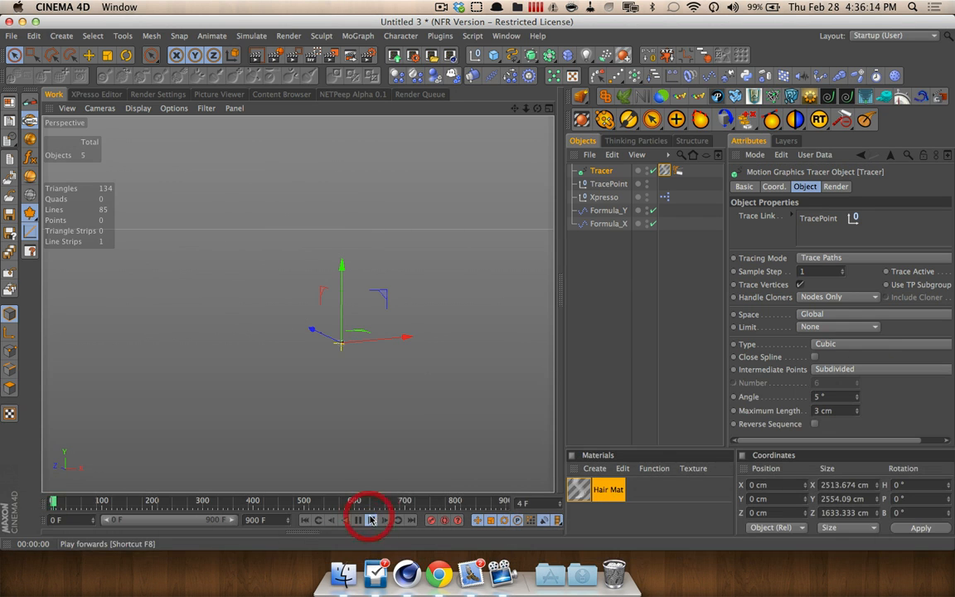
left_click(358, 519)
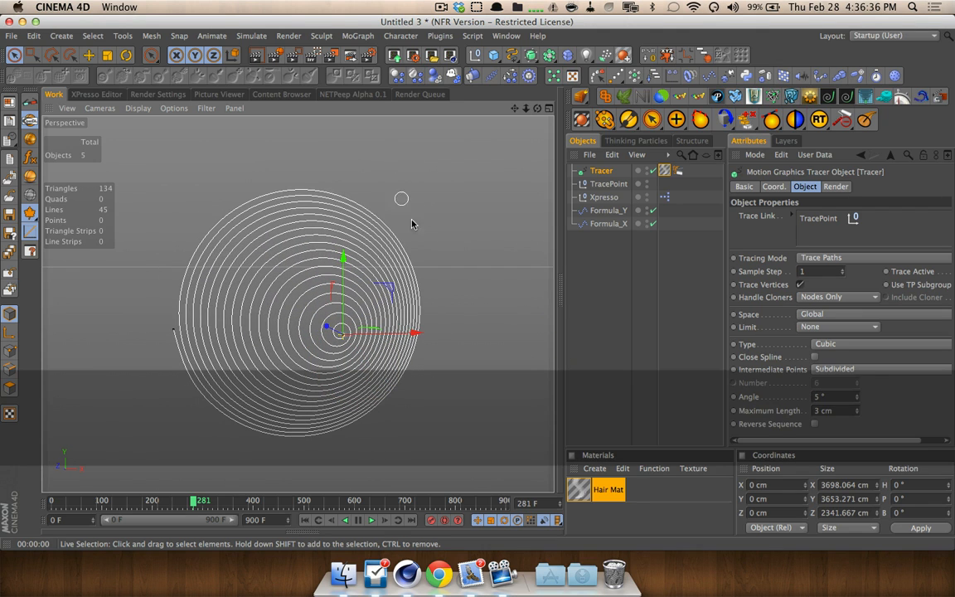
Open project settings, then switch to the Untitled 4 project from the Projects list.
key("cmd+n")
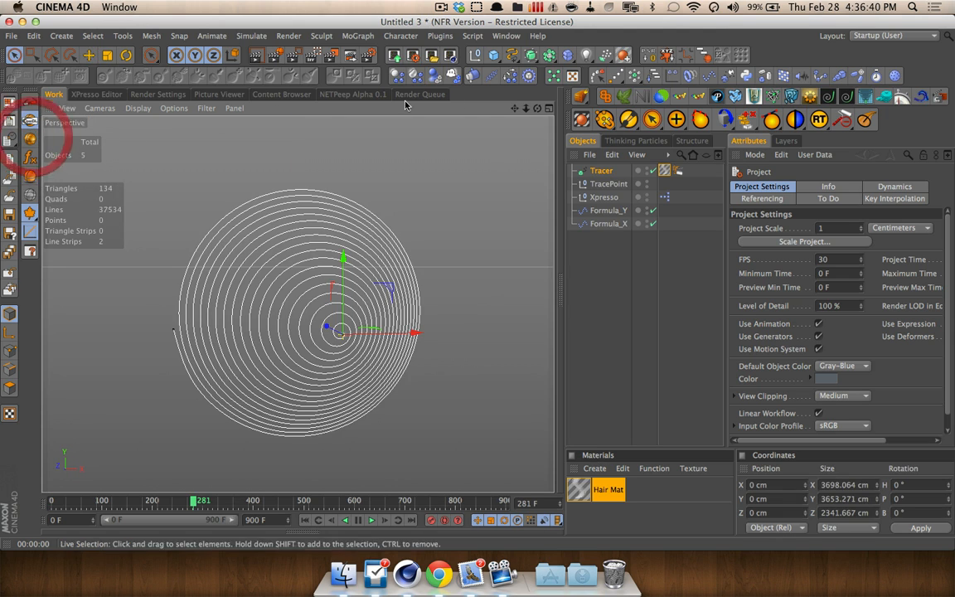
left_click(504, 35)
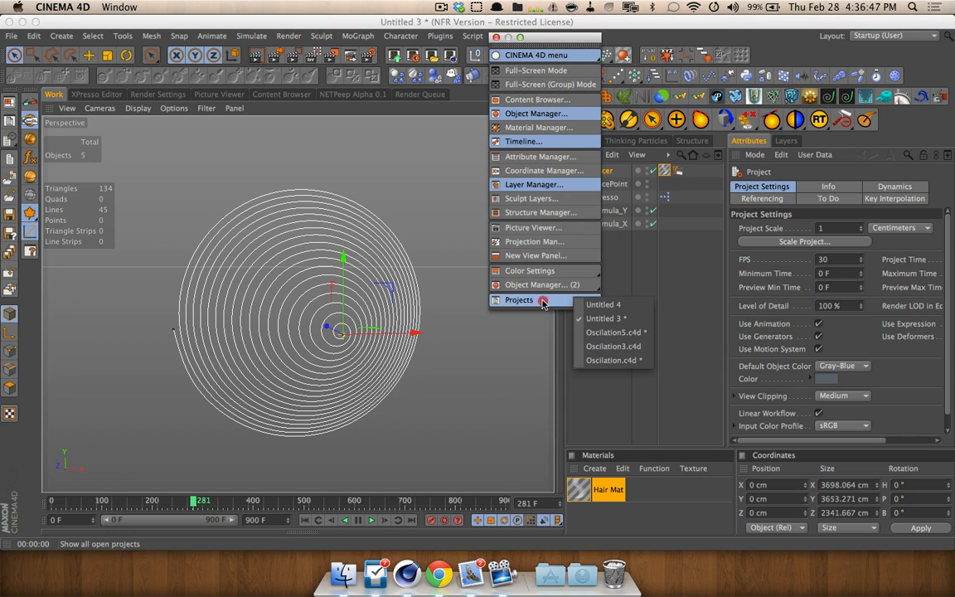
mouse_move(519, 300)
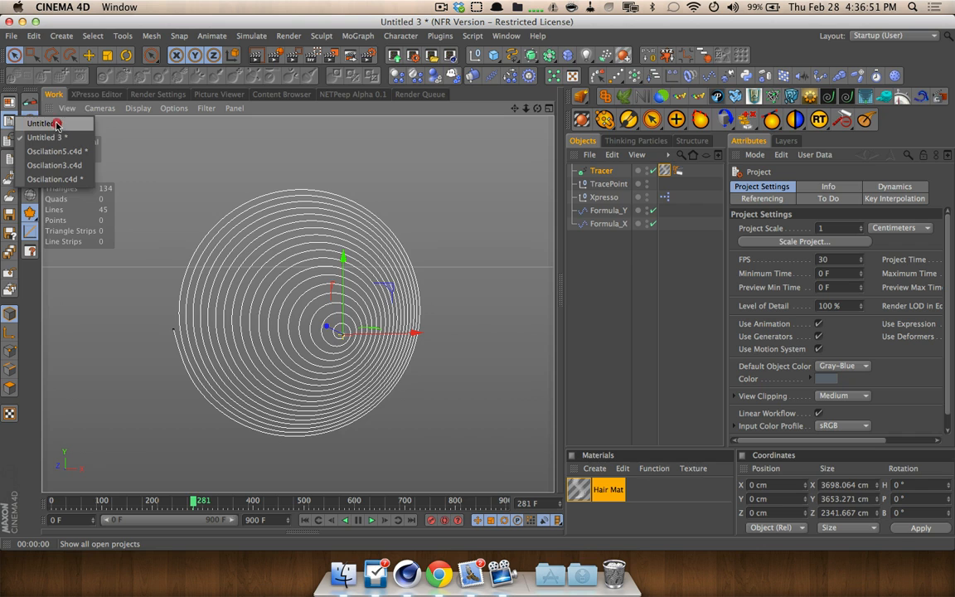
left_click(45, 122)
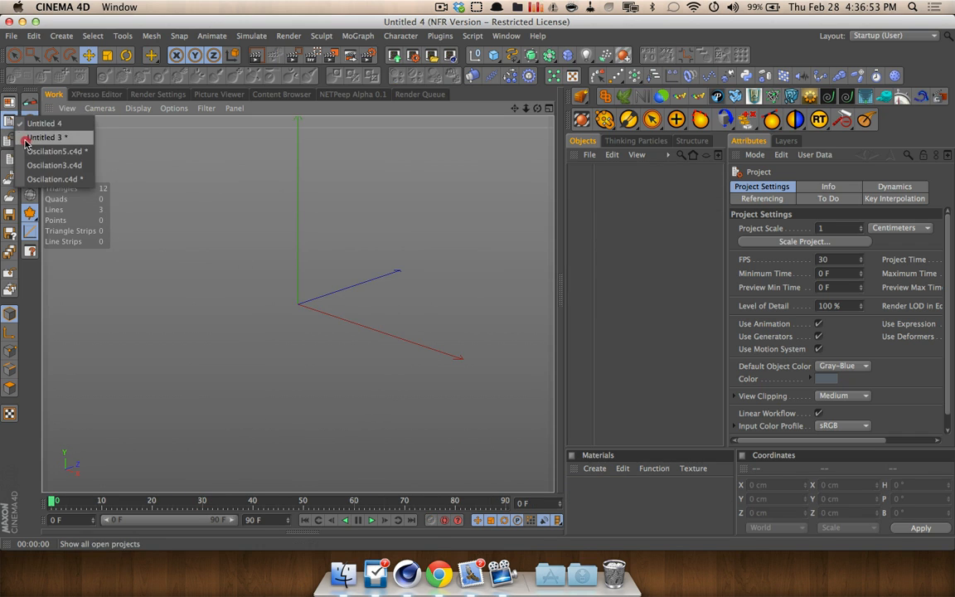
Play and stop the Untitled 4 timeline to preview the XPresso-driven TracePoint.
left_click(44, 137)
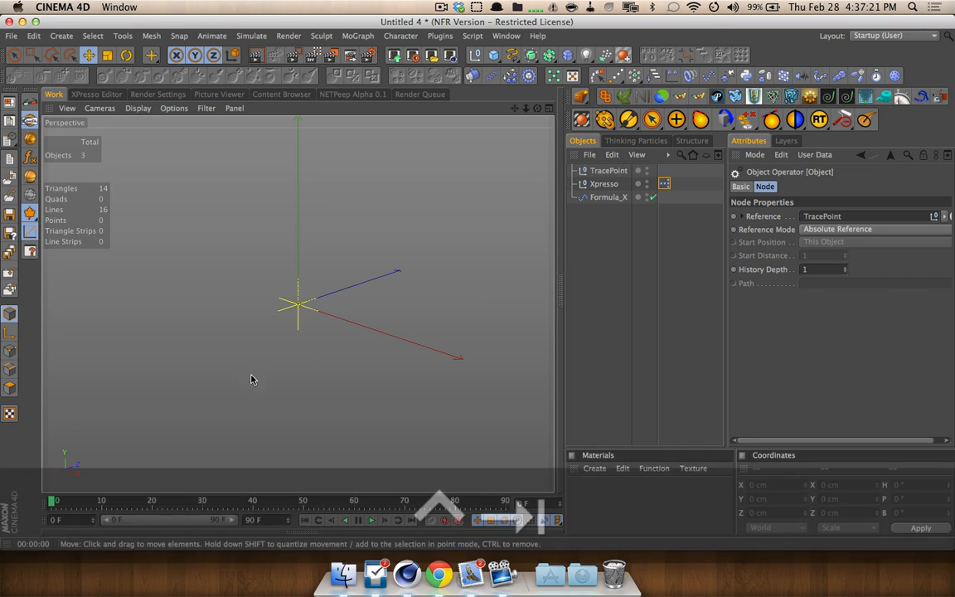
left_click(371, 519)
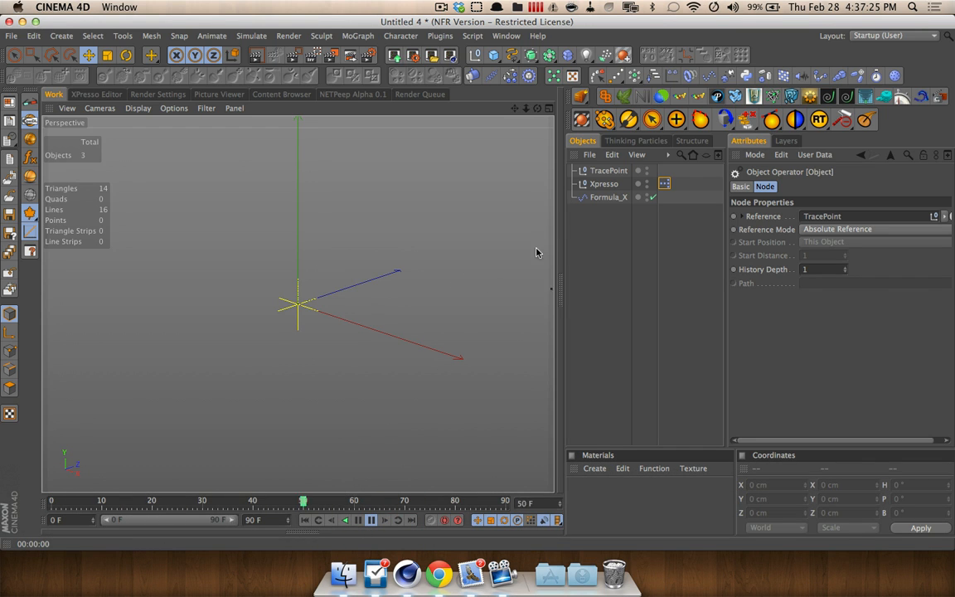
left_click(96, 94)
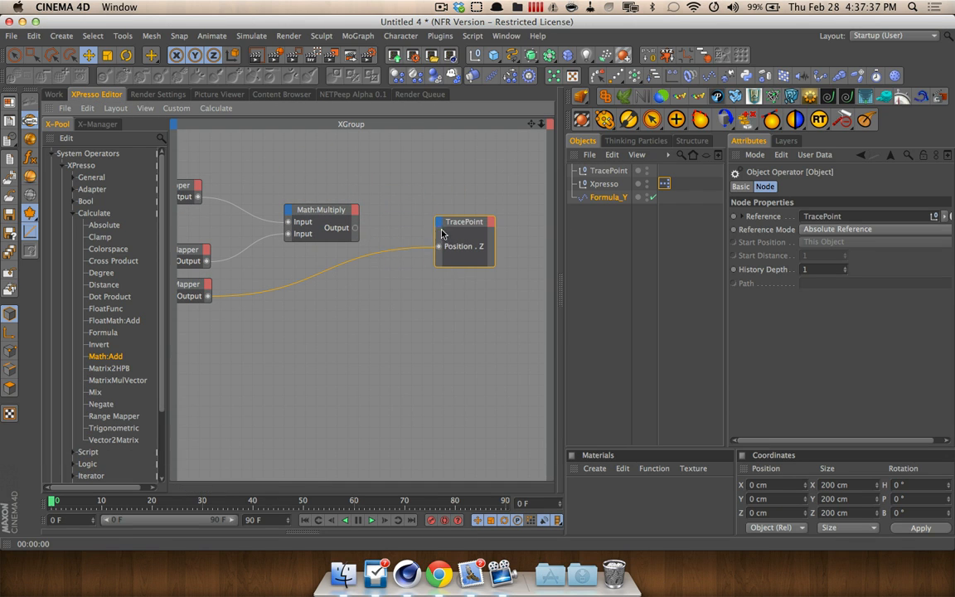
Wire the Math:Multiply output into TracePoint's Position . Y input.
left_click(322, 209)
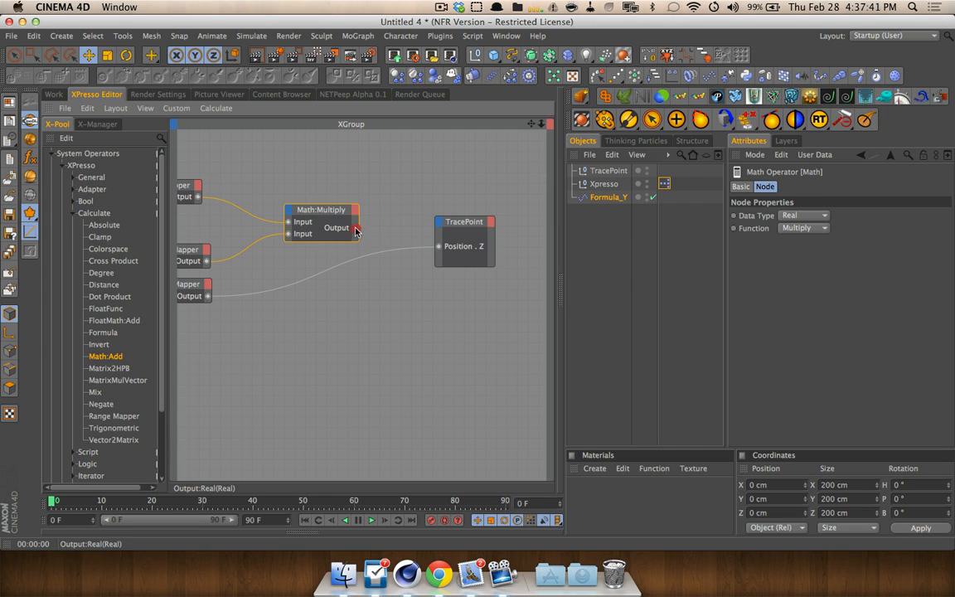
left_click_drag(354, 227, 441, 225)
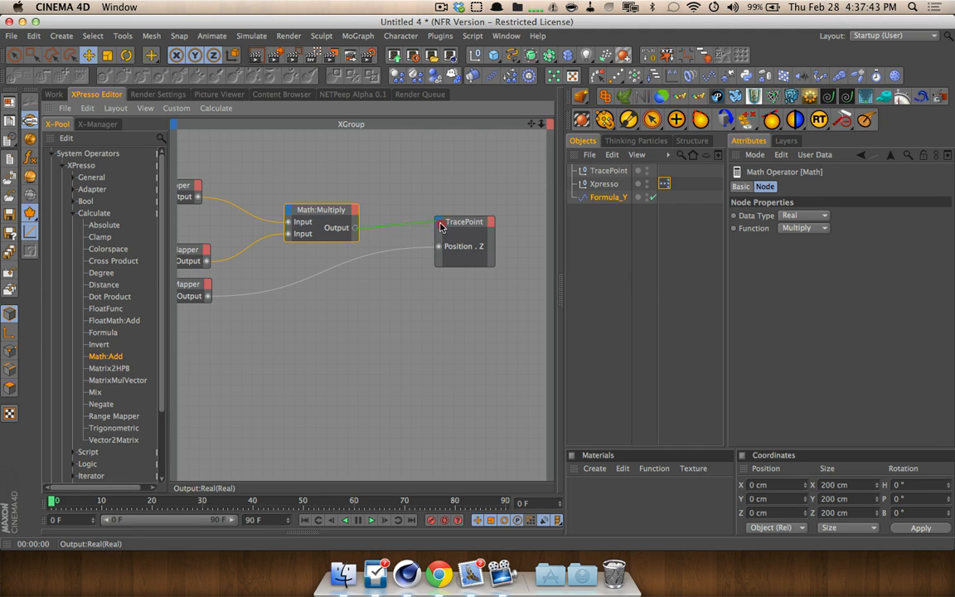
right_click(464, 232)
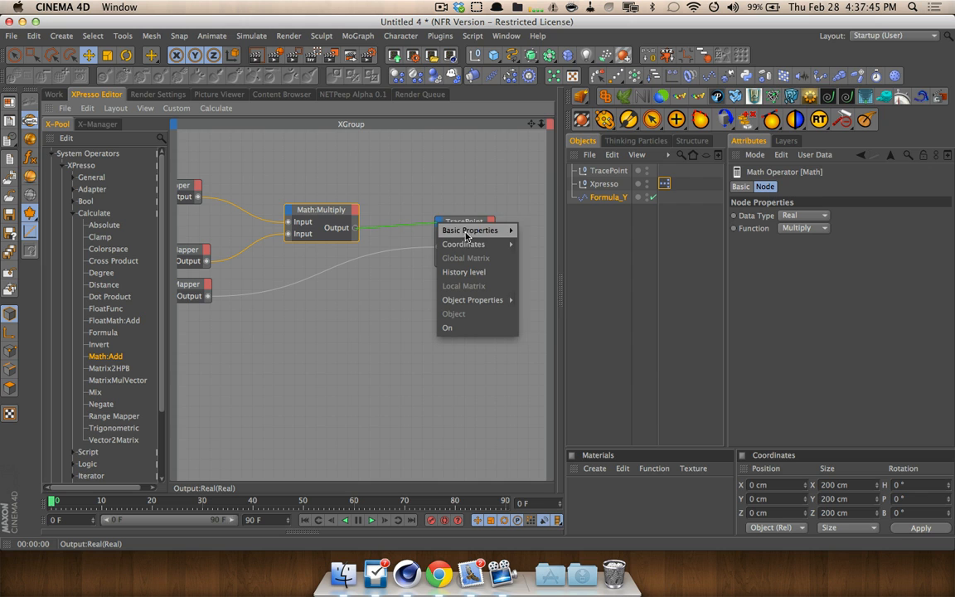
mouse_move(463, 244)
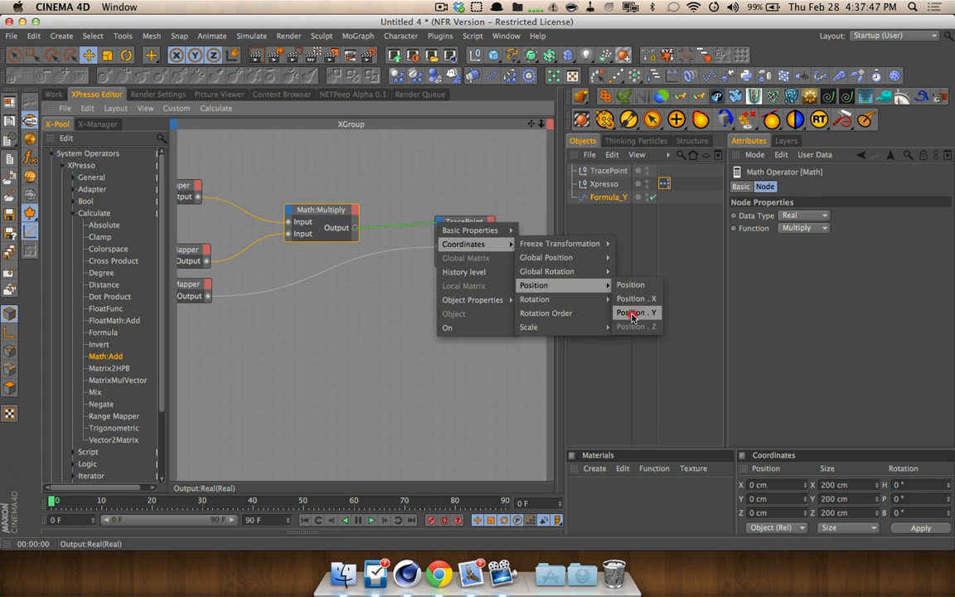
left_click(631, 313)
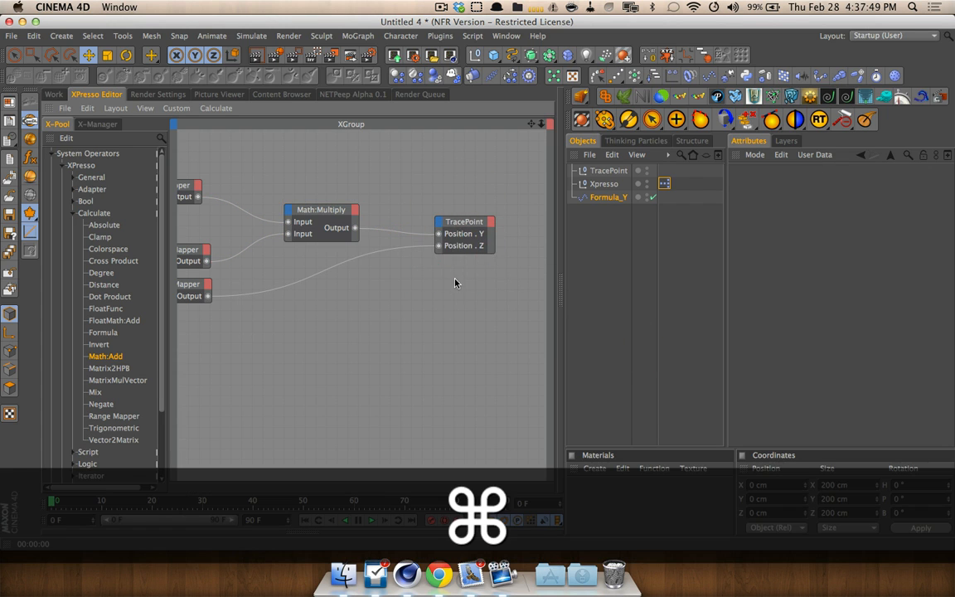
Back in the viewport, select TracePoint and add a Tracer following it.
left_click(53, 93)
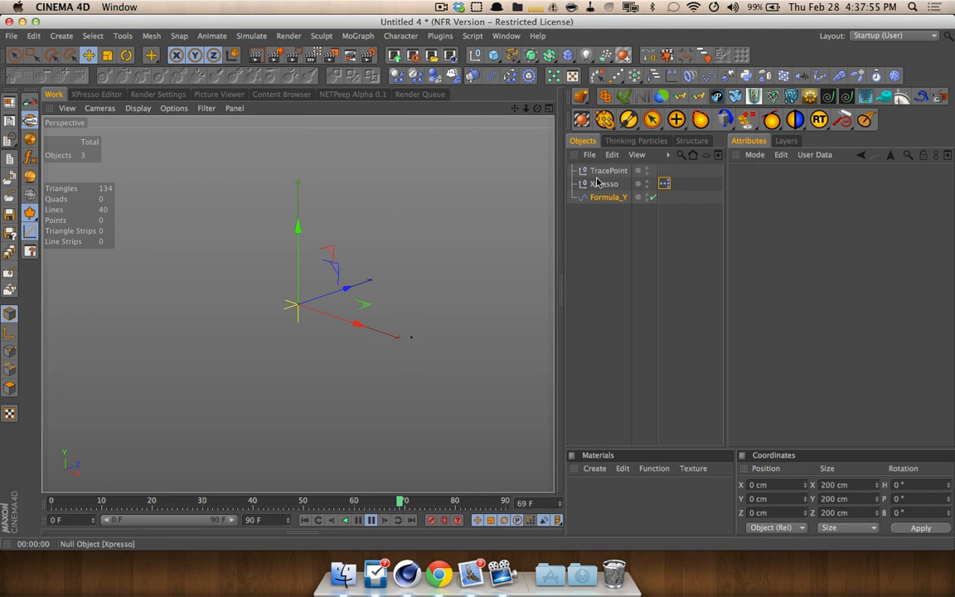
left_click(608, 170)
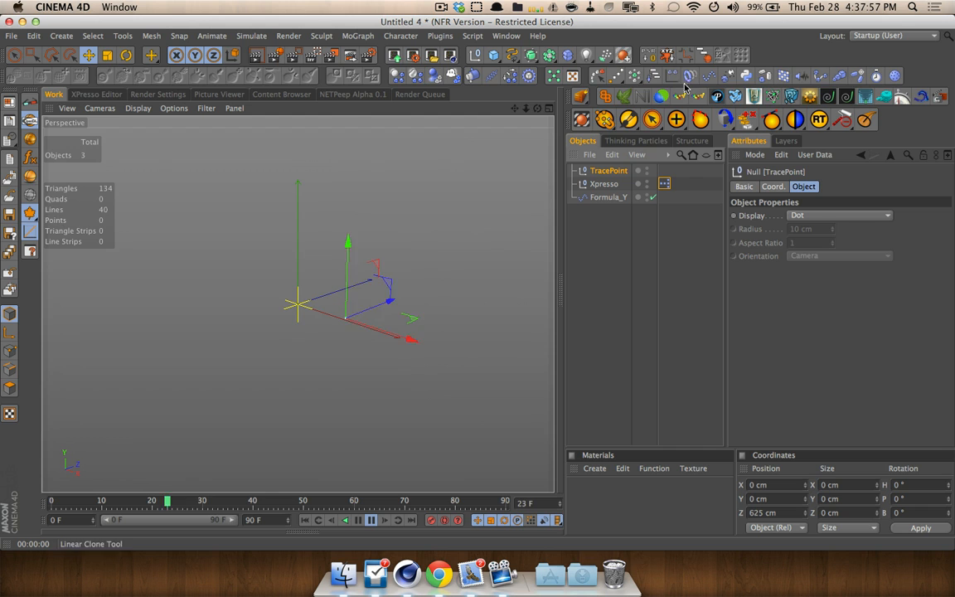
left_click(774, 96)
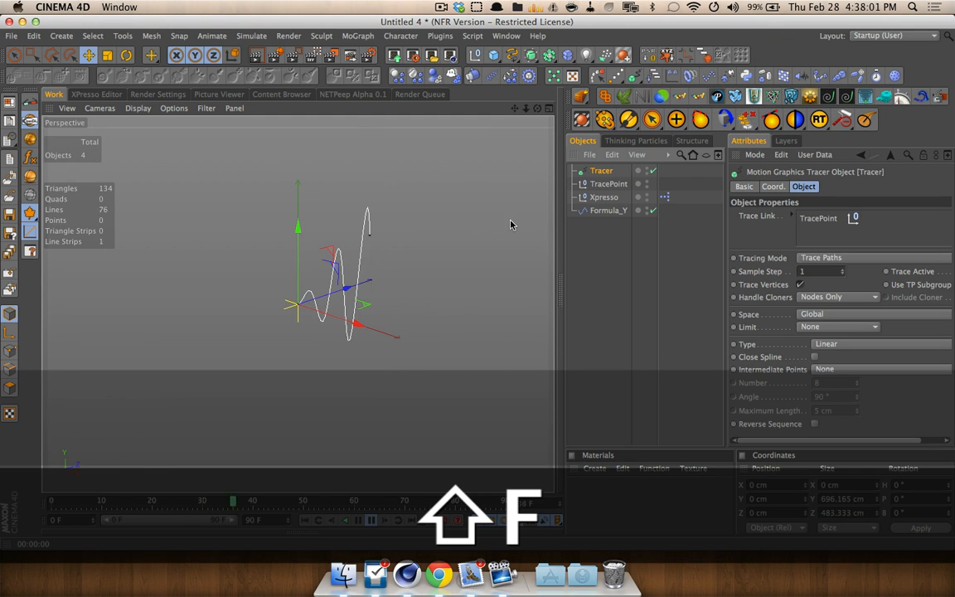
Preview-render the trace and give the Tracer a Hair Material with 0.5 cm thickness.
key("cmd+r")
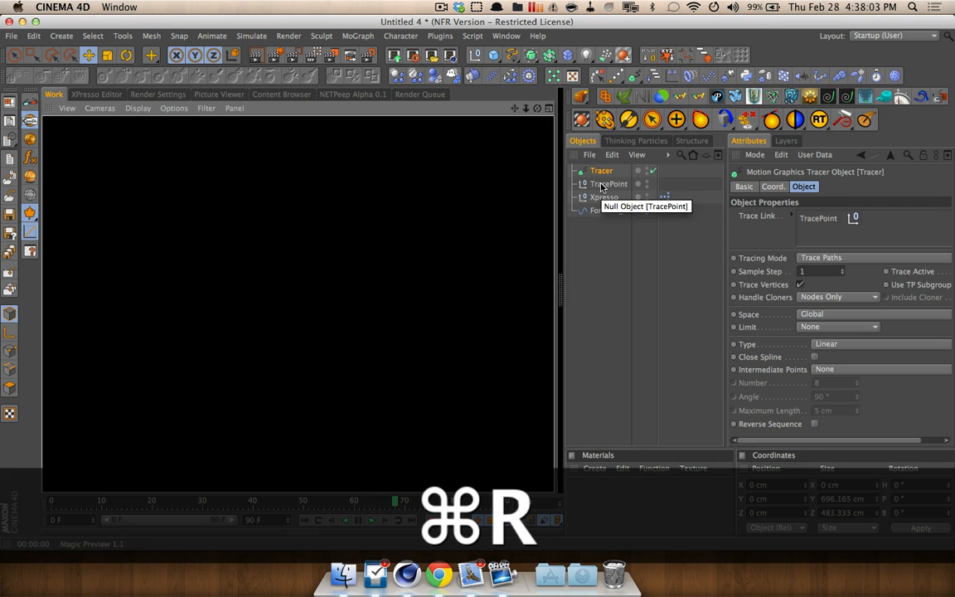
right_click(601, 183)
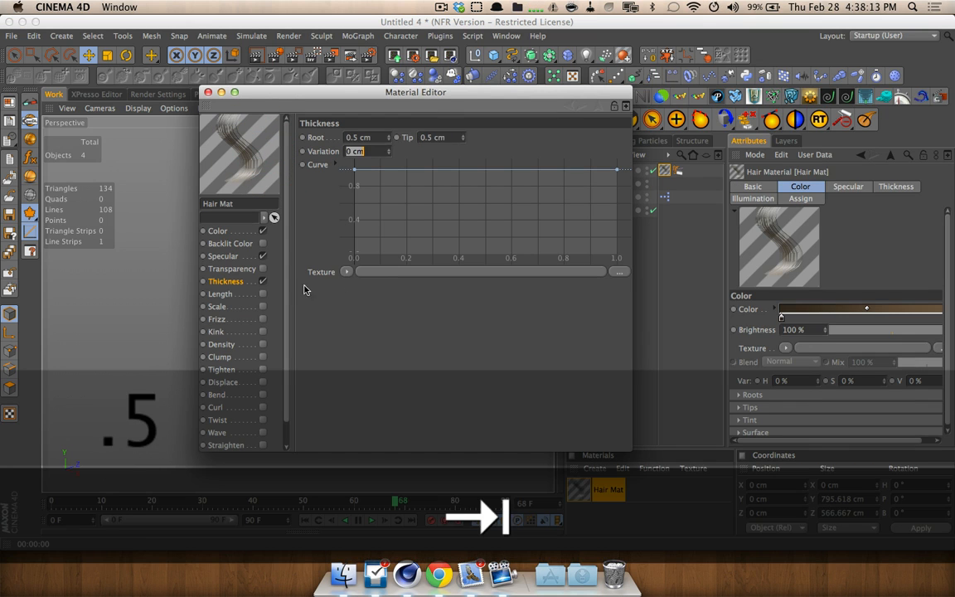
left_click(217, 230)
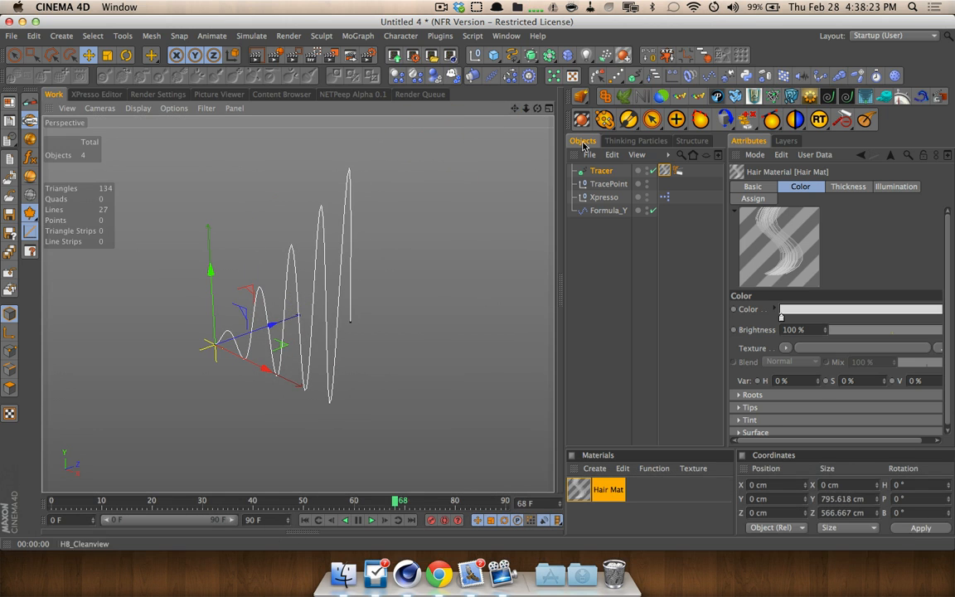
Inspect the XPresso graph's Range Mapper node, which tops out at 350.
left_click(96, 93)
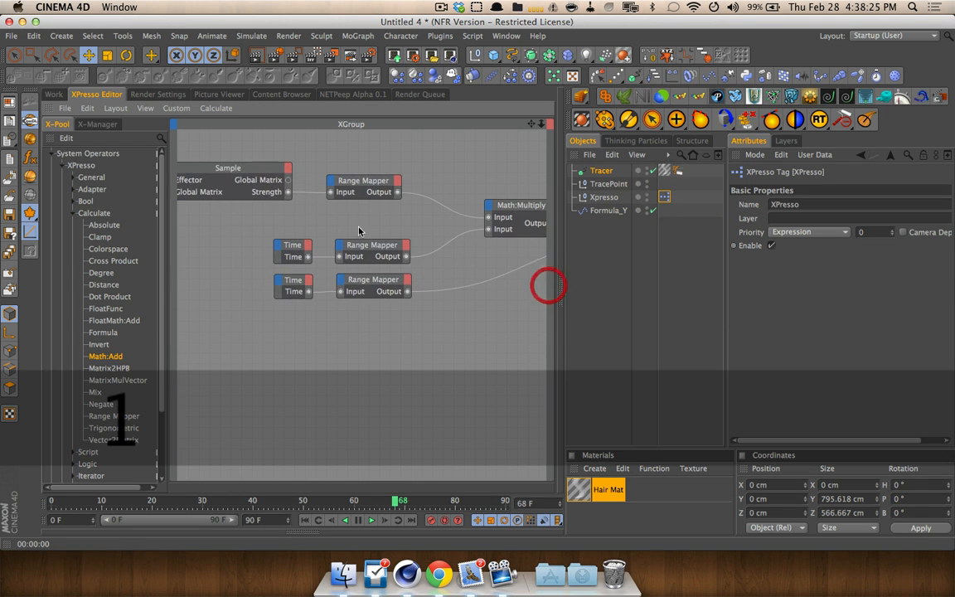
left_click(347, 261)
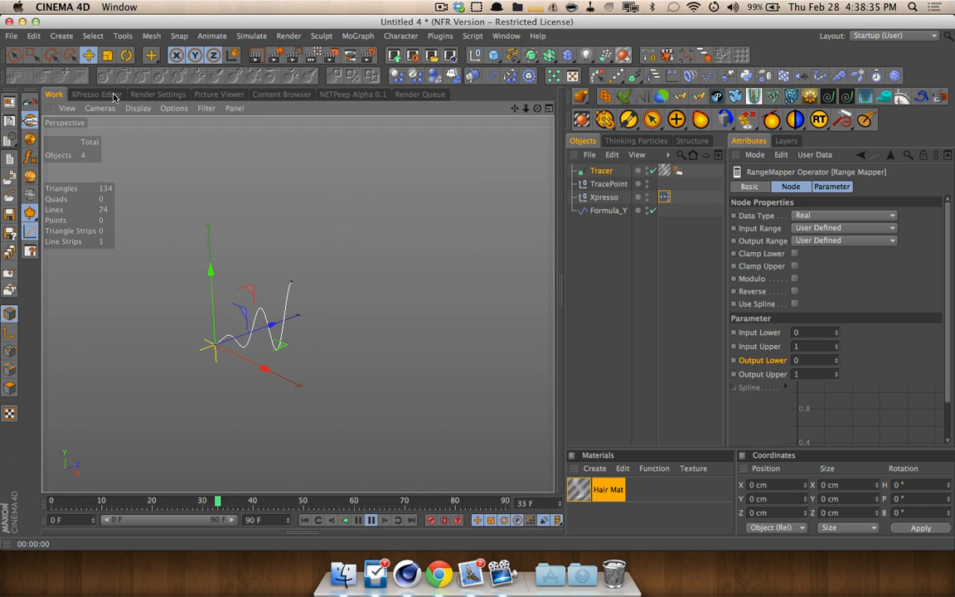
left_click(96, 93)
type("350")
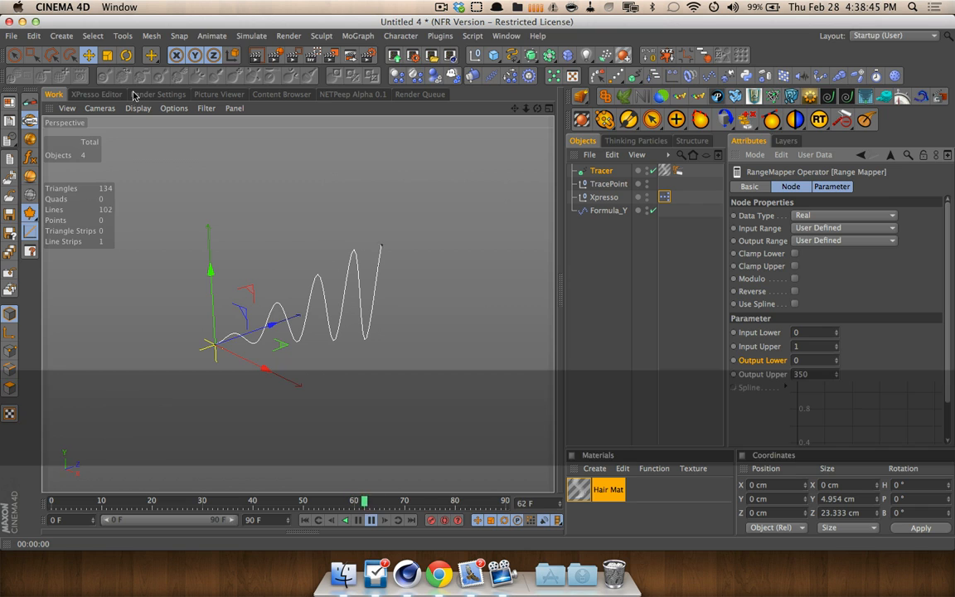
left_click(609, 210)
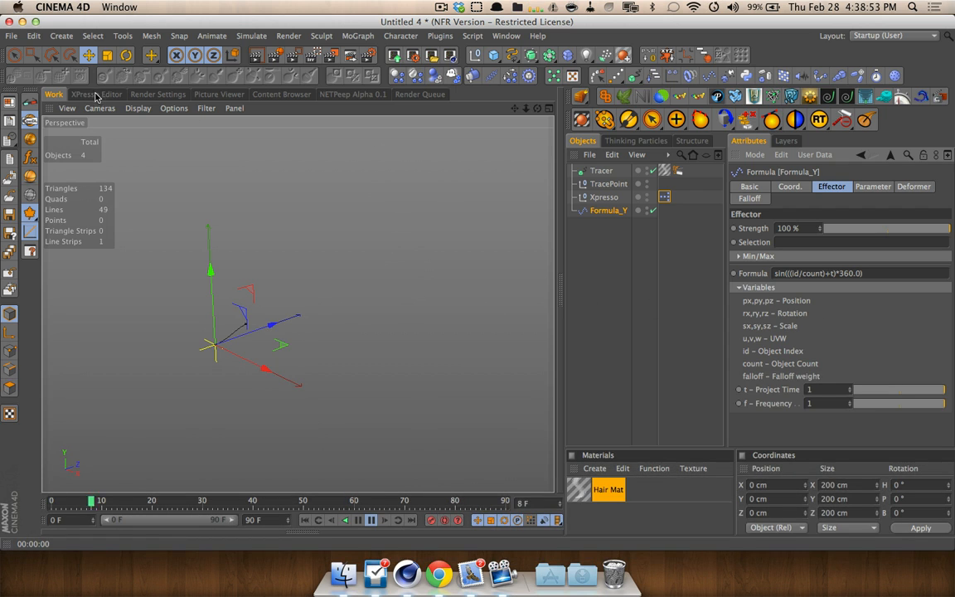
Revisit the node graph, then select the Formula_Y effector in the Object Manager.
left_click(96, 93)
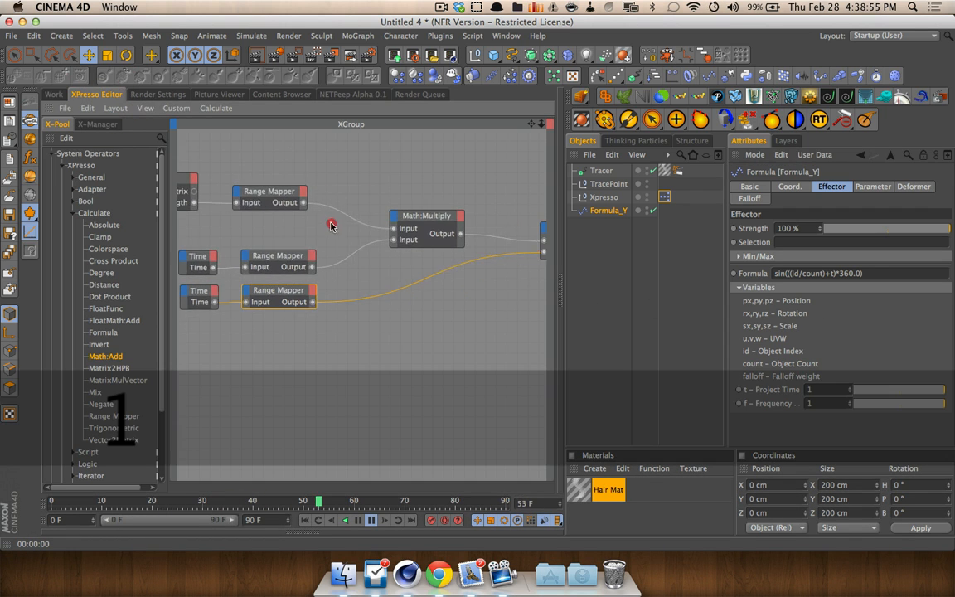
left_click(54, 93)
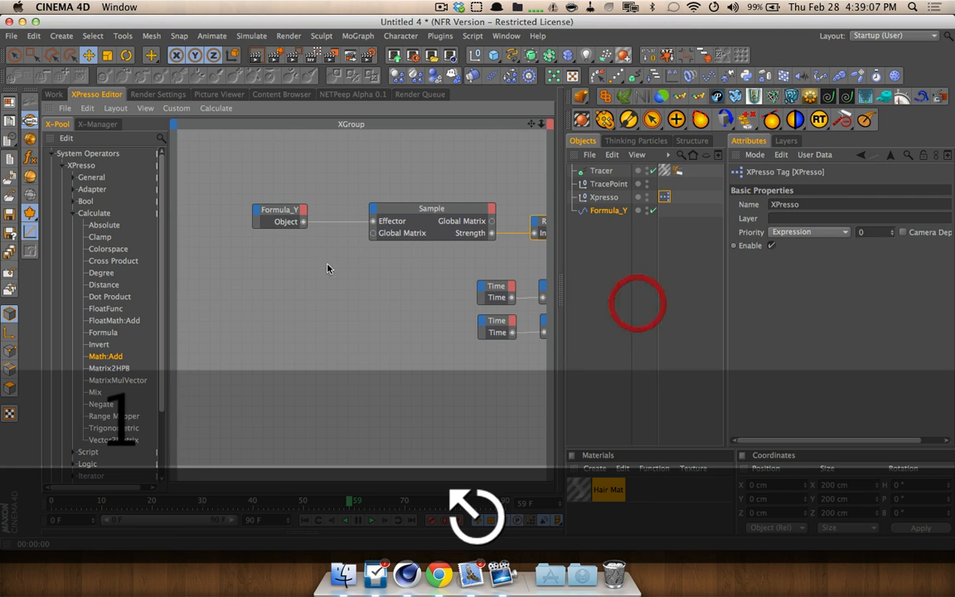
left_click(611, 210)
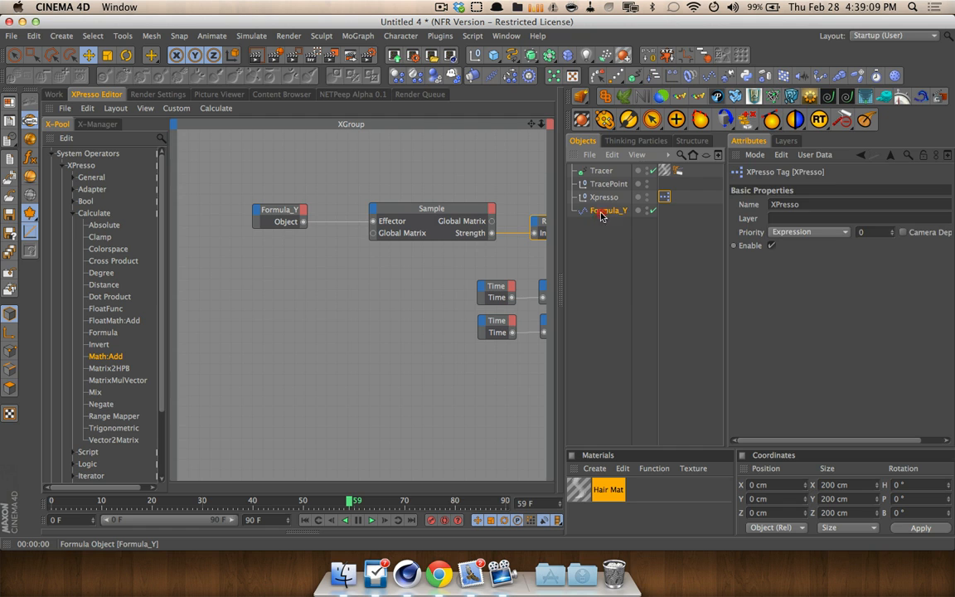
left_click(431, 208)
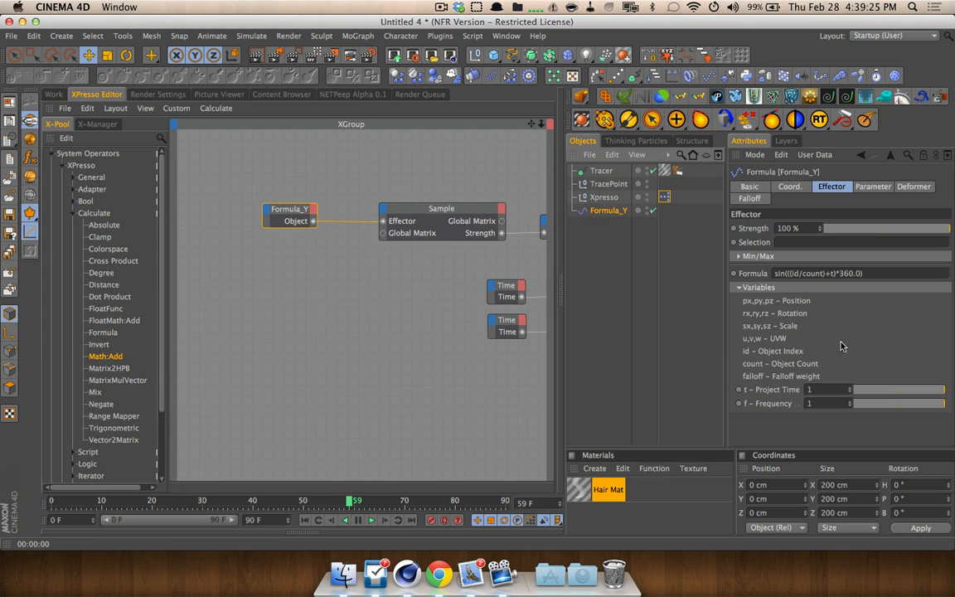
mouse_move(875, 280)
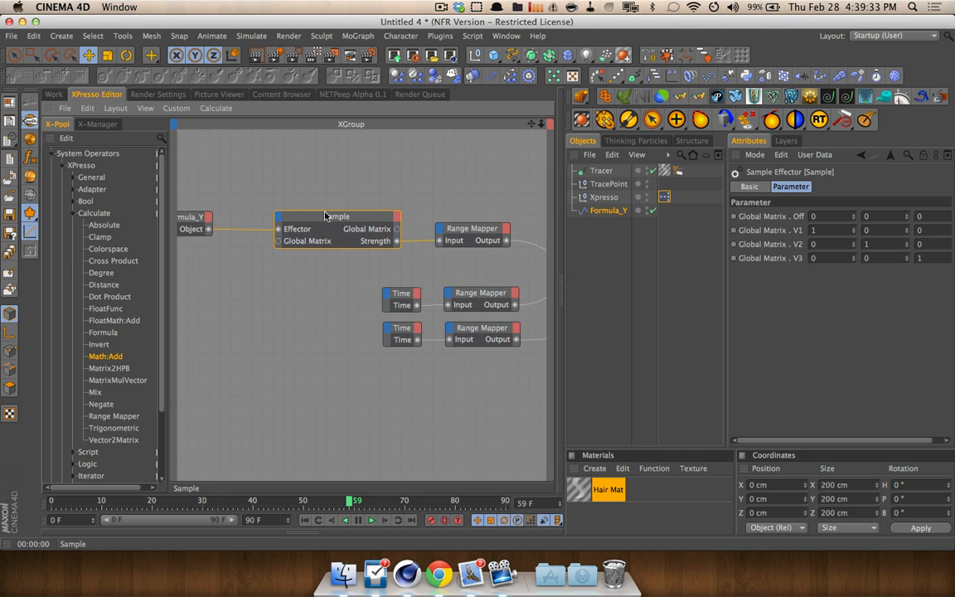
left_click(375, 230)
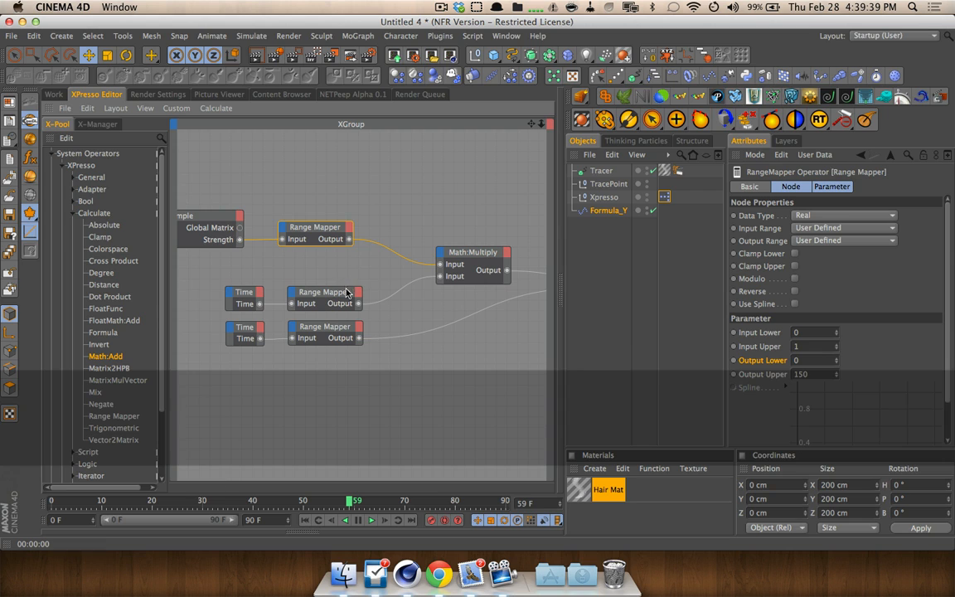
left_click(812, 332)
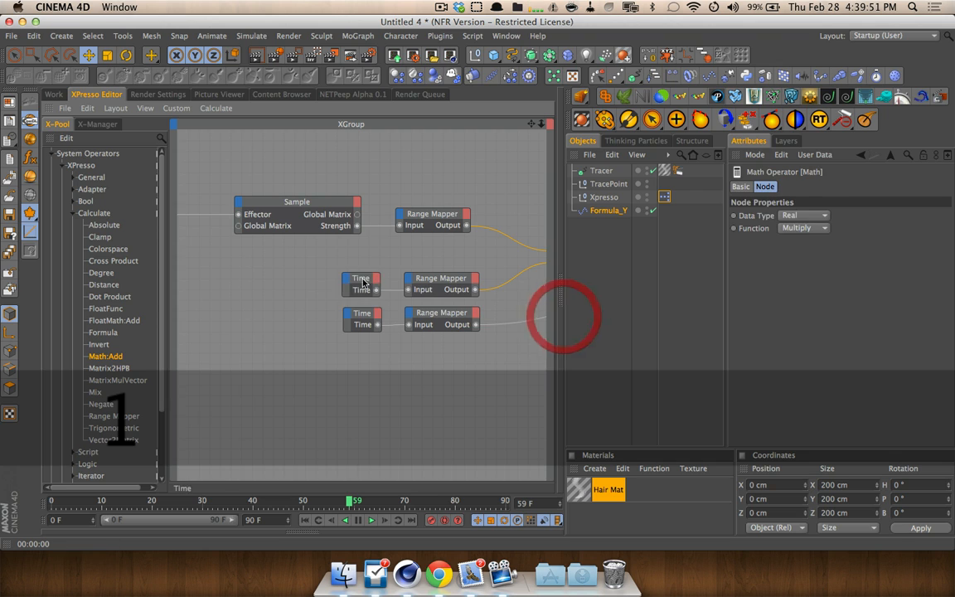
left_click(441, 284)
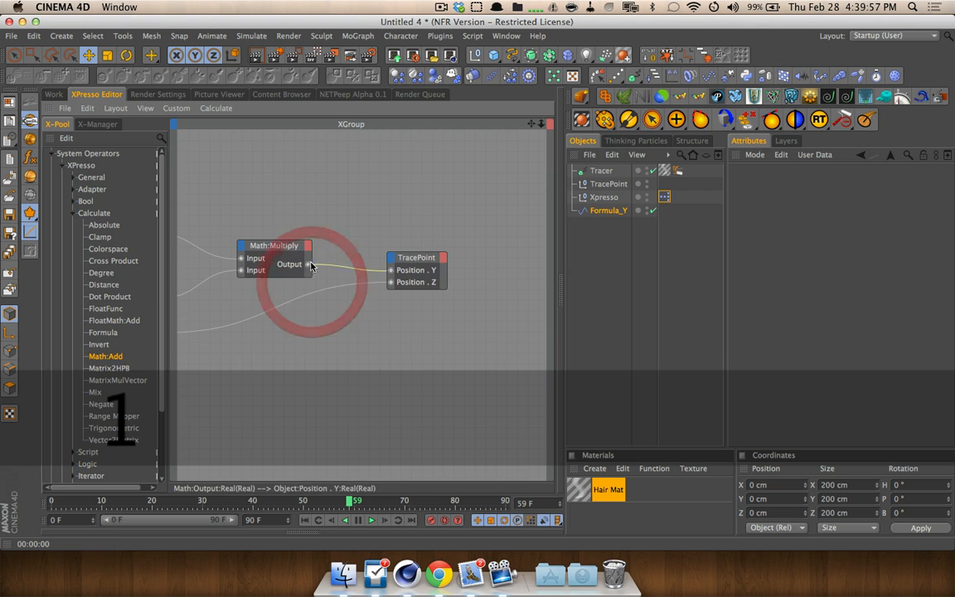
left_click(416, 257)
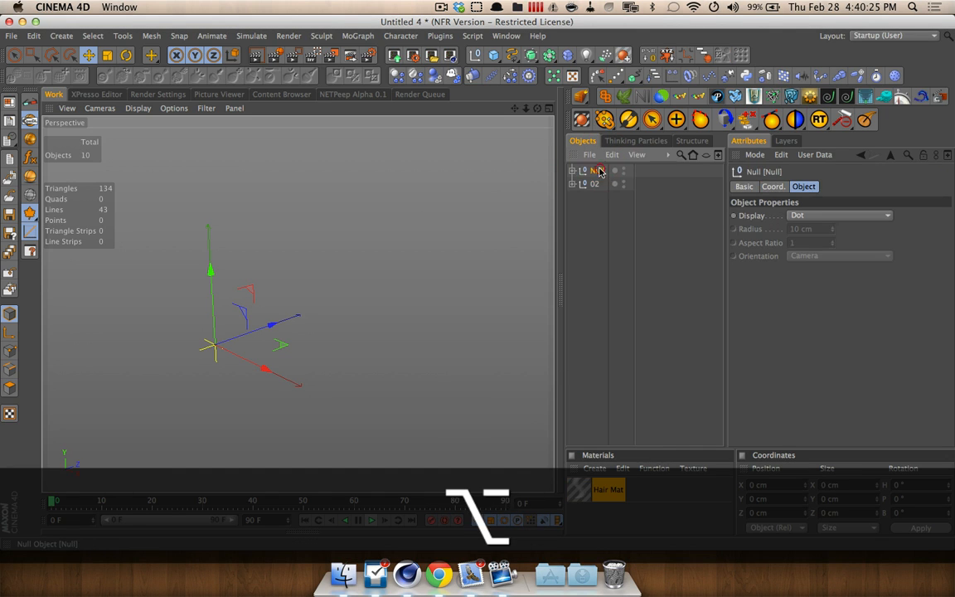
Group the rig under null 01, duplicate it as 02, play, and select Formula_Y.1.
left_click(595, 183)
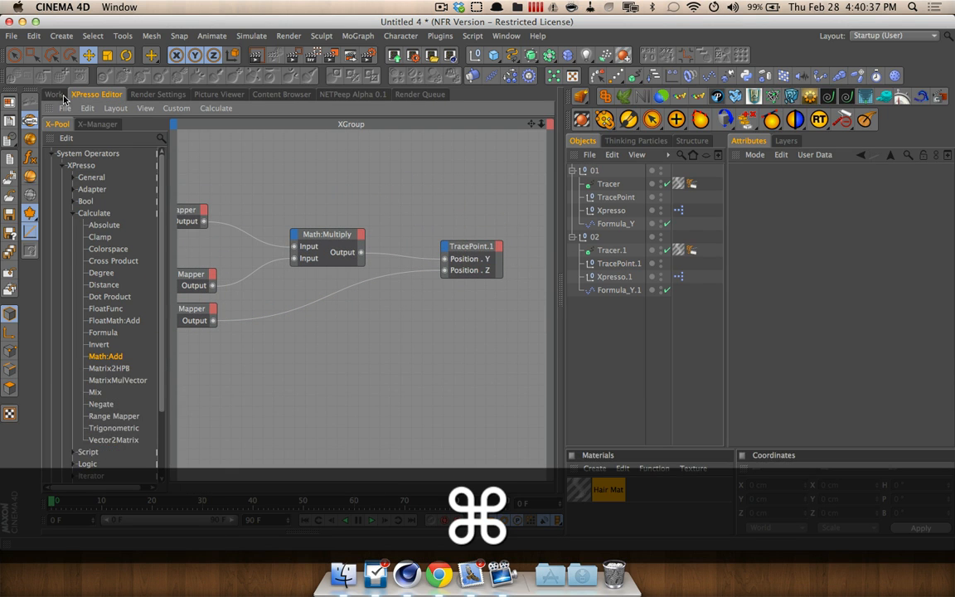
left_click(53, 94)
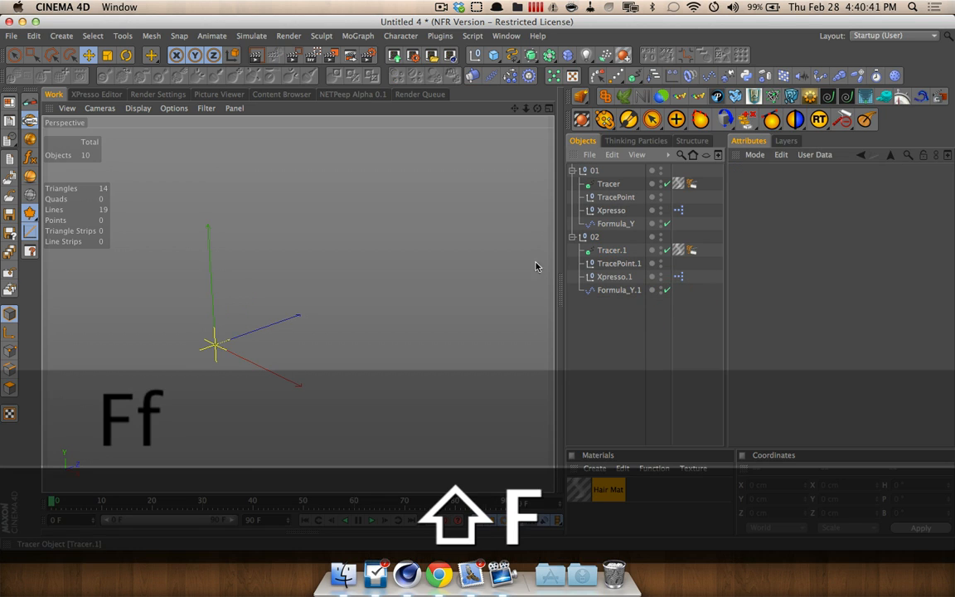
left_click(357, 520)
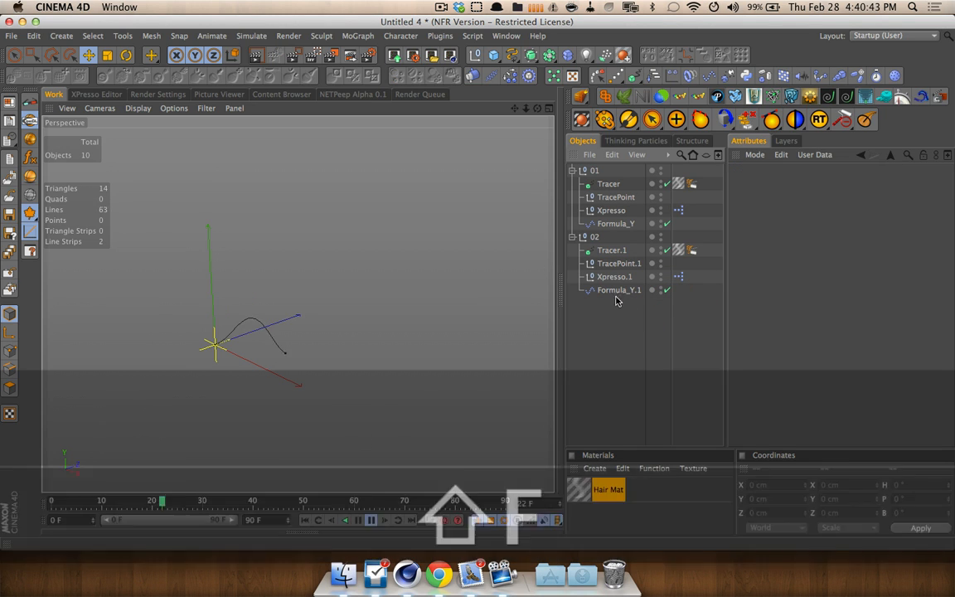
left_click(619, 289)
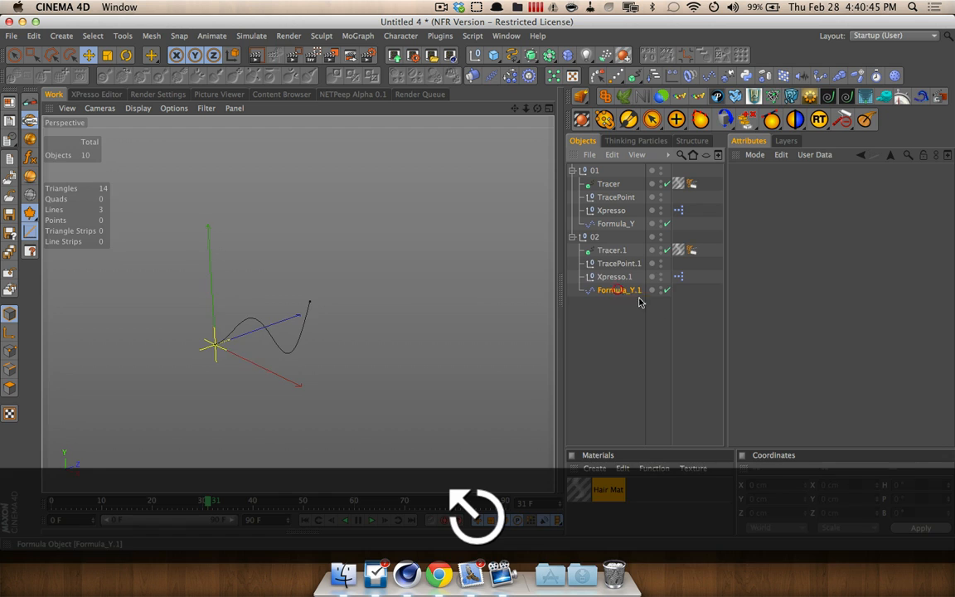
left_click(619, 289)
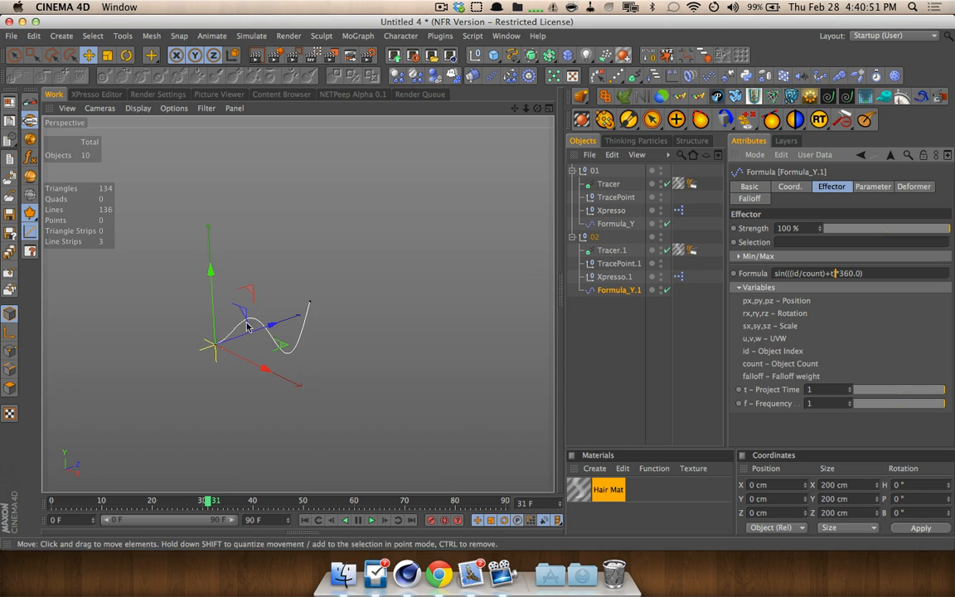
Change Formula_Y.1 to sin(((id/count)+t+.25)*360.0) and play to compare both splines.
left_click(837, 273)
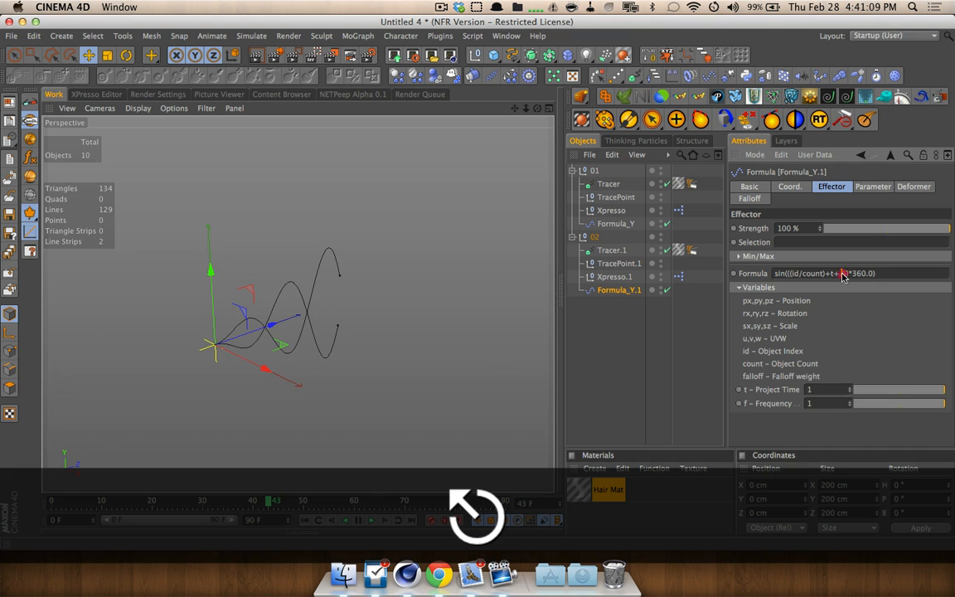
left_click(357, 520)
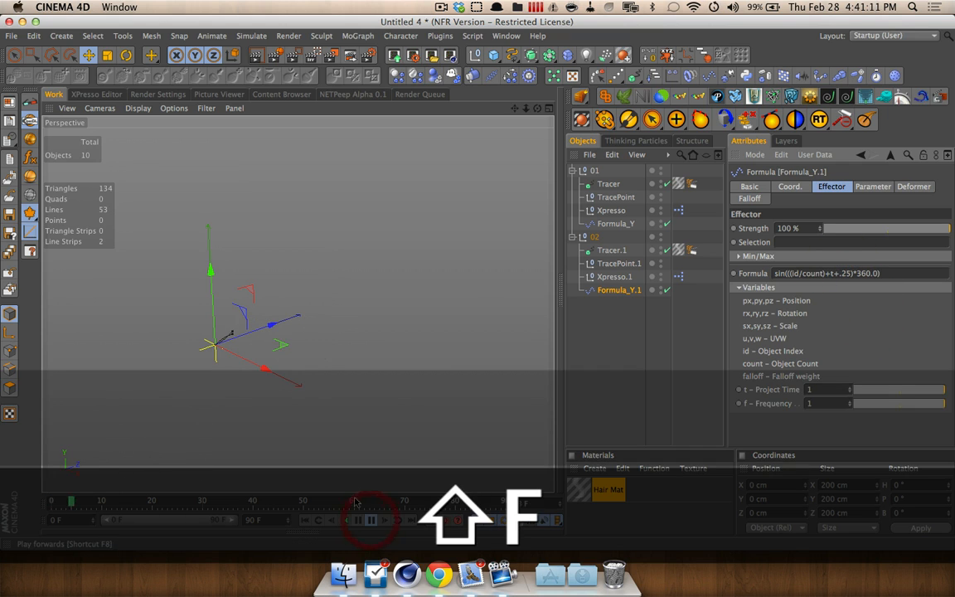
left_click(357, 519)
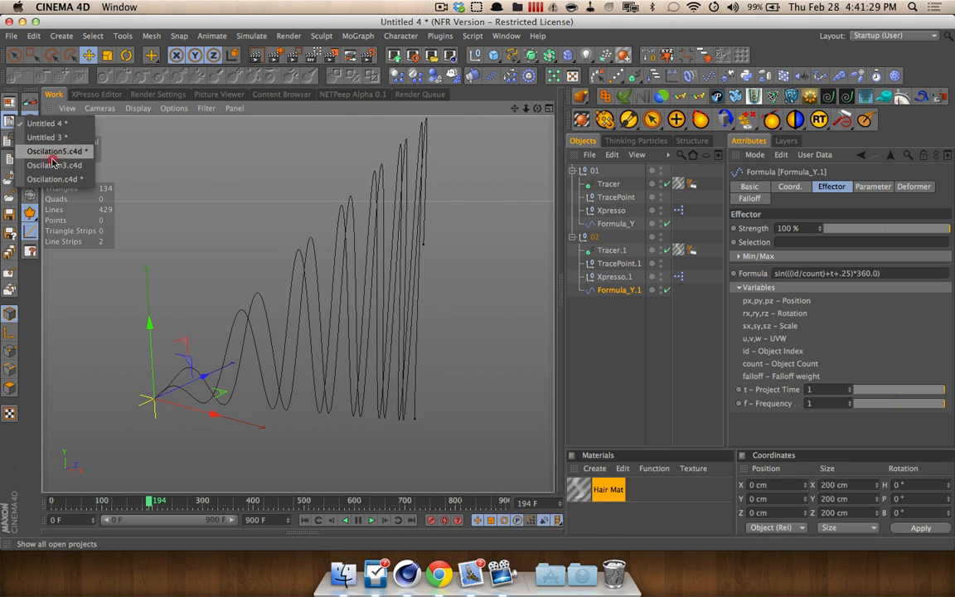
Switch to Oscillation3, inspect the Plain and Formula.2 effectors, and select all four Formulas.
left_click(55, 165)
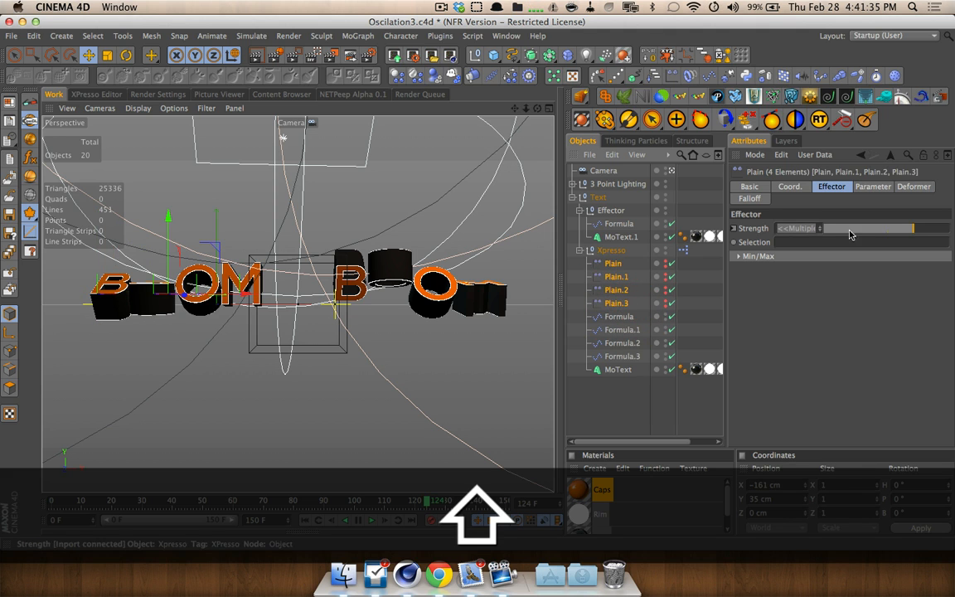
left_click(682, 250)
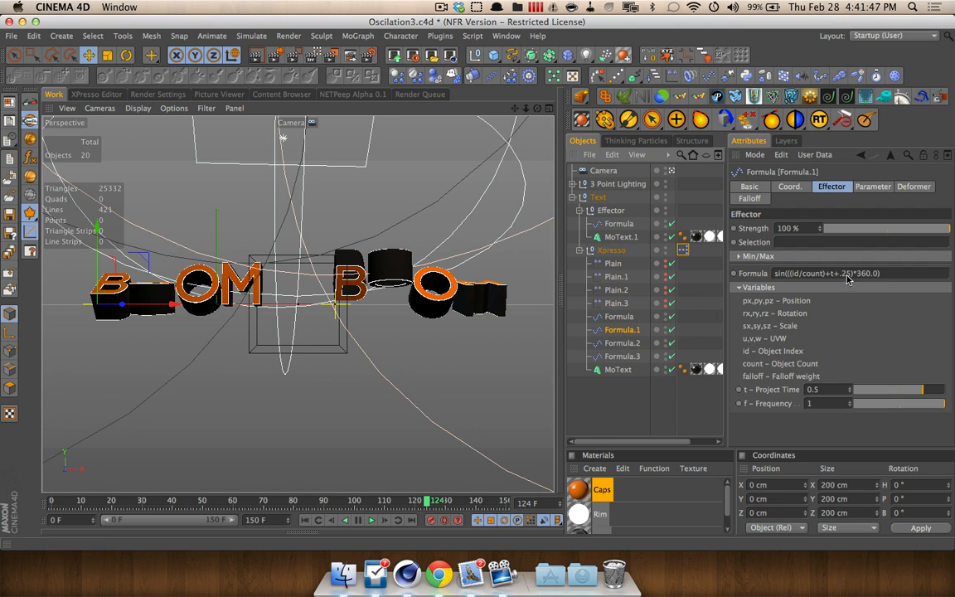
left_click(622, 342)
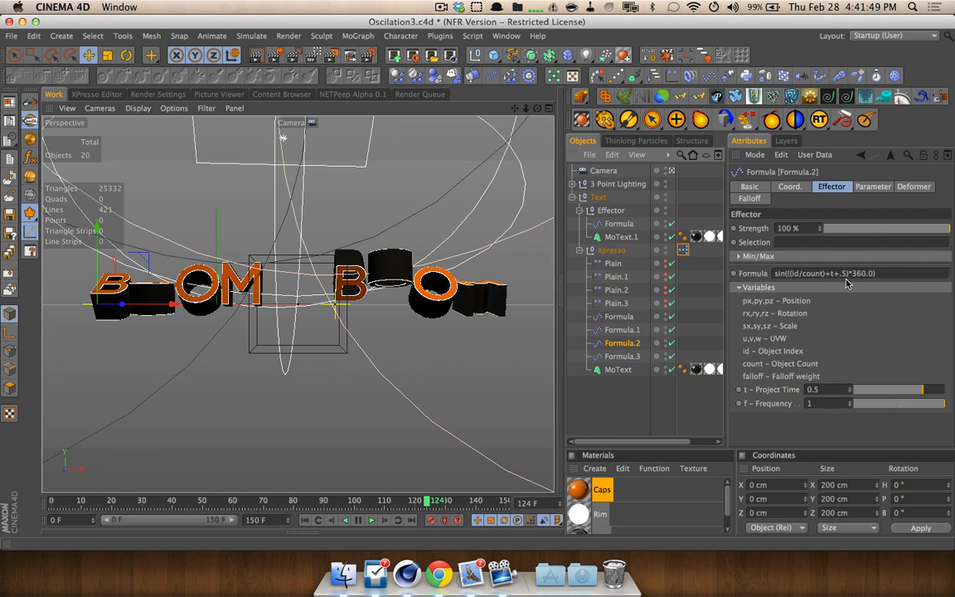
left_click(622, 355)
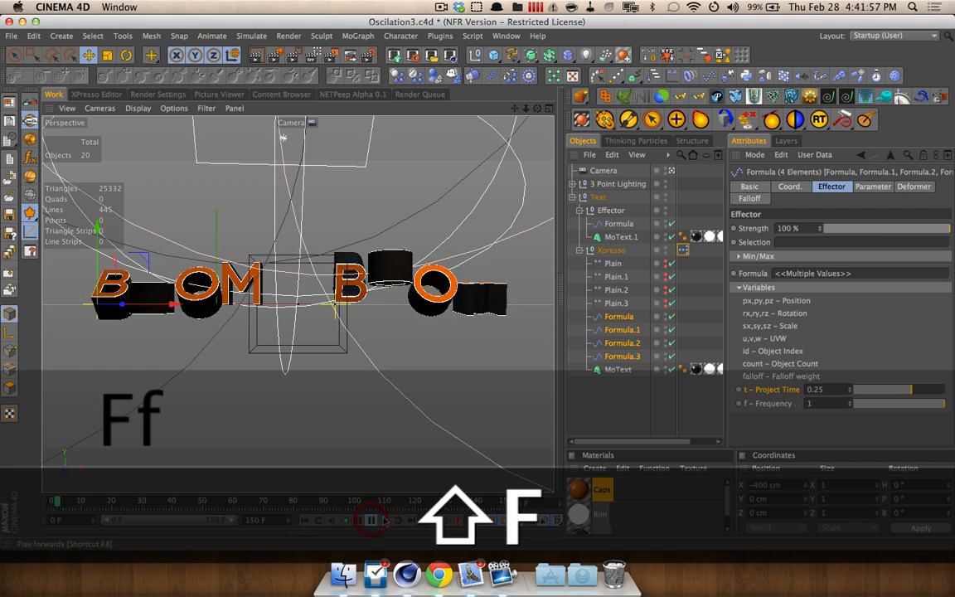
Play the animation to watch the BOOM letters oscillate with Project Time 1.
left_click(371, 519)
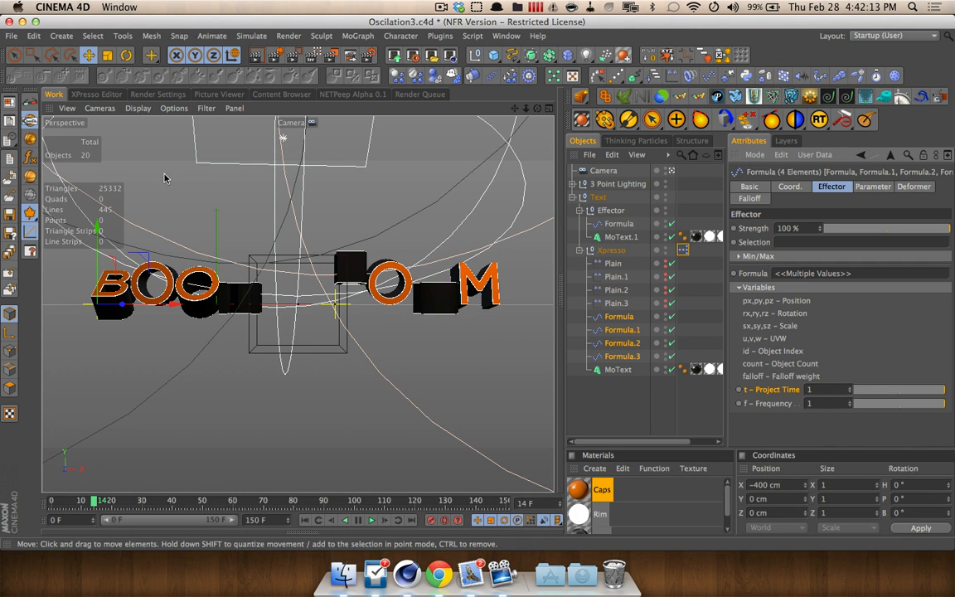
mouse_move(197, 178)
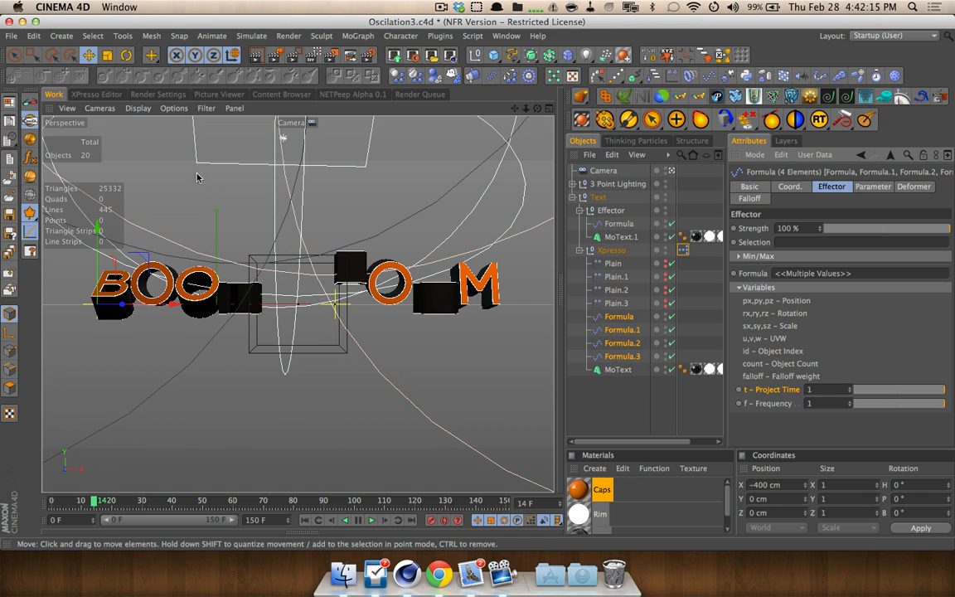
mouse_move(203, 206)
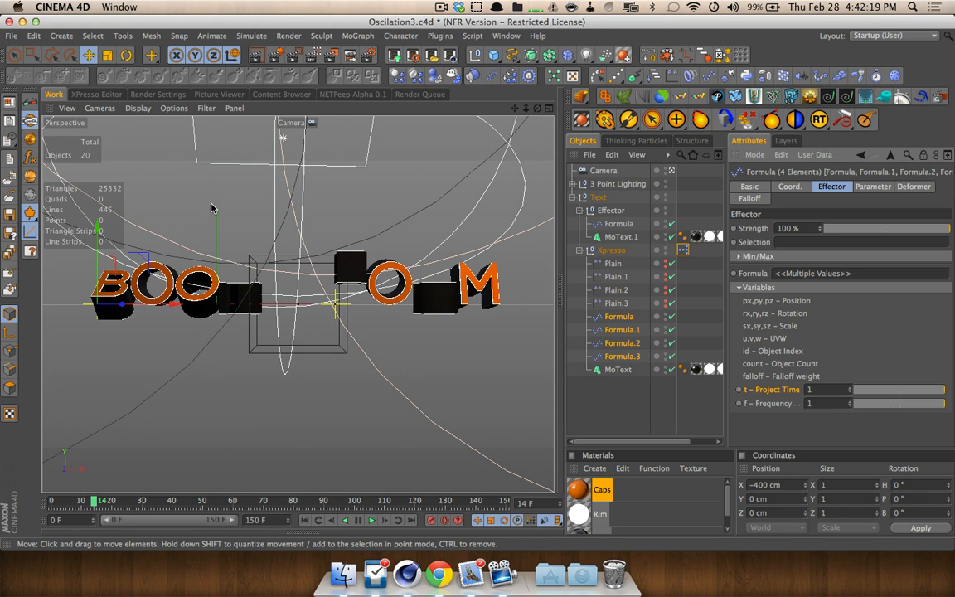
mouse_move(396, 193)
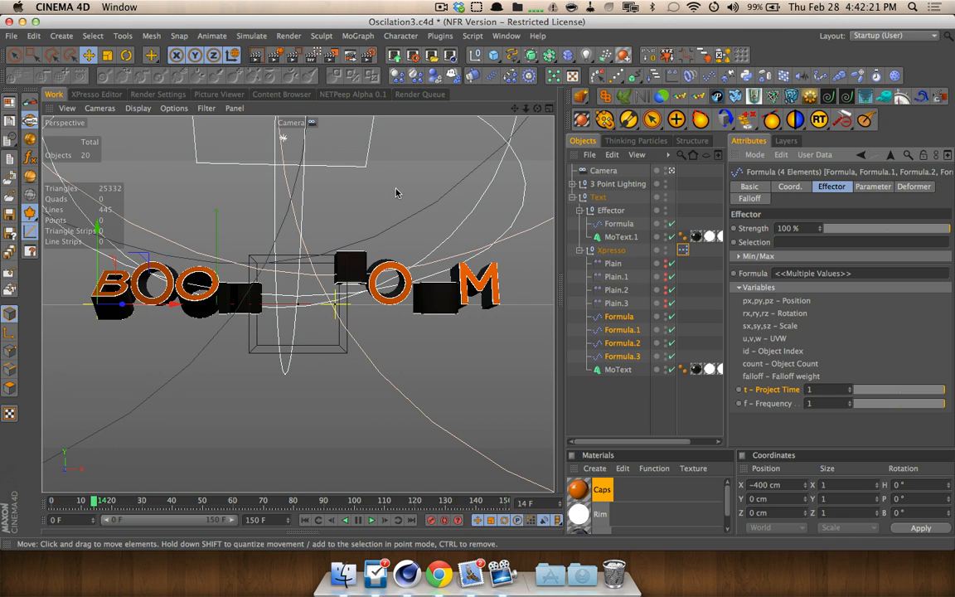
mouse_move(414, 177)
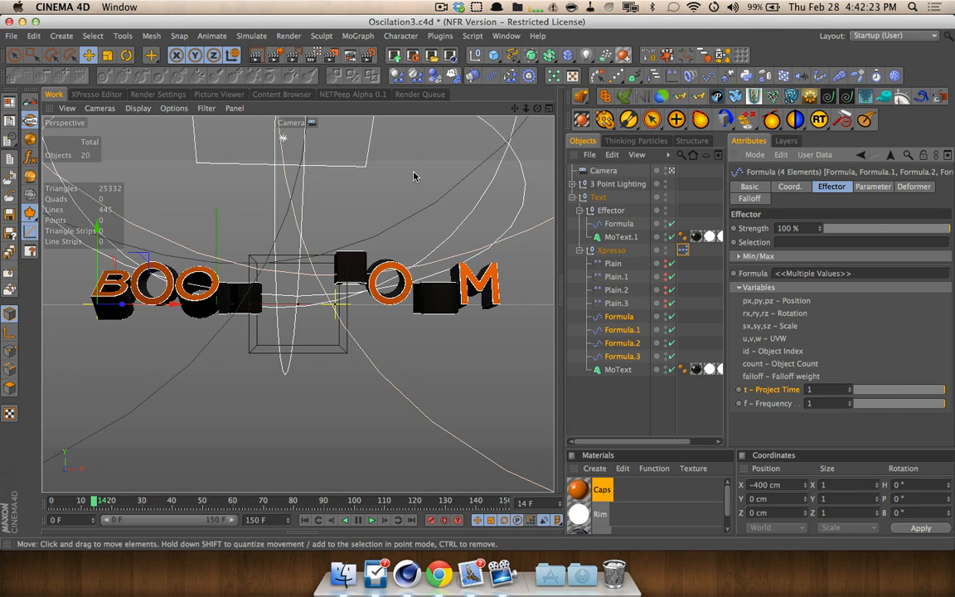